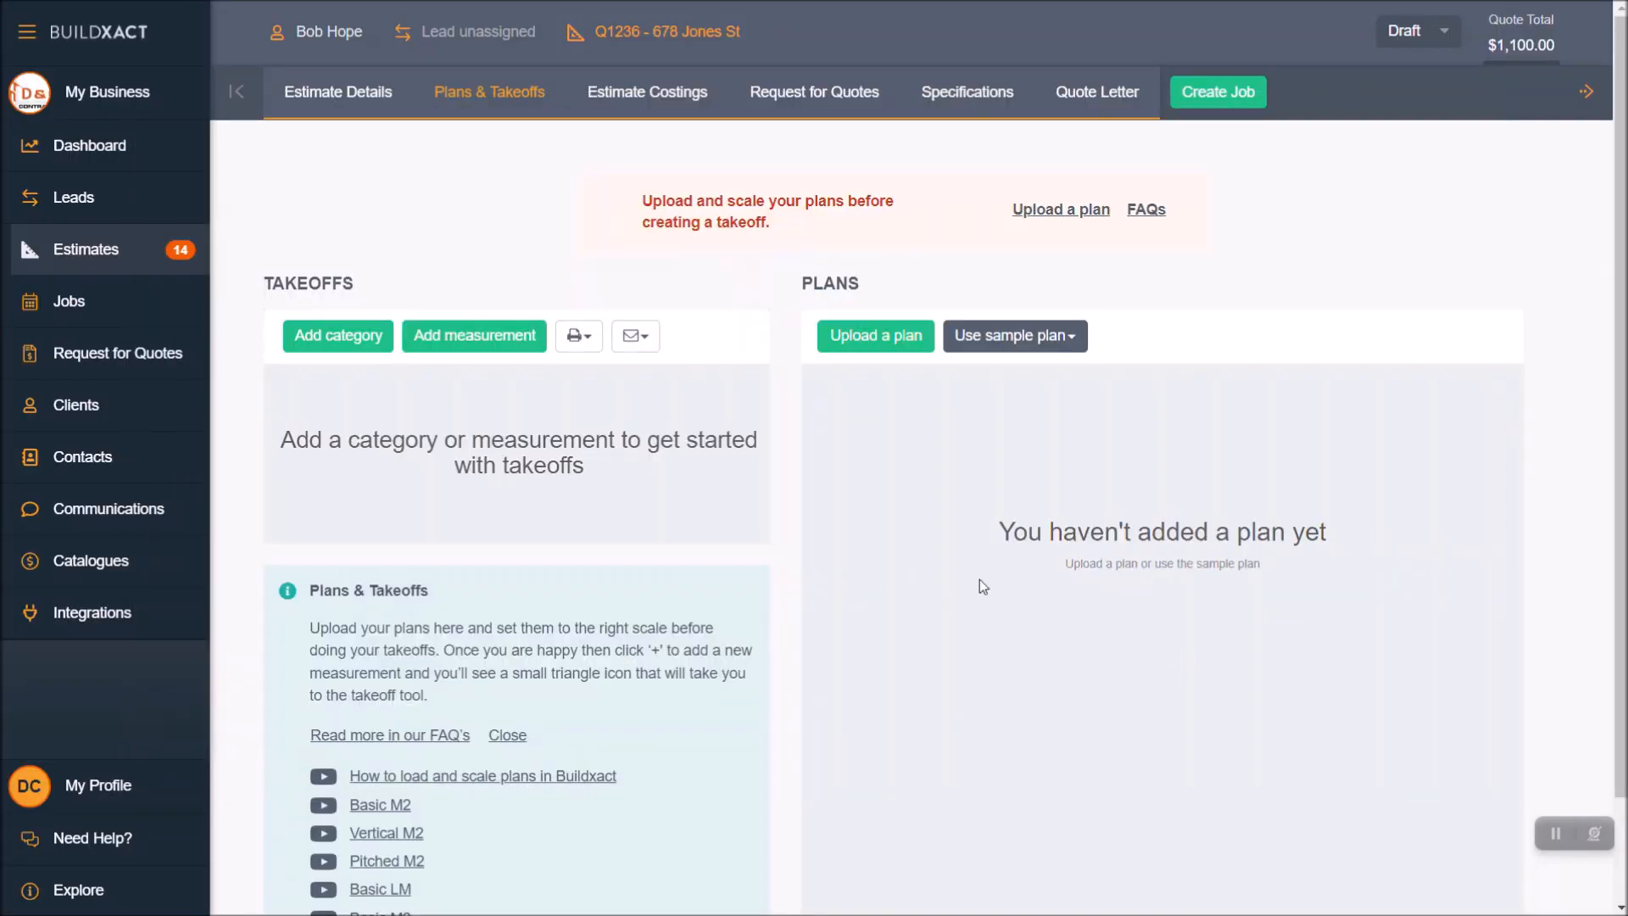
mouse_move(472, 102)
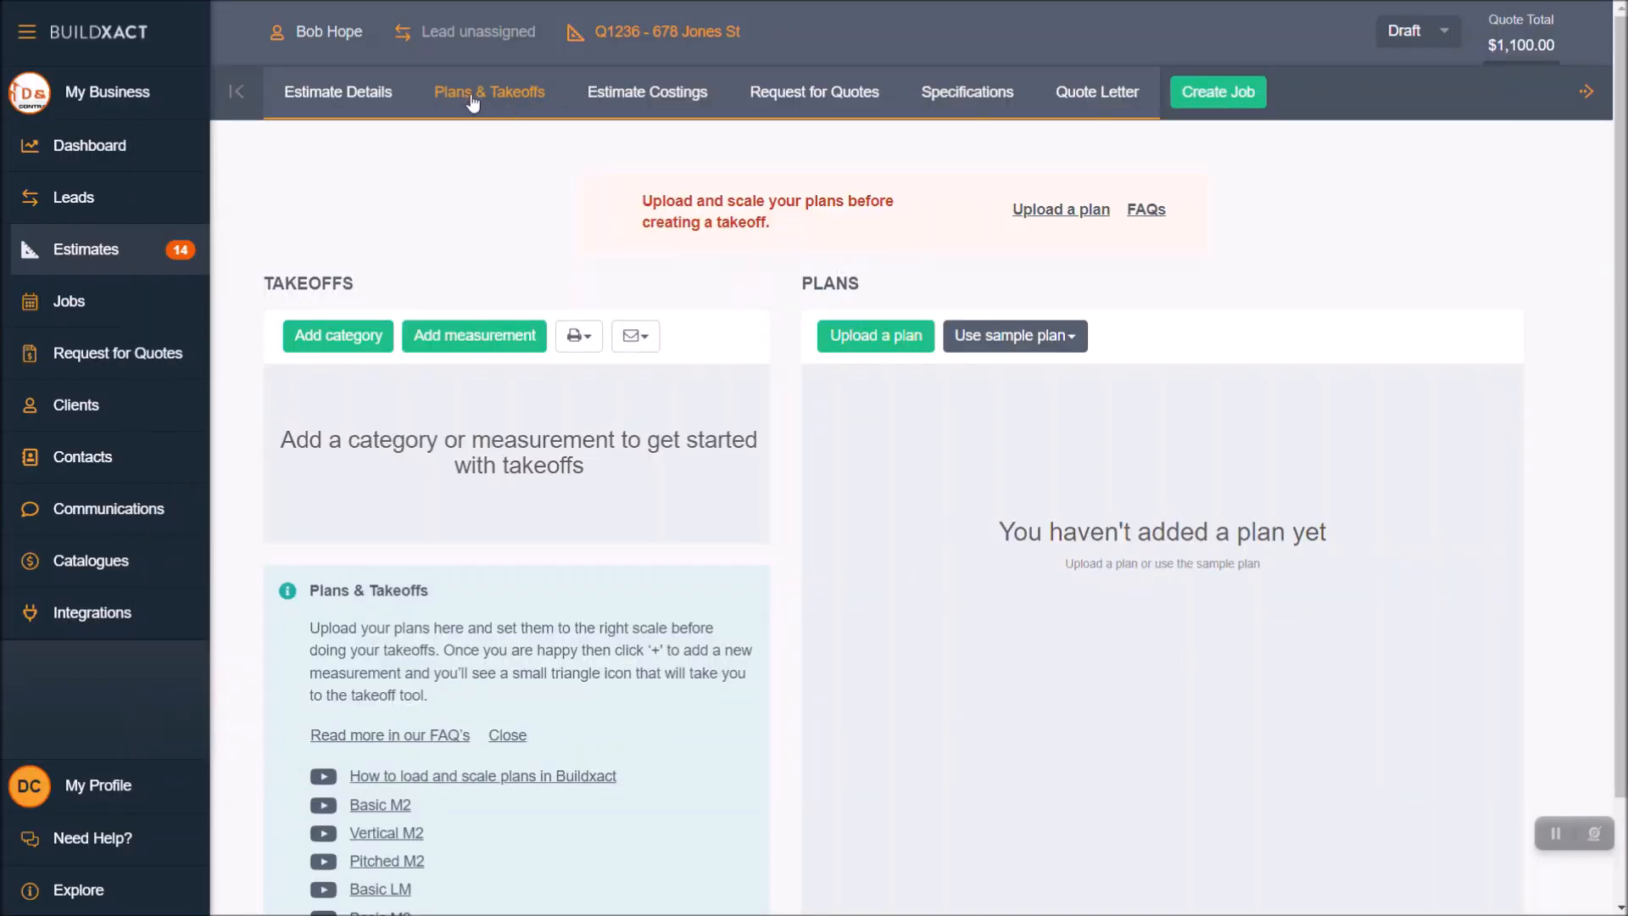
mouse_move(1015, 336)
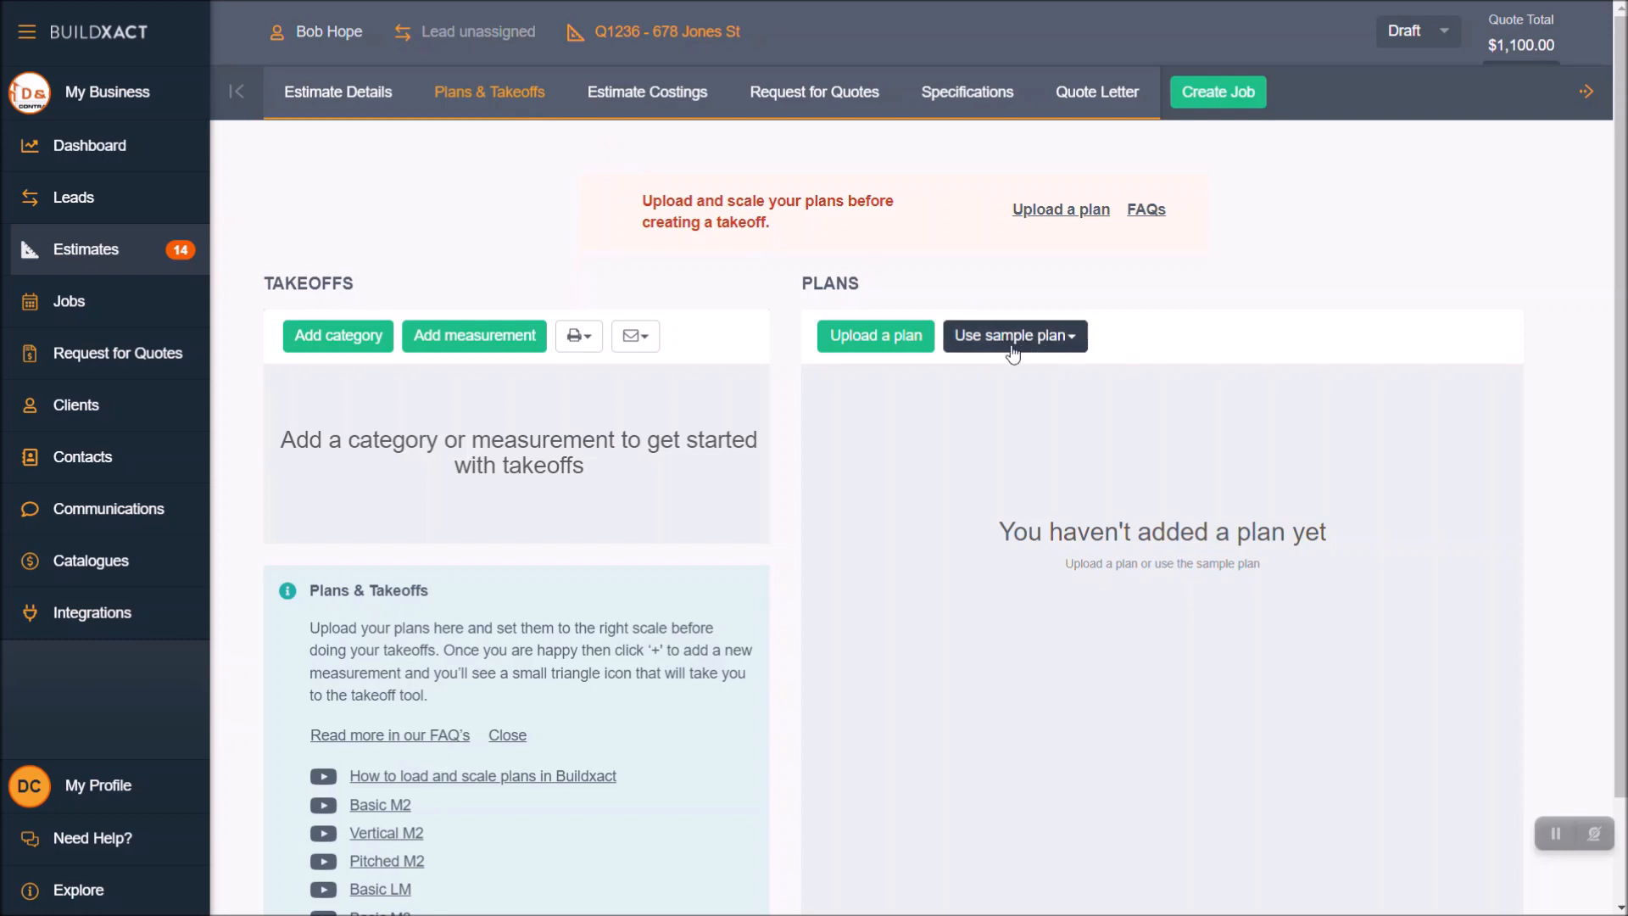
mouse_move(1053, 351)
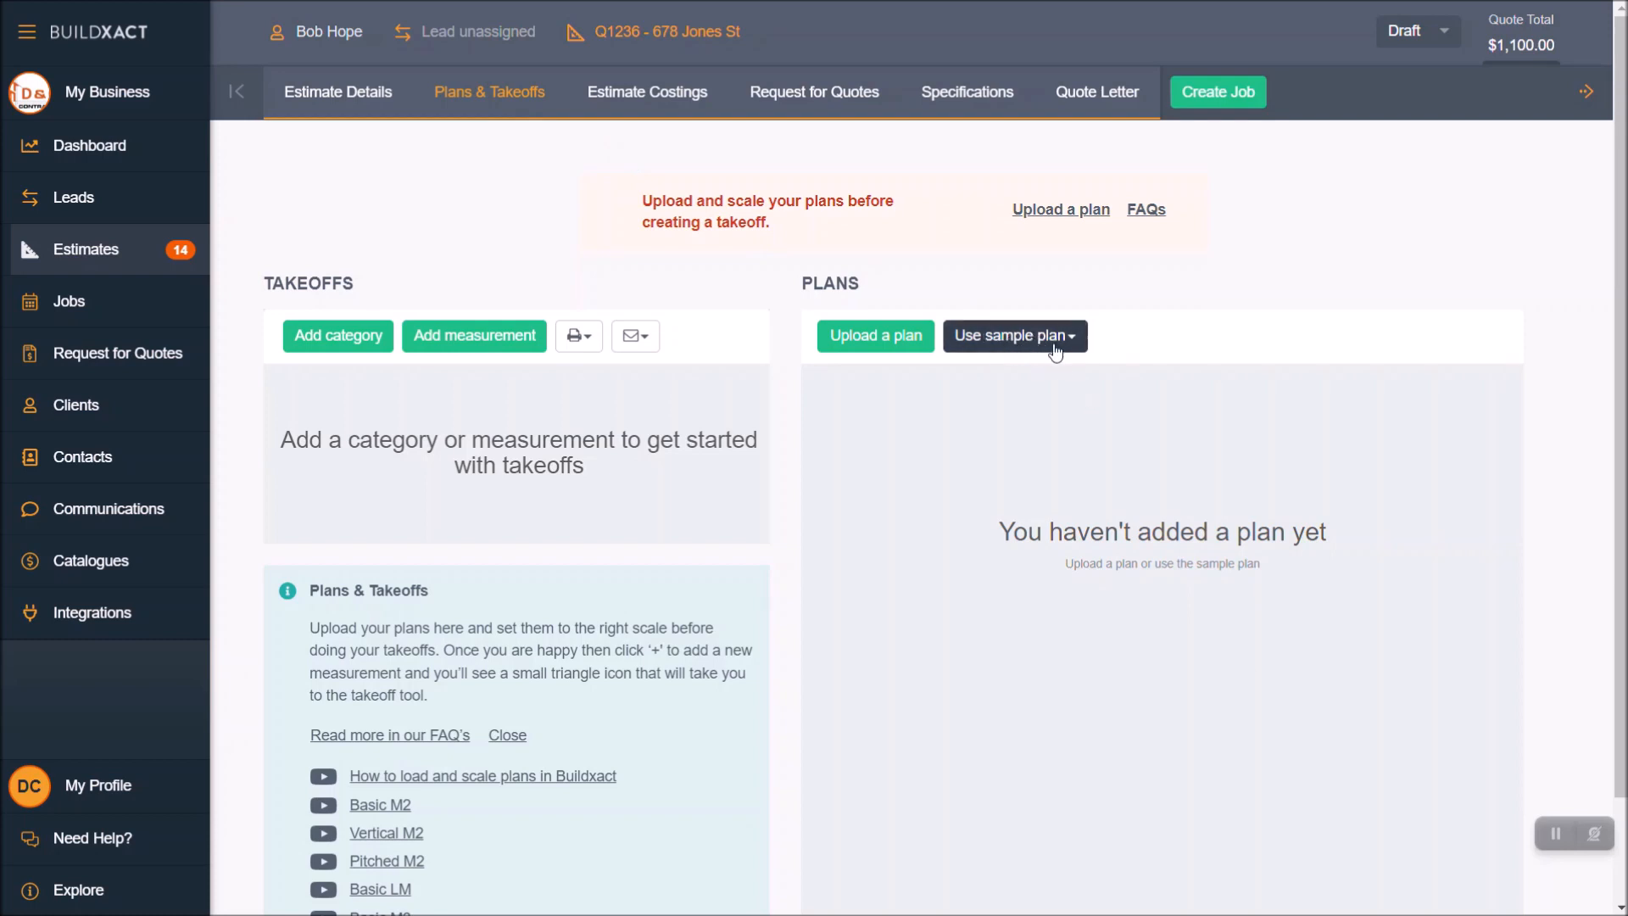
- View the sample plan choices, then start uploading a plan to open the Import PDF Plans panel
left_click(1014, 335)
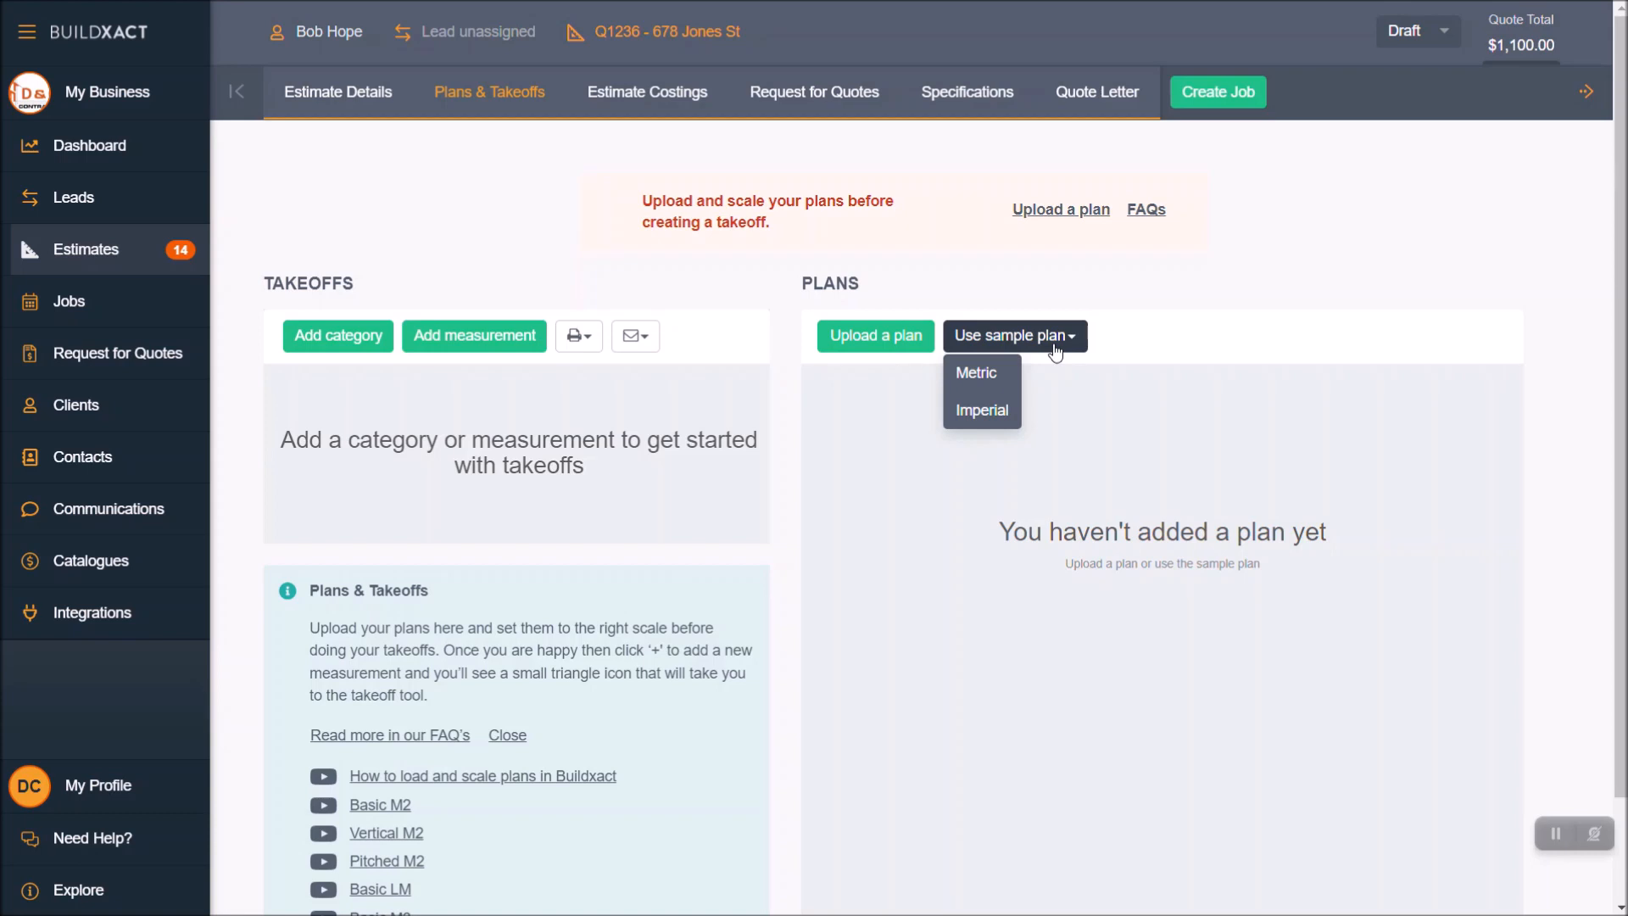
mouse_move(998, 344)
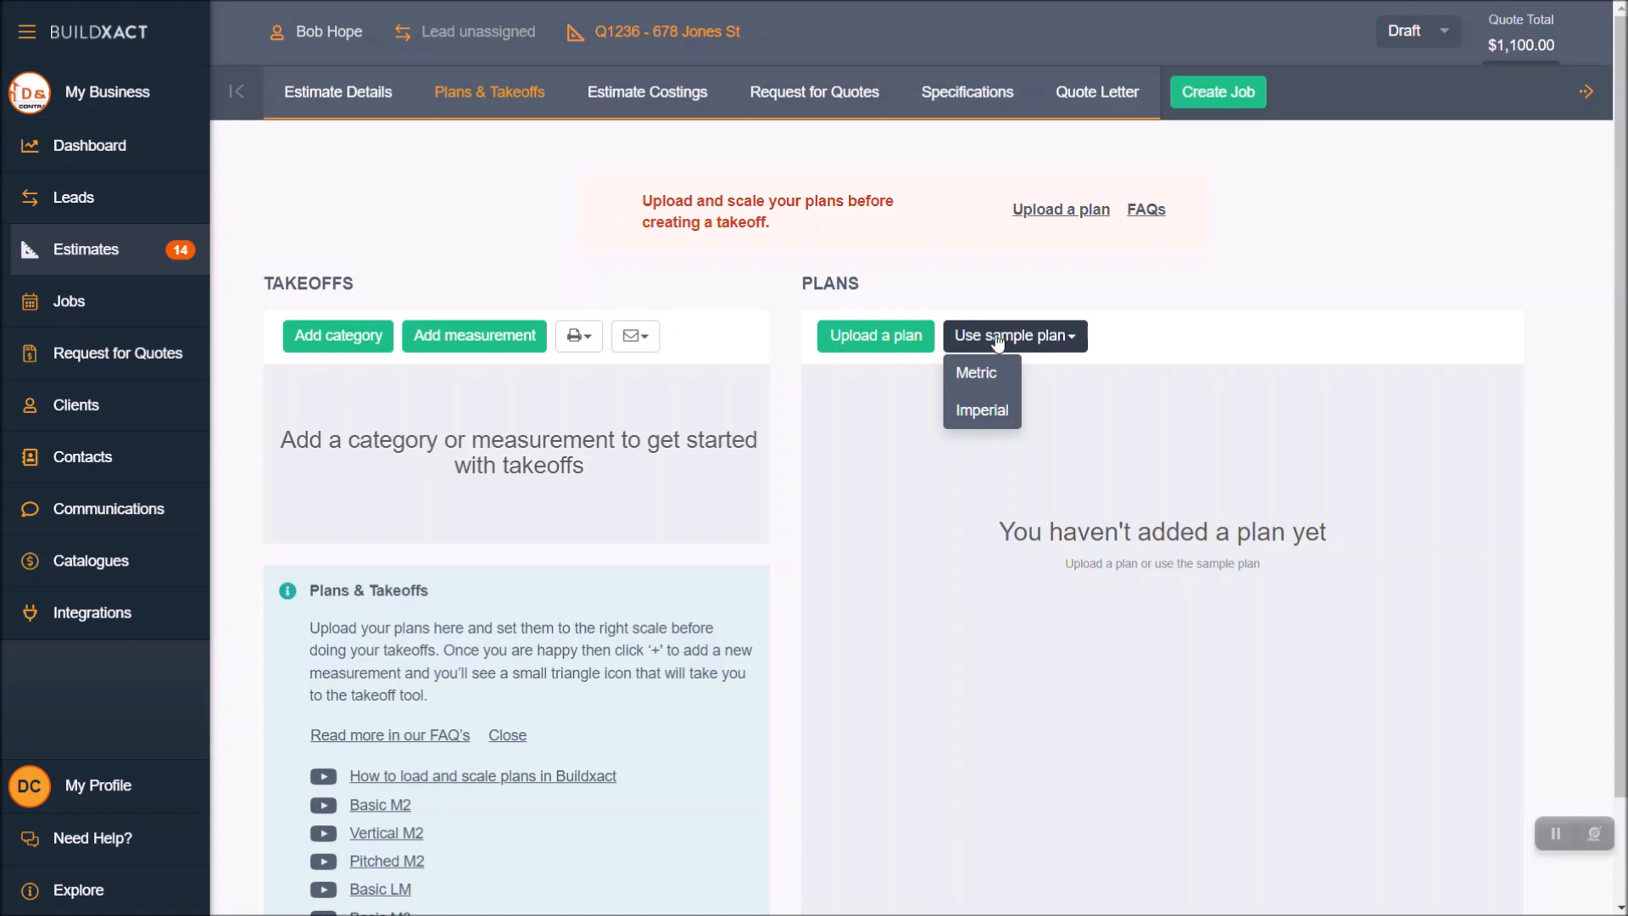
mouse_move(977, 374)
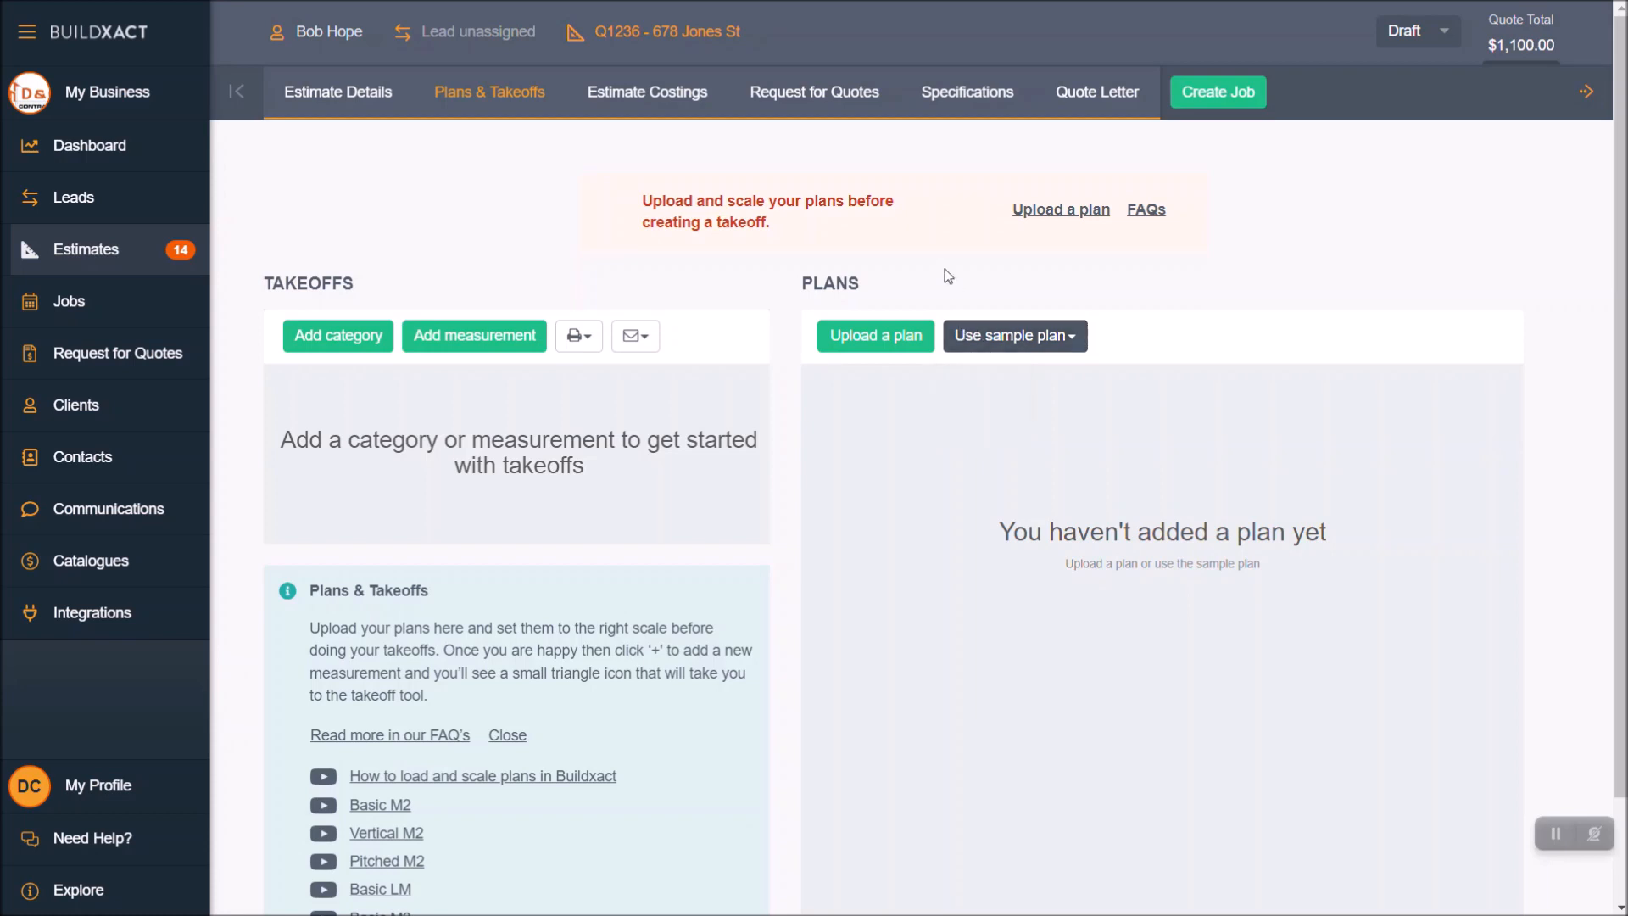
mouse_move(875, 336)
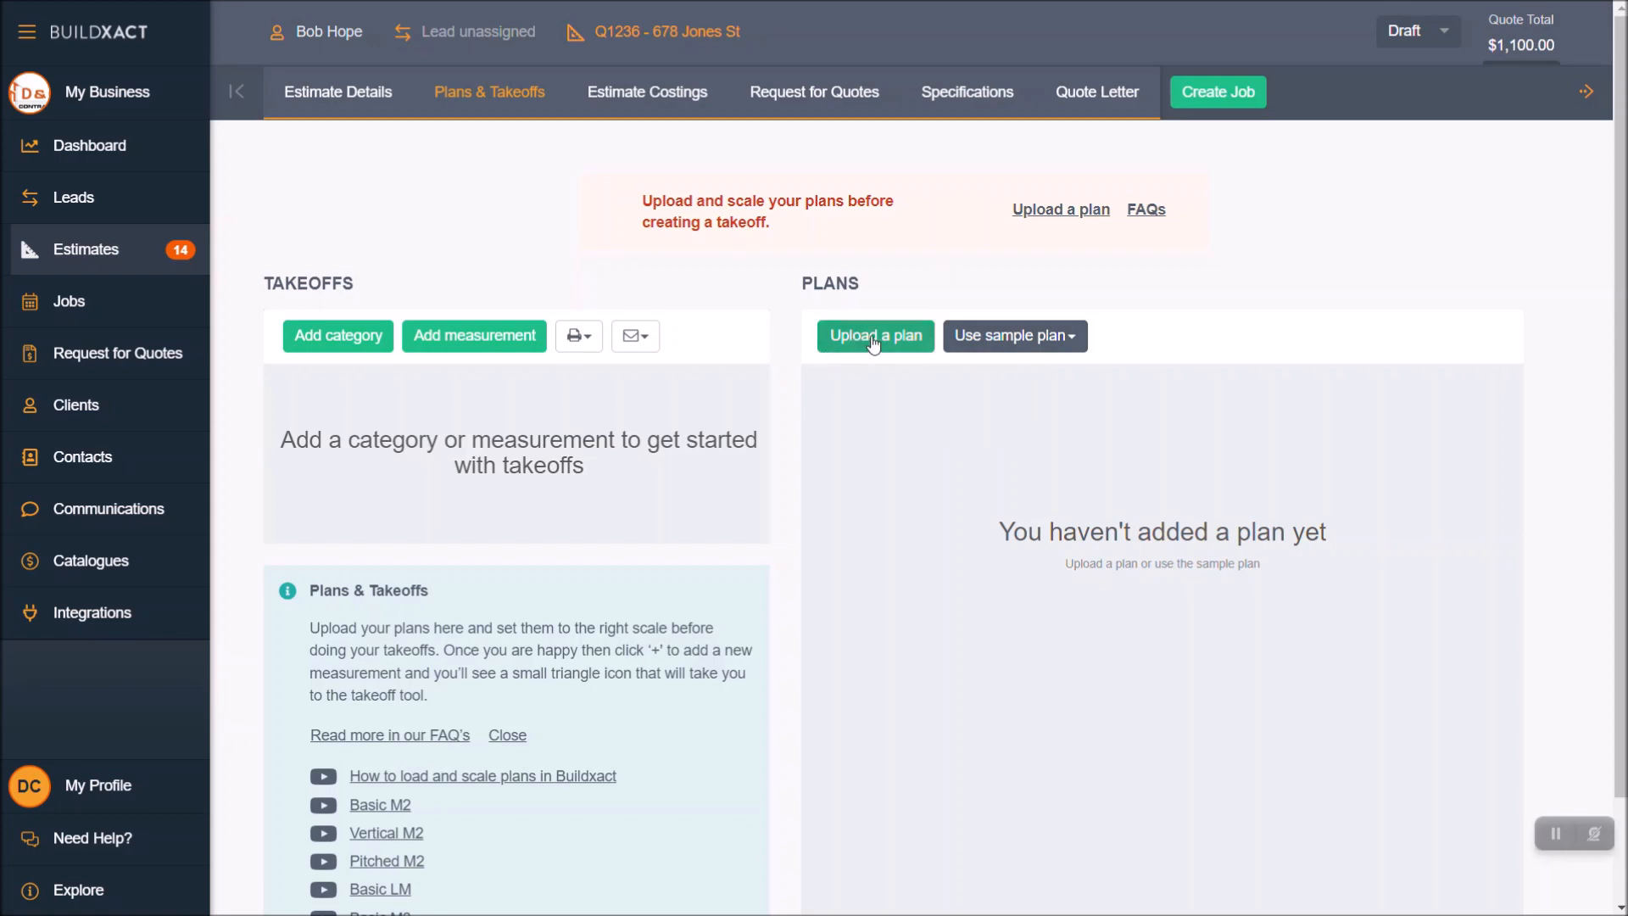
left_click(875, 336)
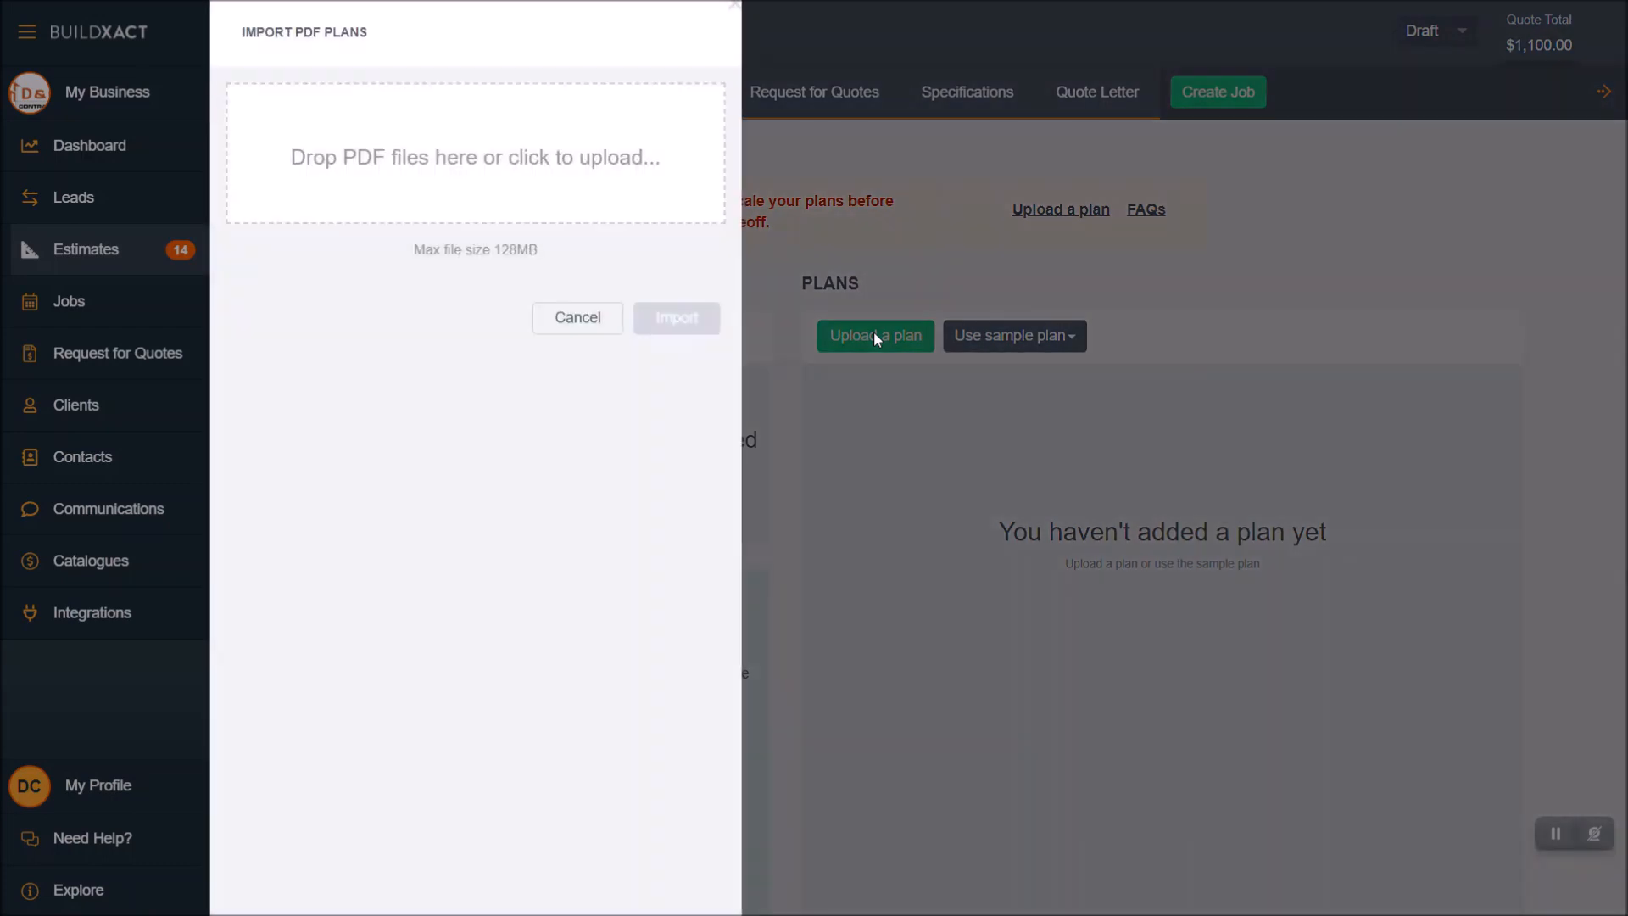
mouse_move(882, 353)
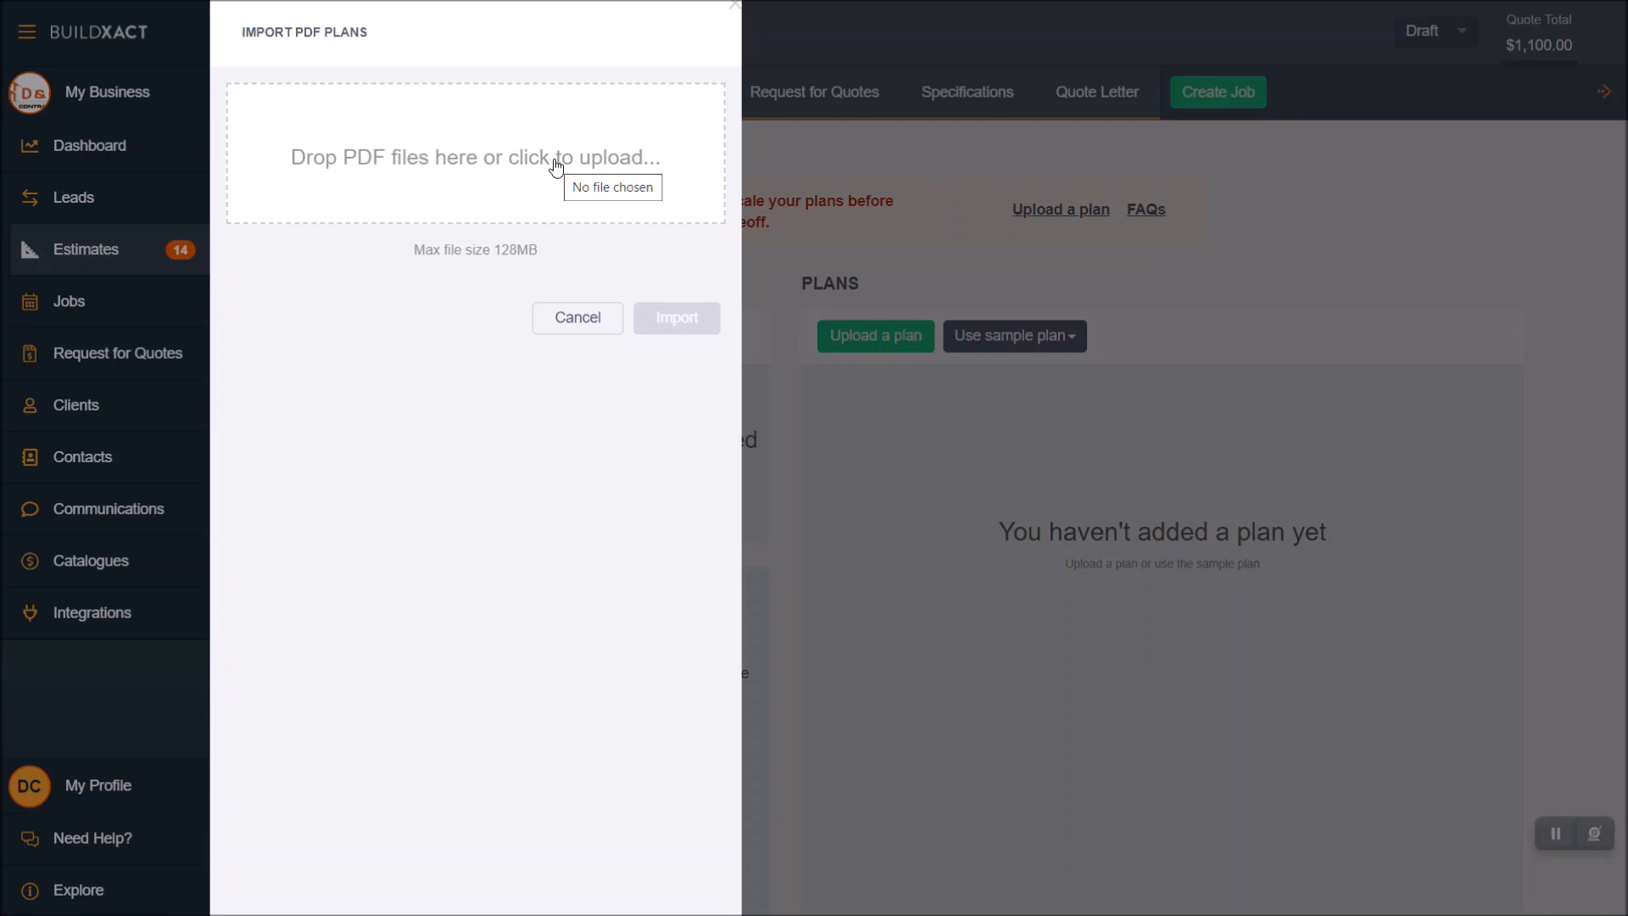
mouse_move(478, 188)
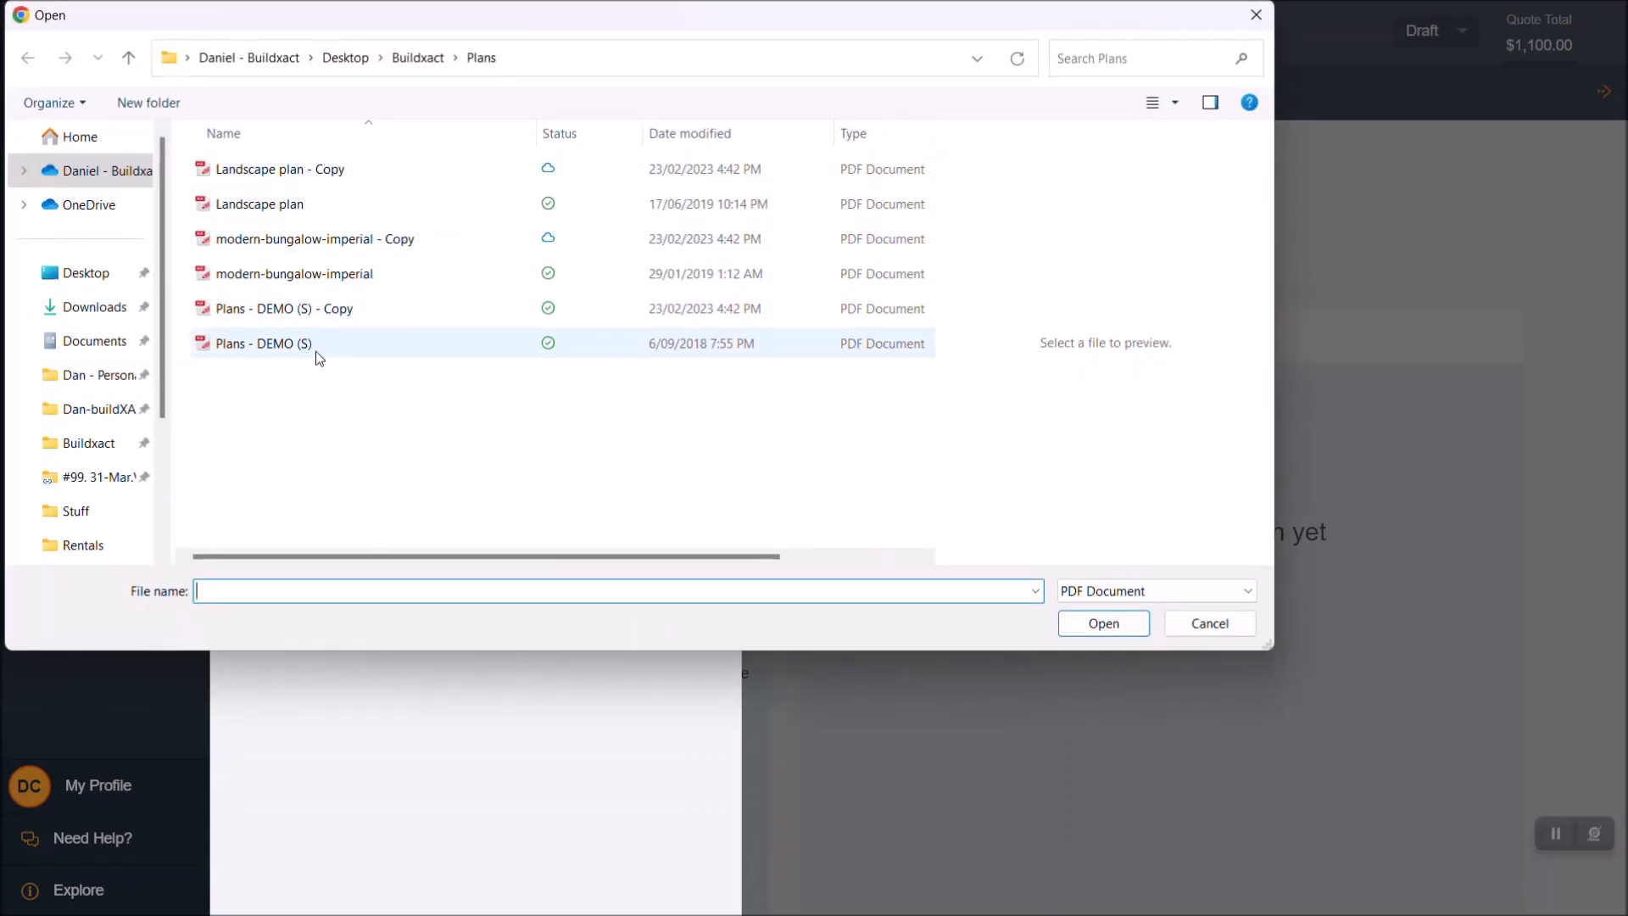
mouse_move(335, 387)
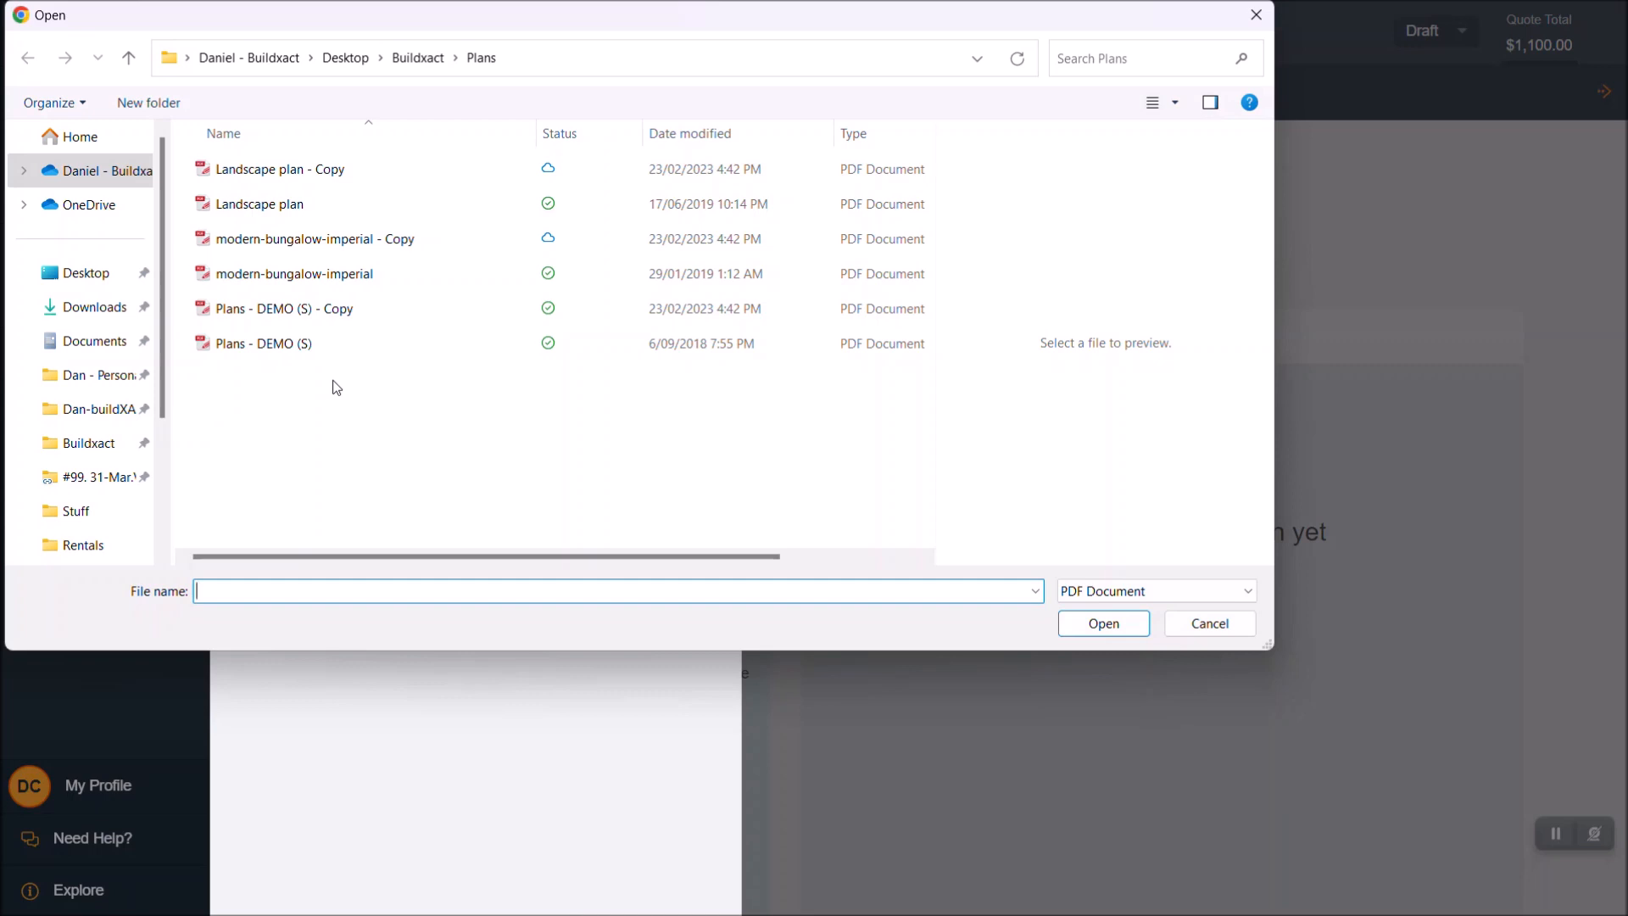
- Choose the Plans - DEMO (S) PDF from the Plans folder and confirm it for upload
left_click(278, 343)
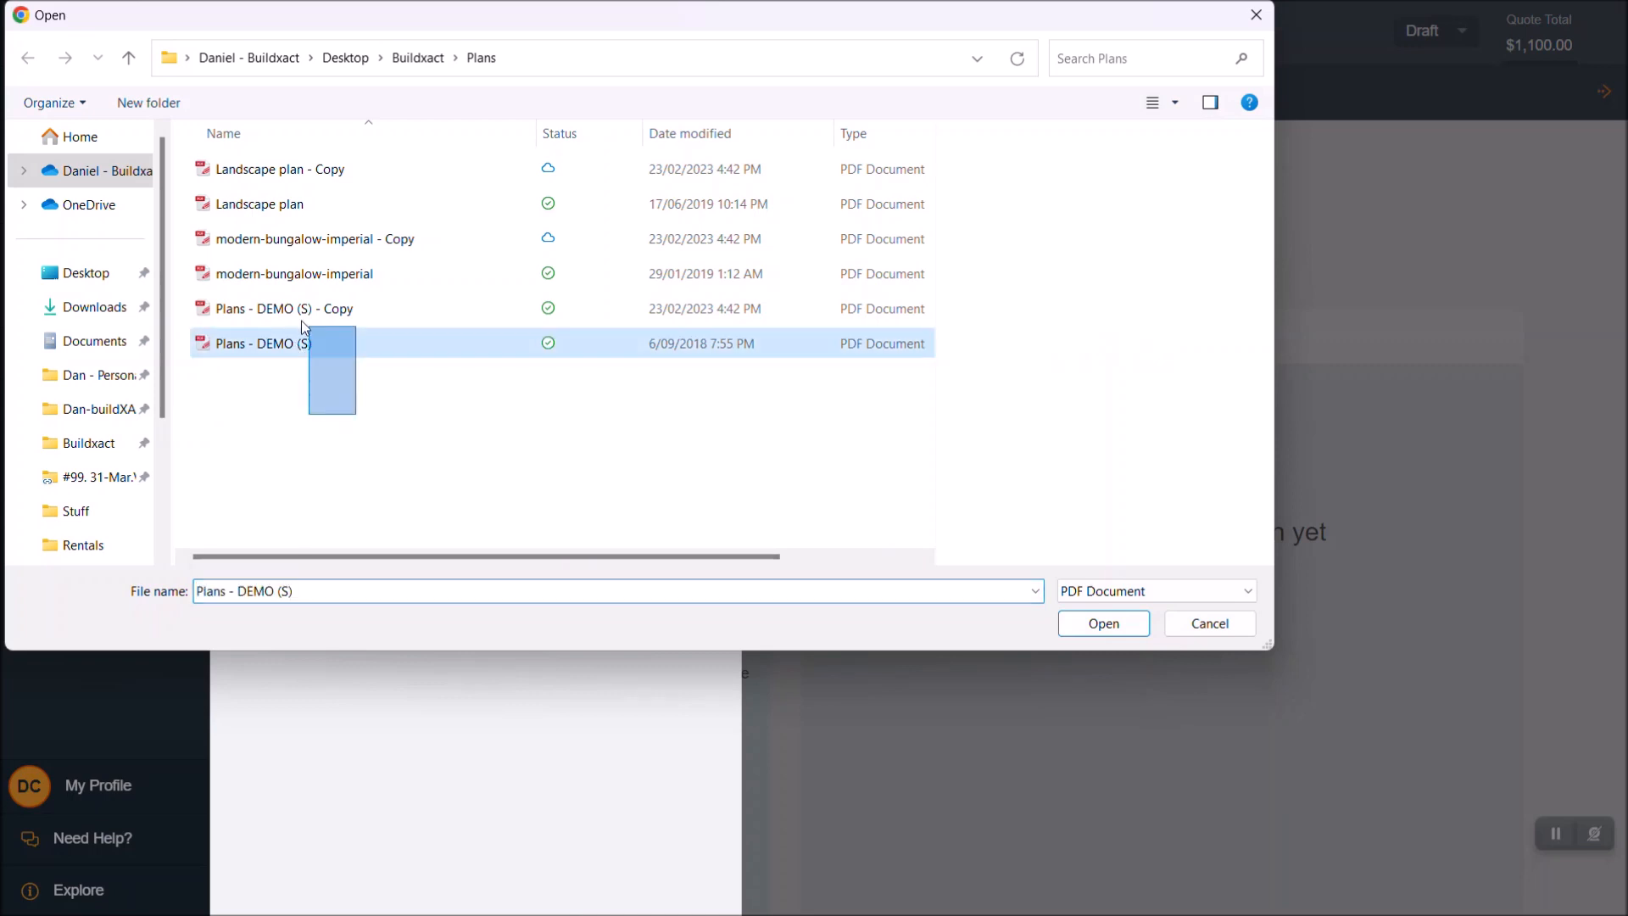
left_click(290, 309)
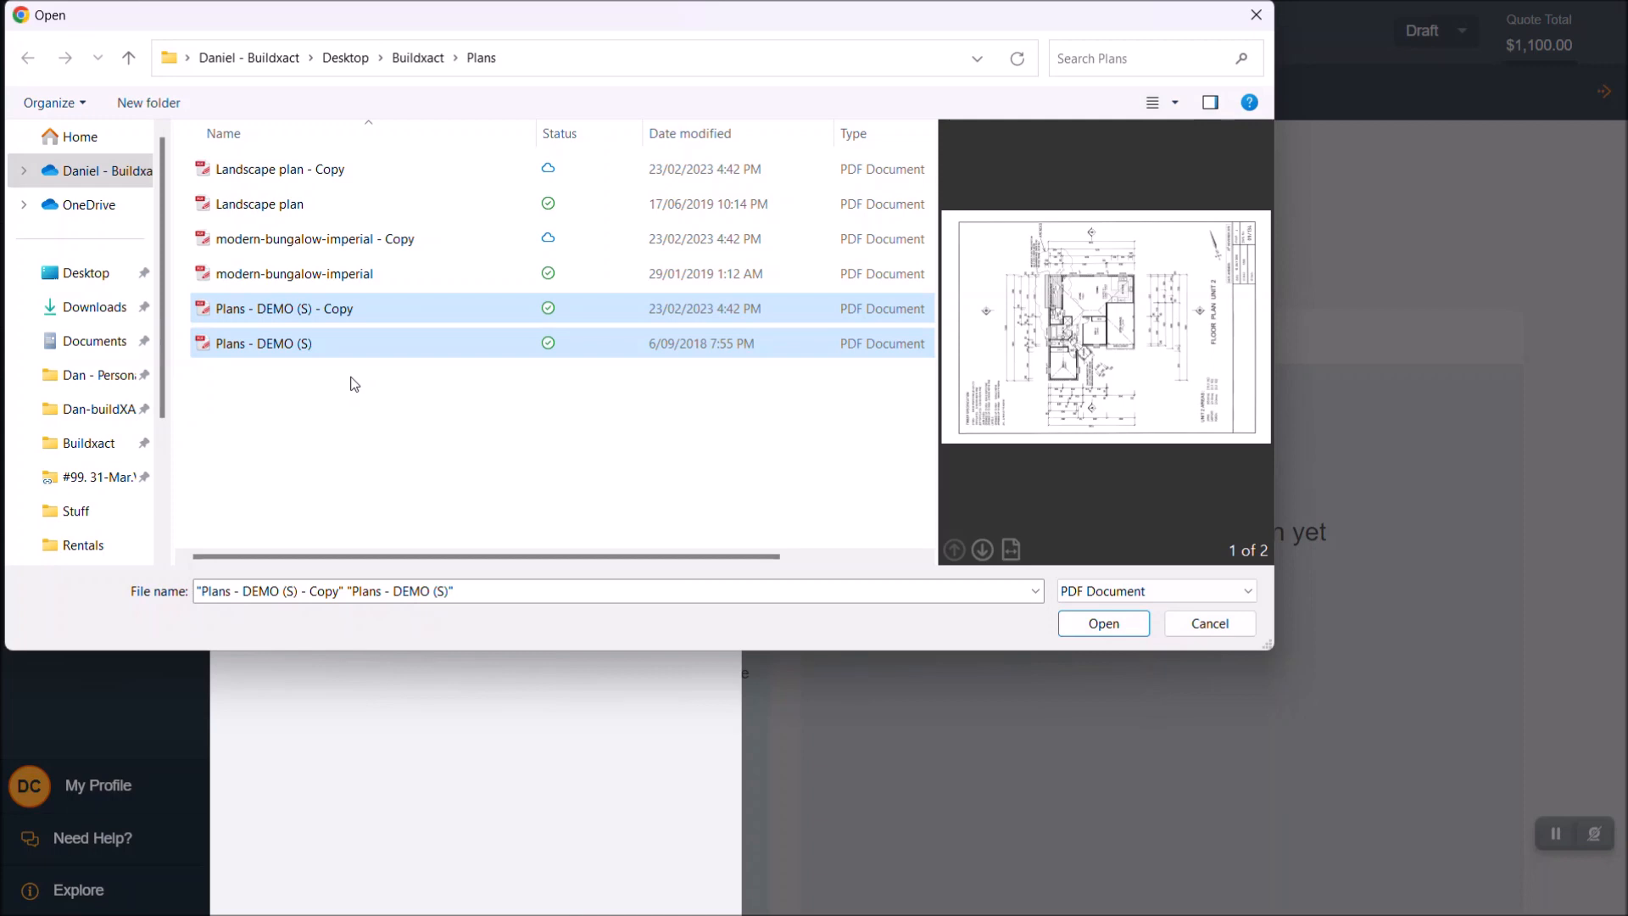
left_click(264, 342)
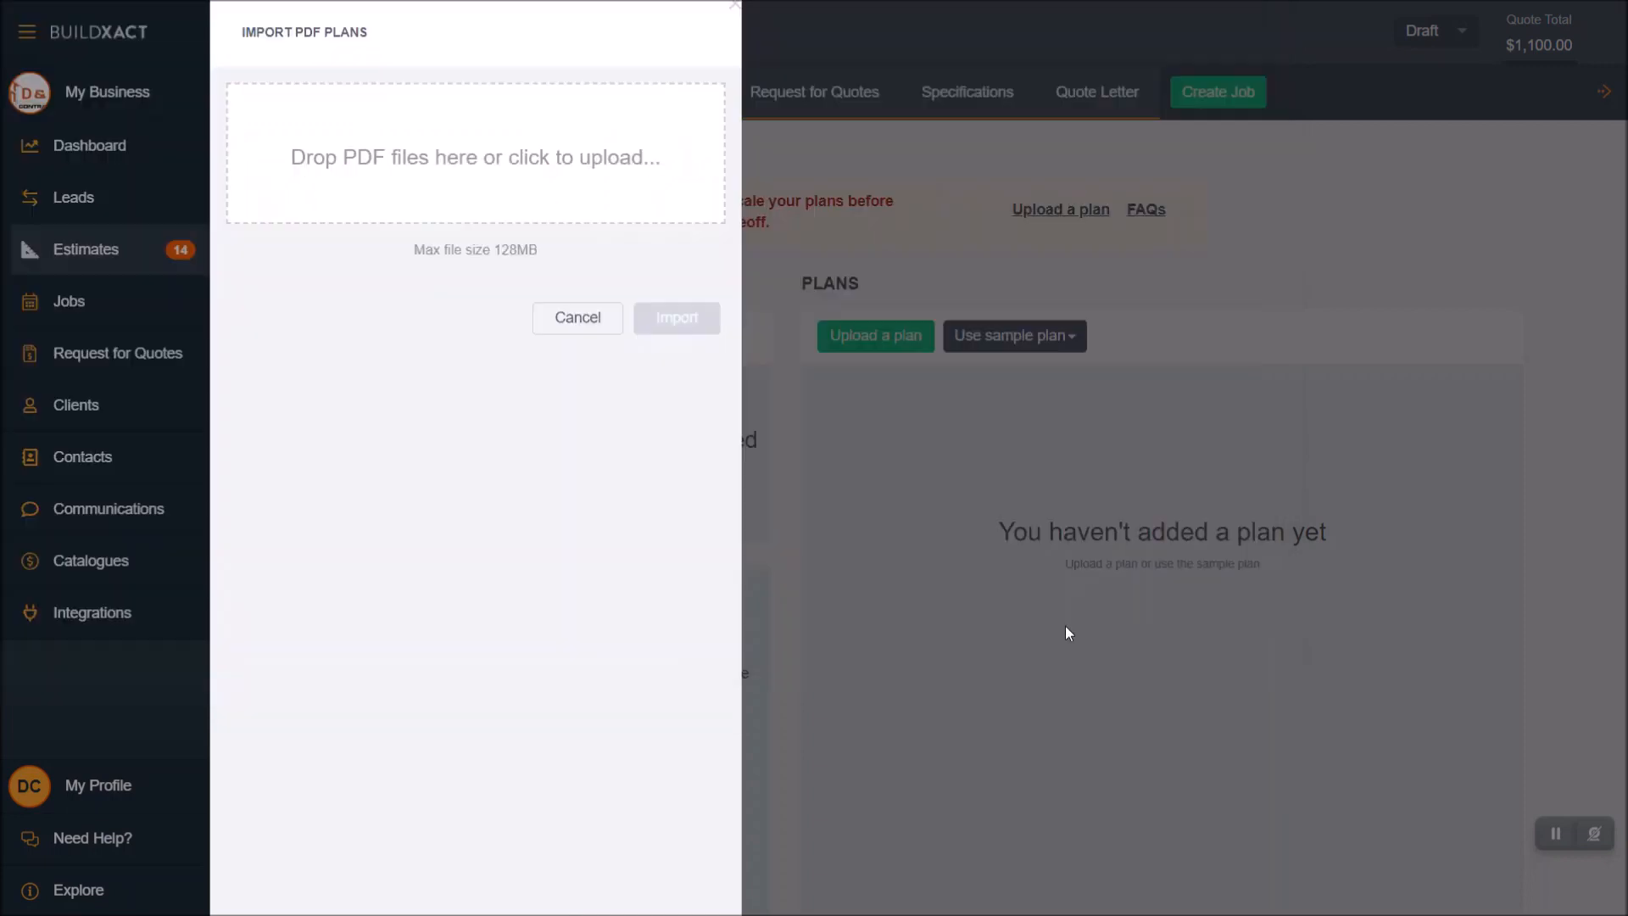
- Import all pages of Plans - DEMO (S).pdf, reaching the Scale plans now? prompt
left_click(475, 156)
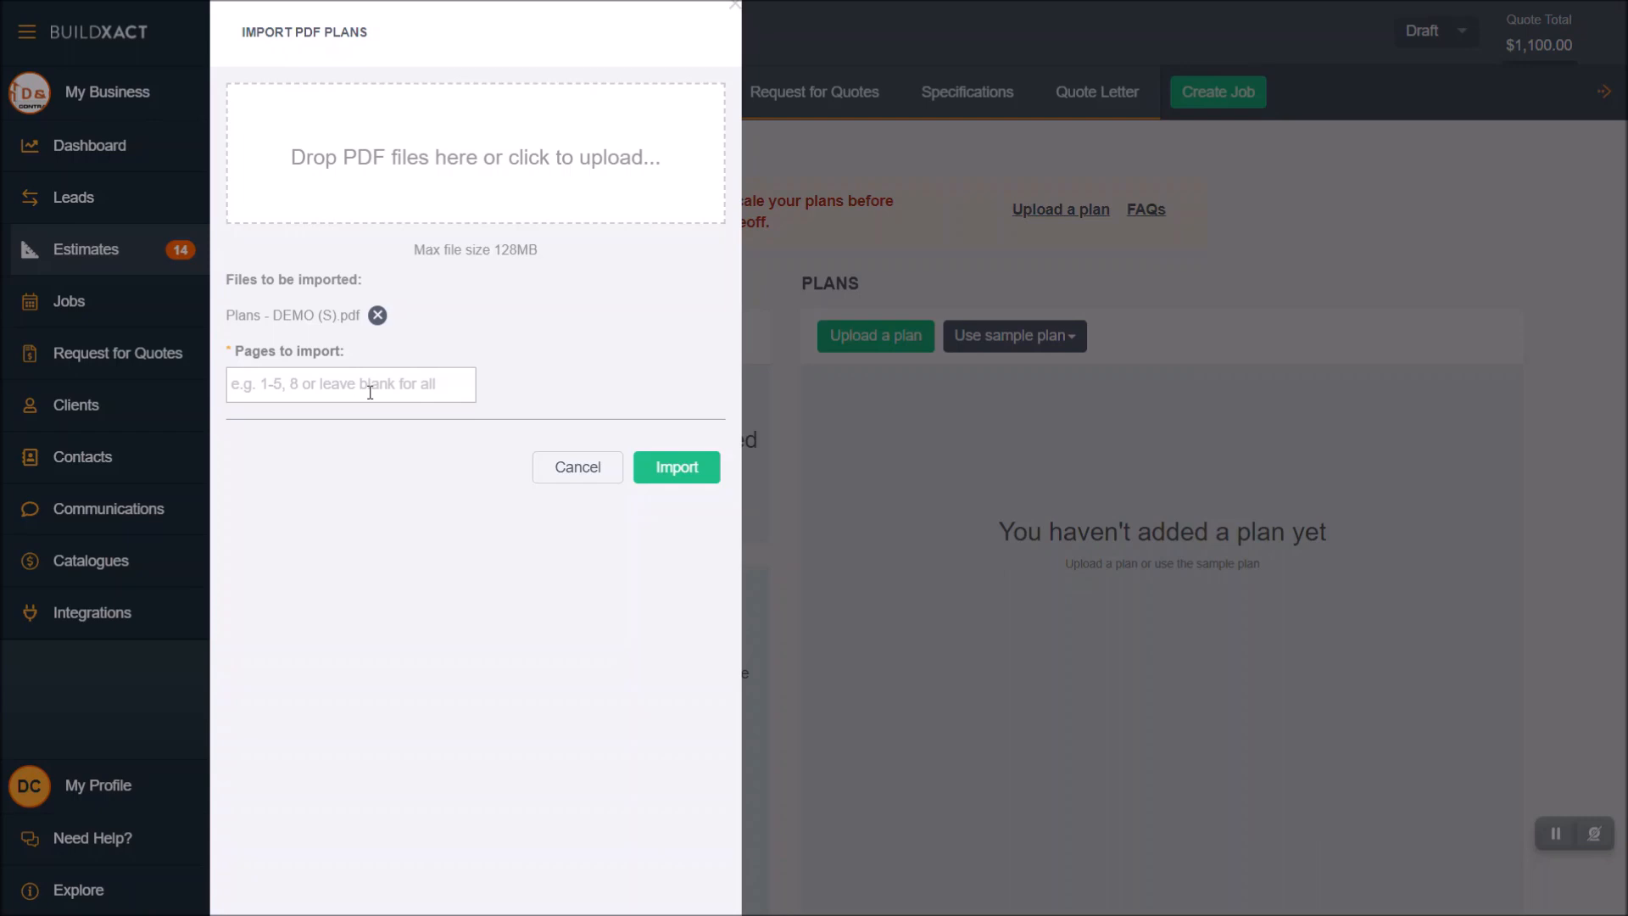
mouse_move(345, 388)
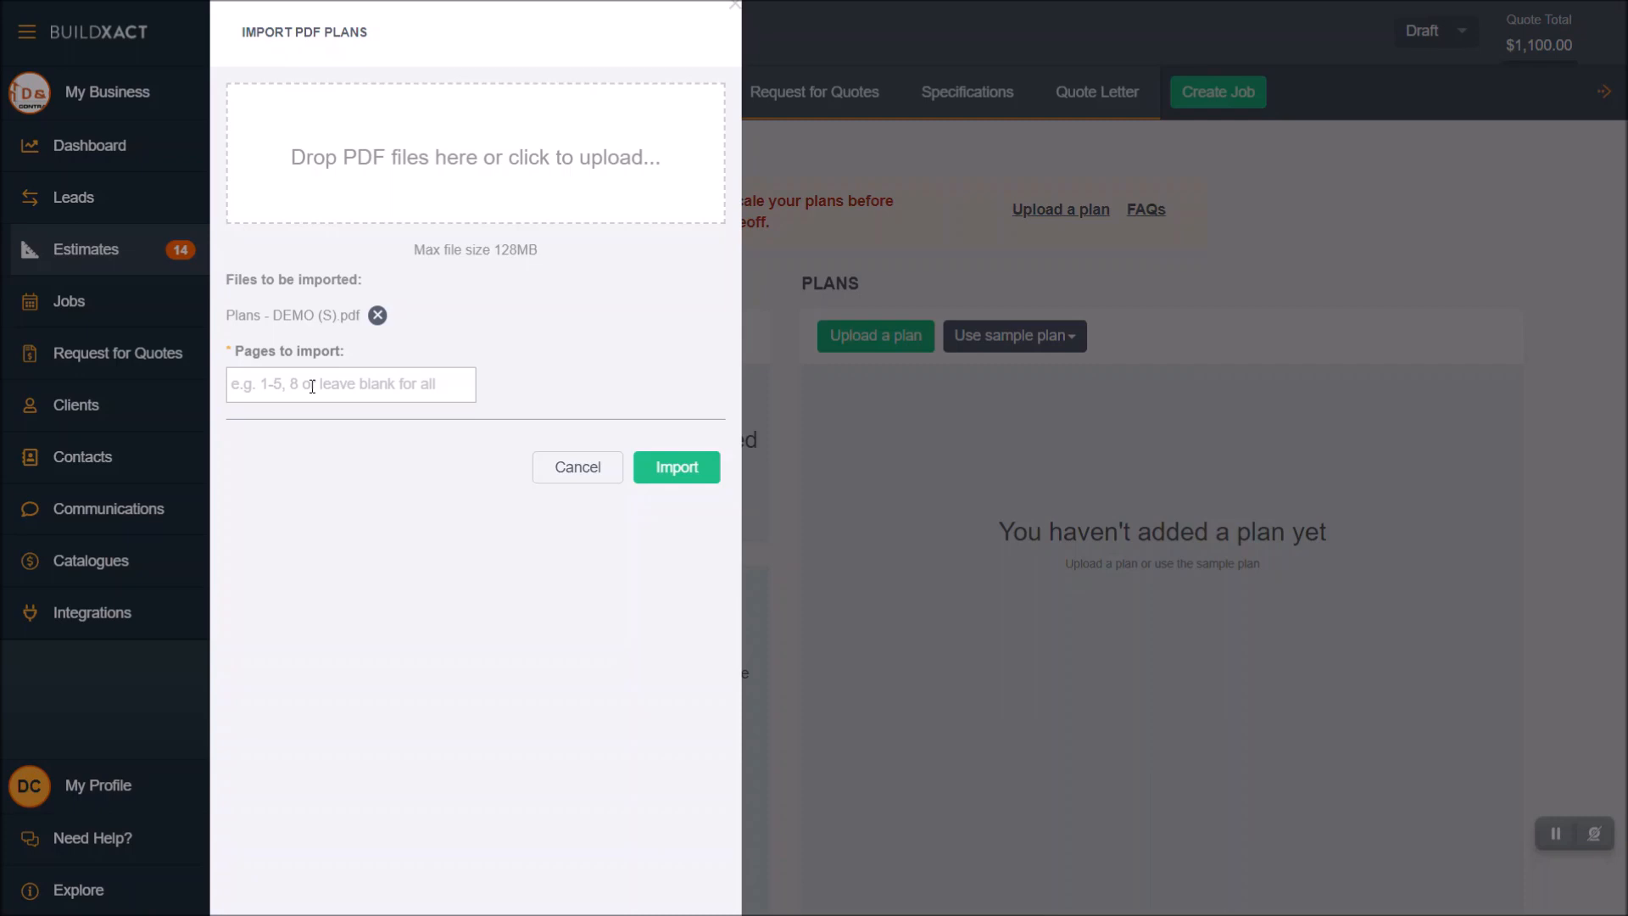
left_click(675, 466)
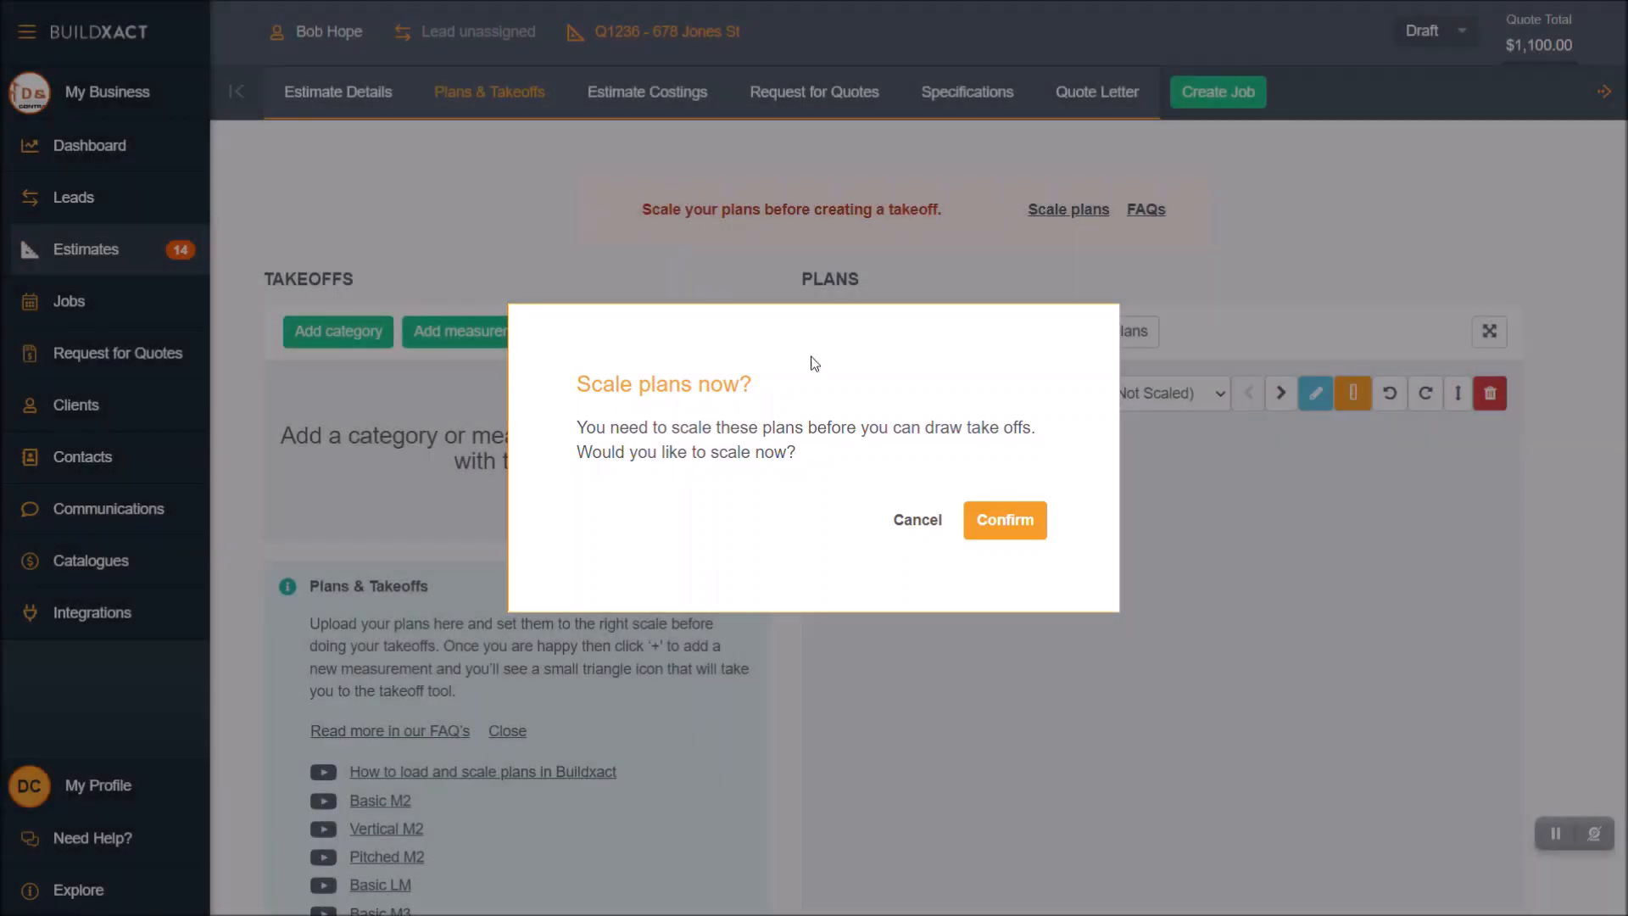
mouse_move(729, 378)
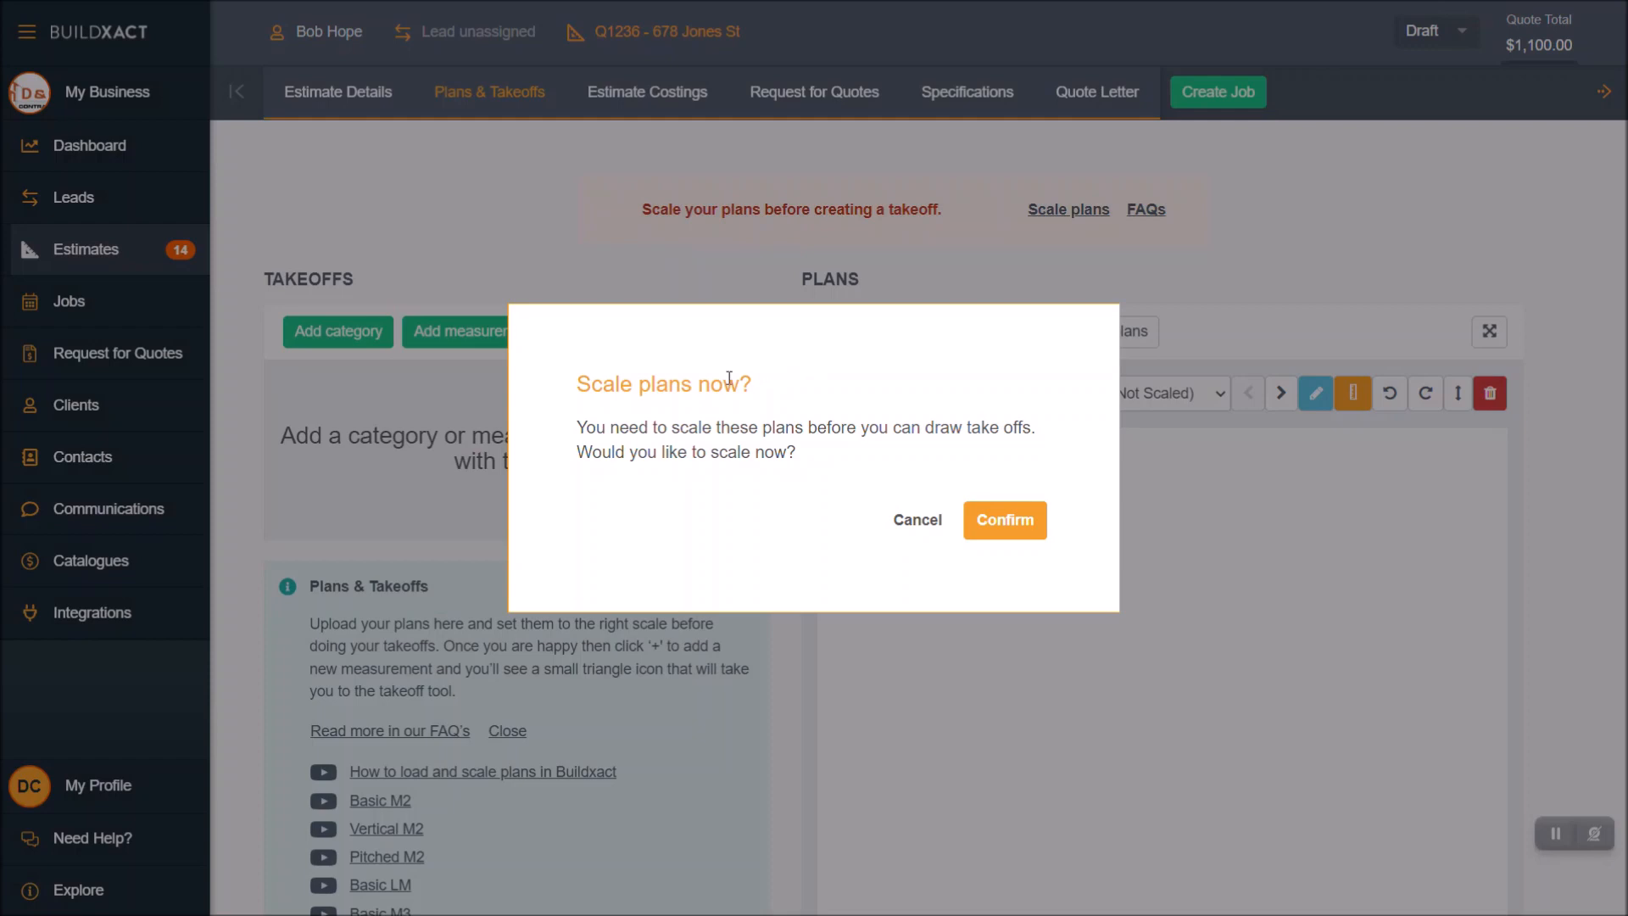
mouse_move(872, 572)
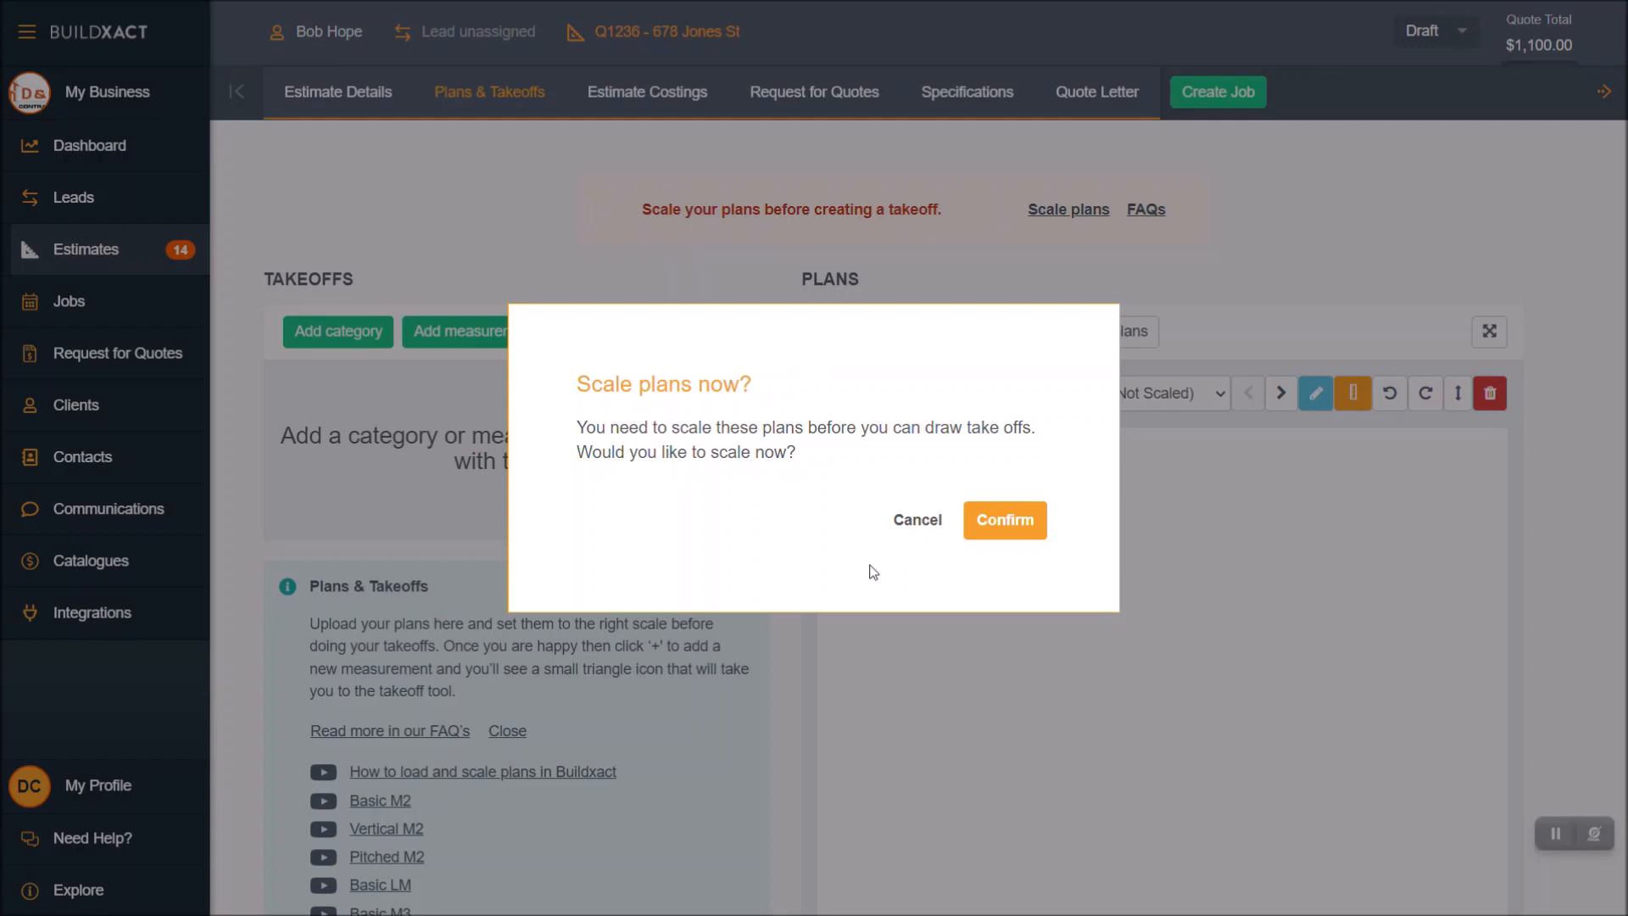
mouse_move(917, 524)
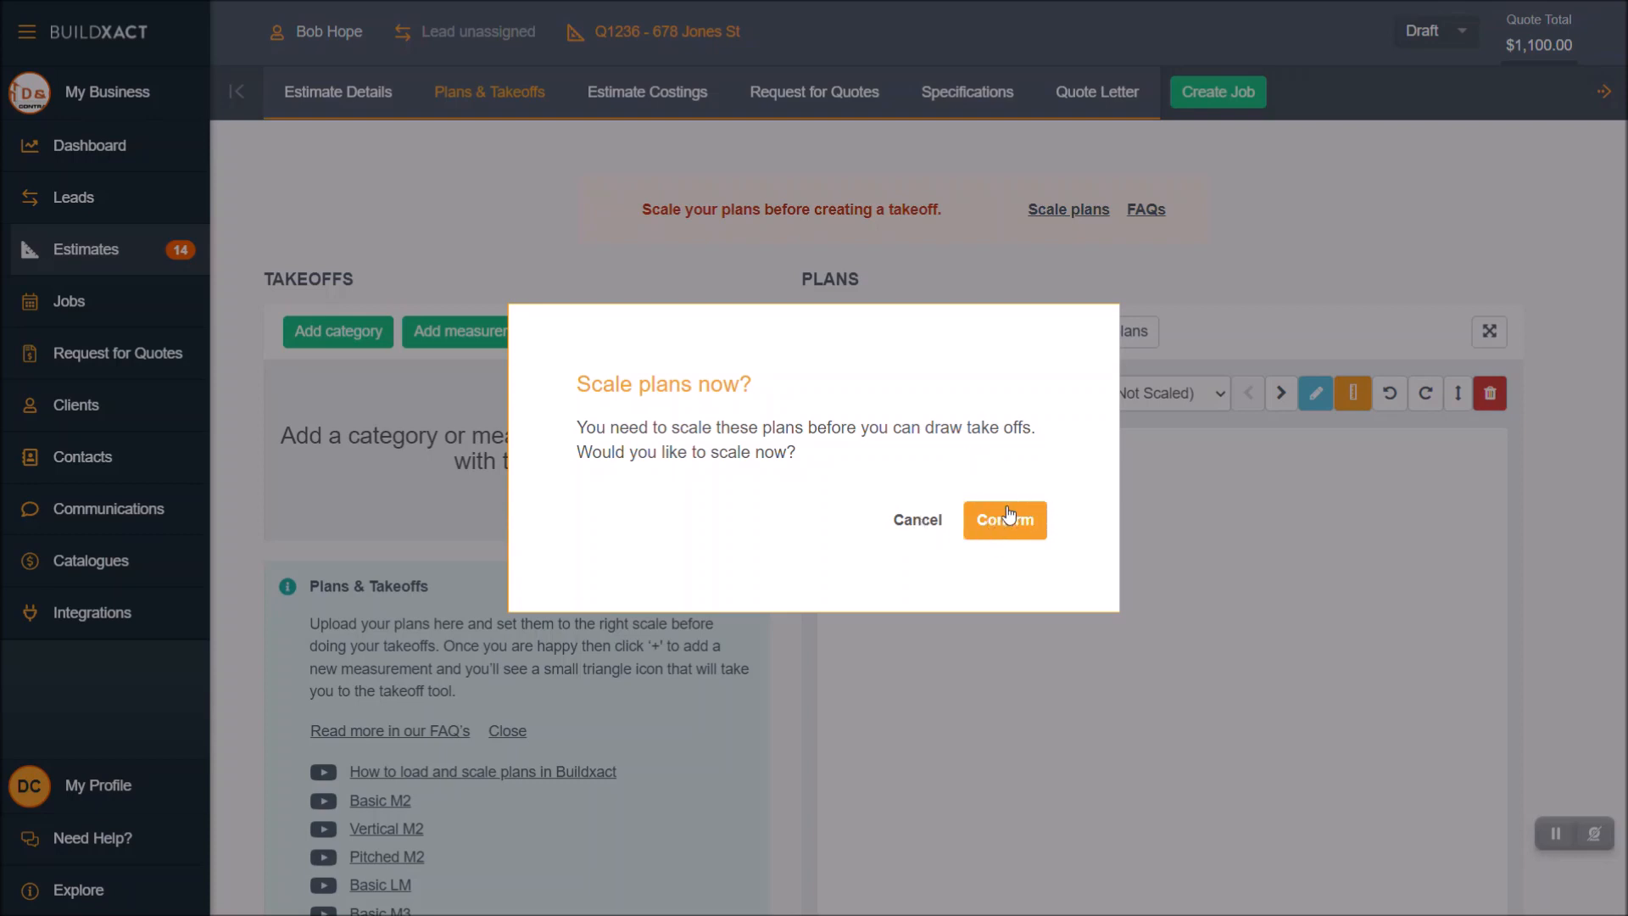
- Dismiss the Scale plans now? prompt so the unscaled floor plan page is displayed
left_click(1005, 521)
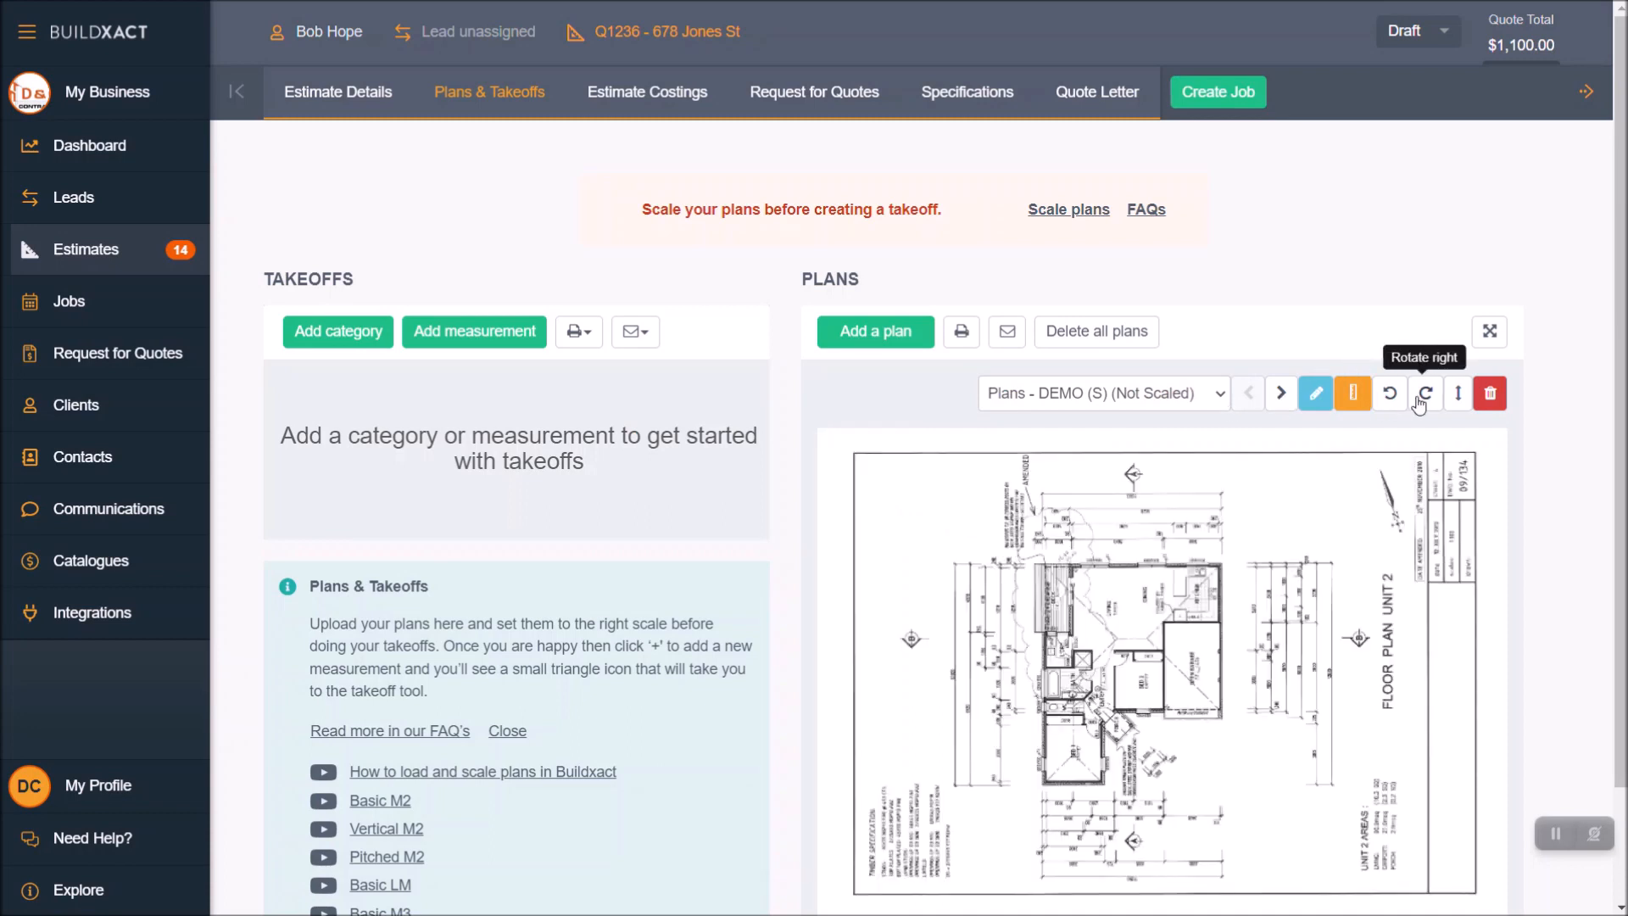
left_click(1423, 392)
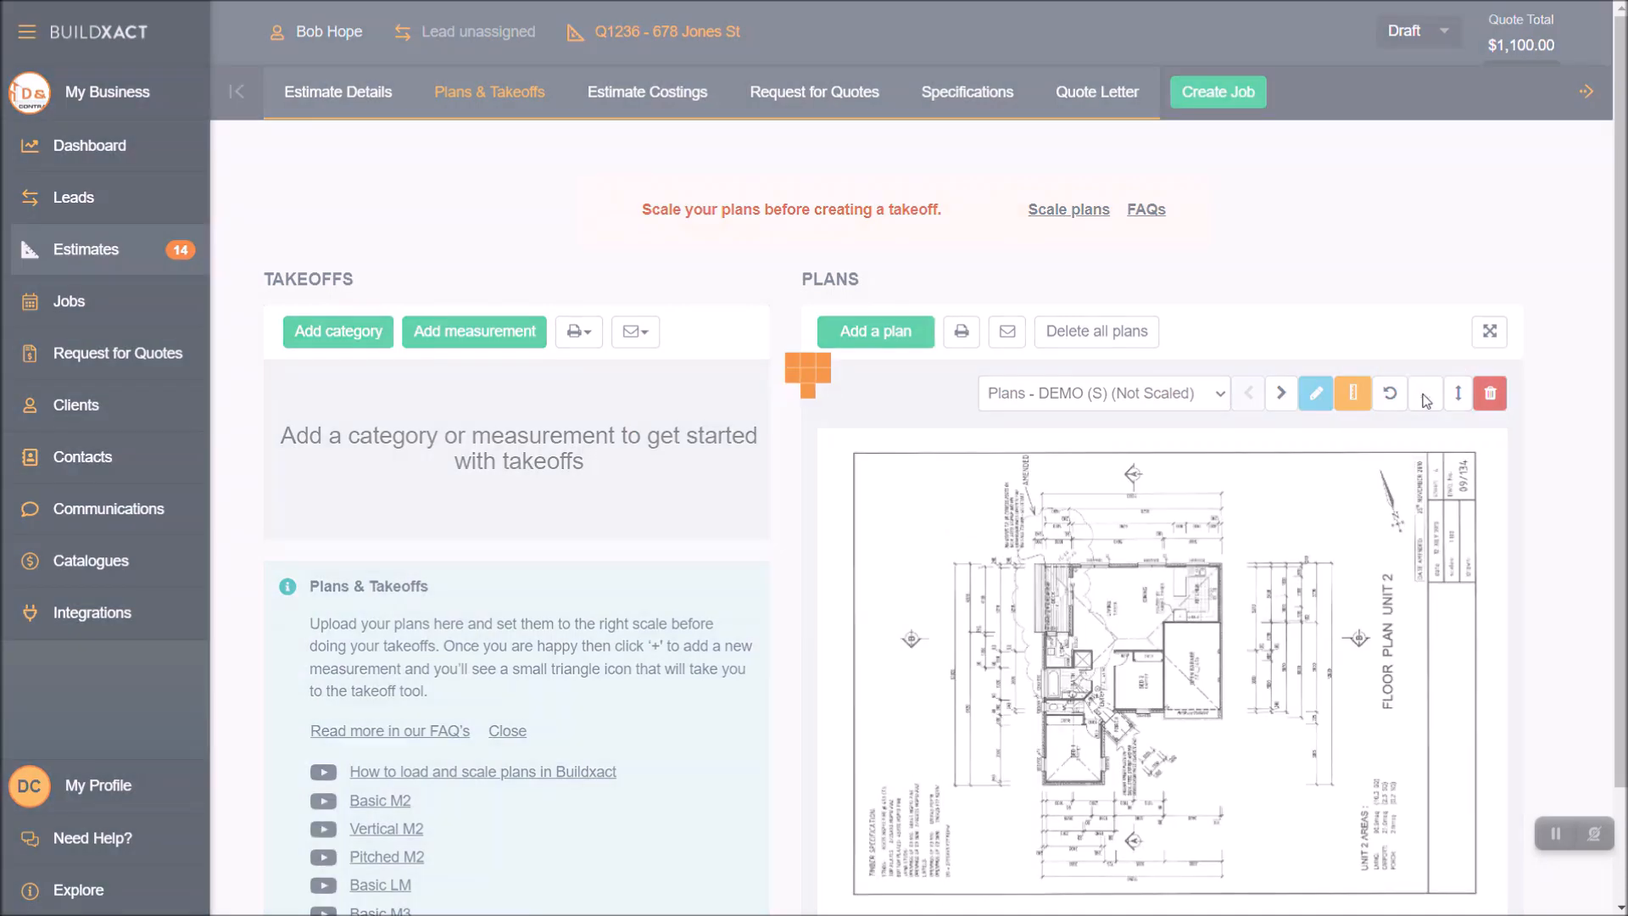
left_click(1315, 392)
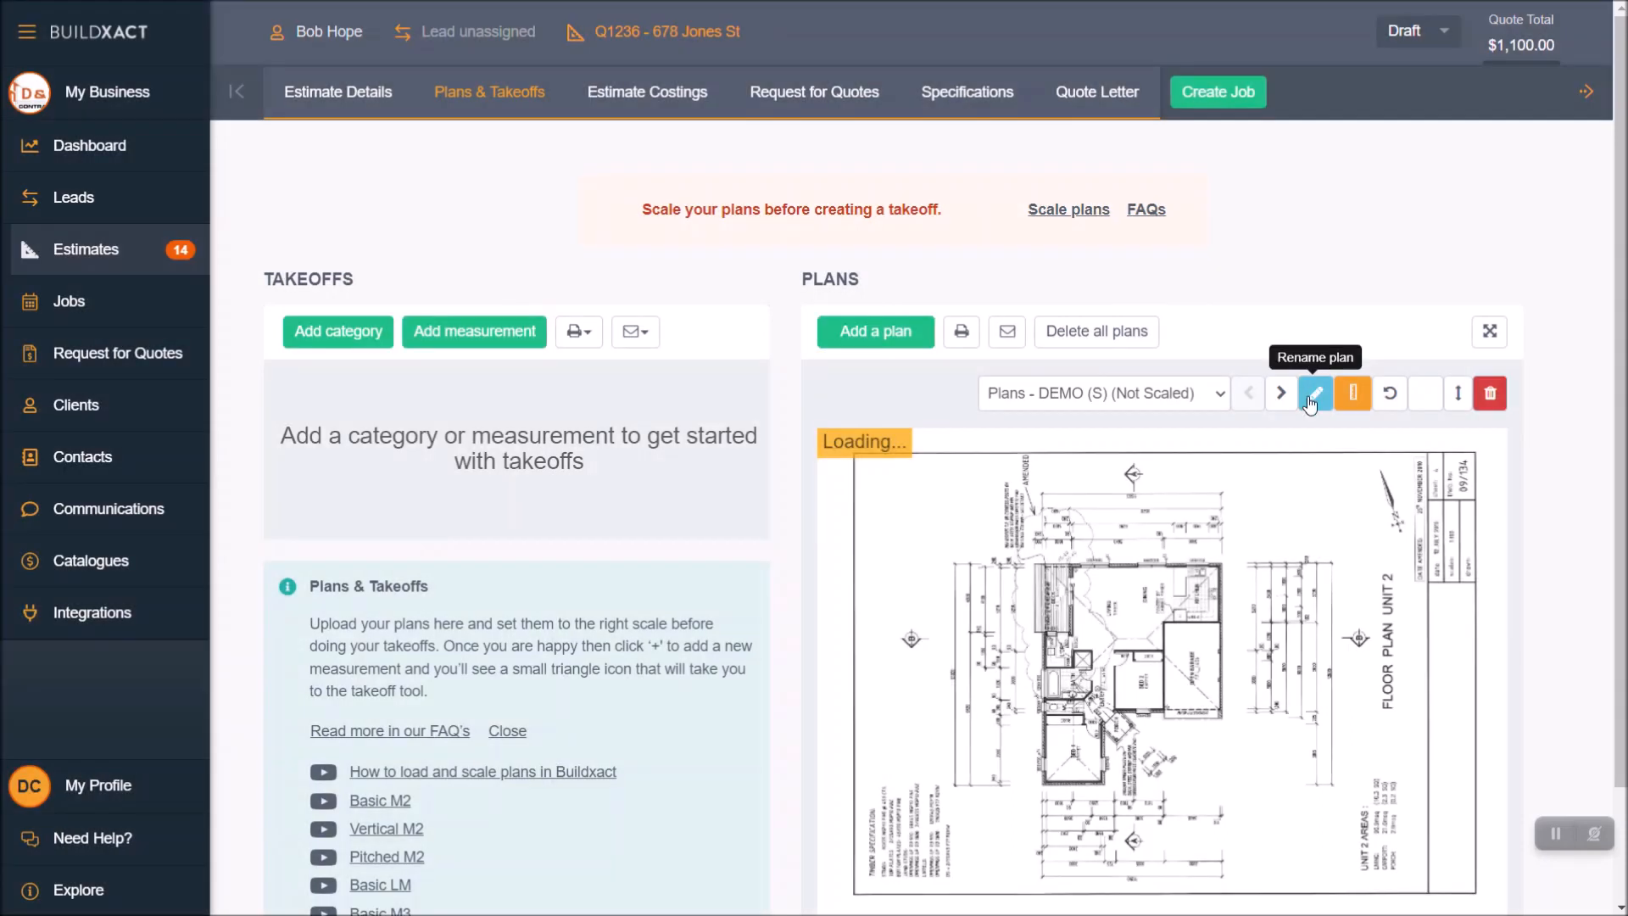
mouse_move(1425, 412)
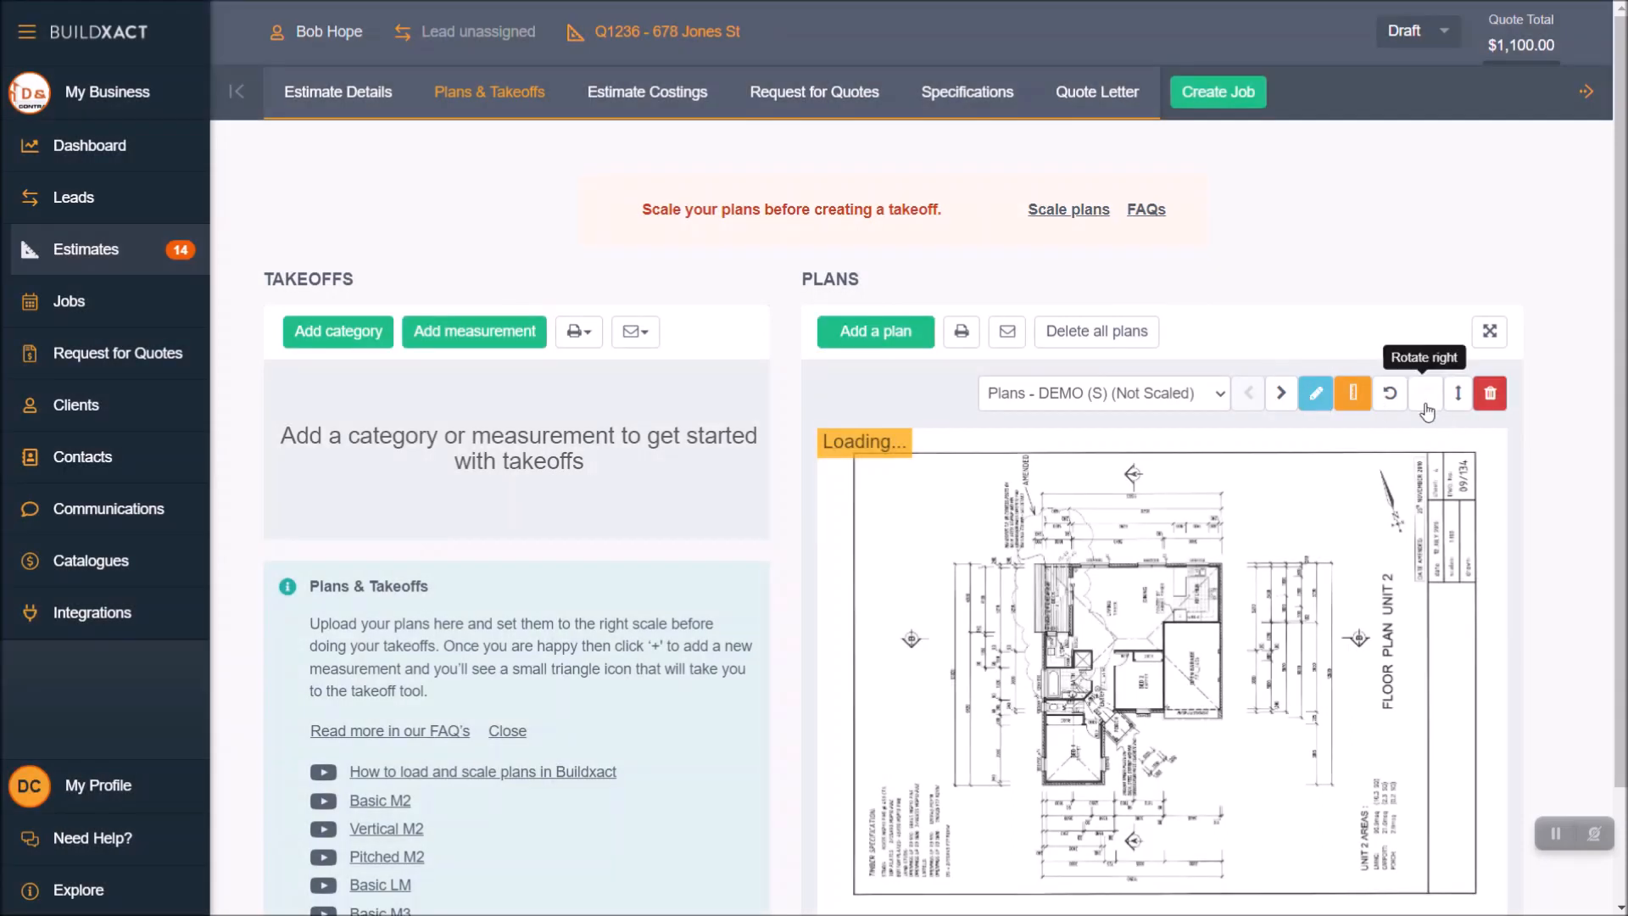
mouse_move(1431, 419)
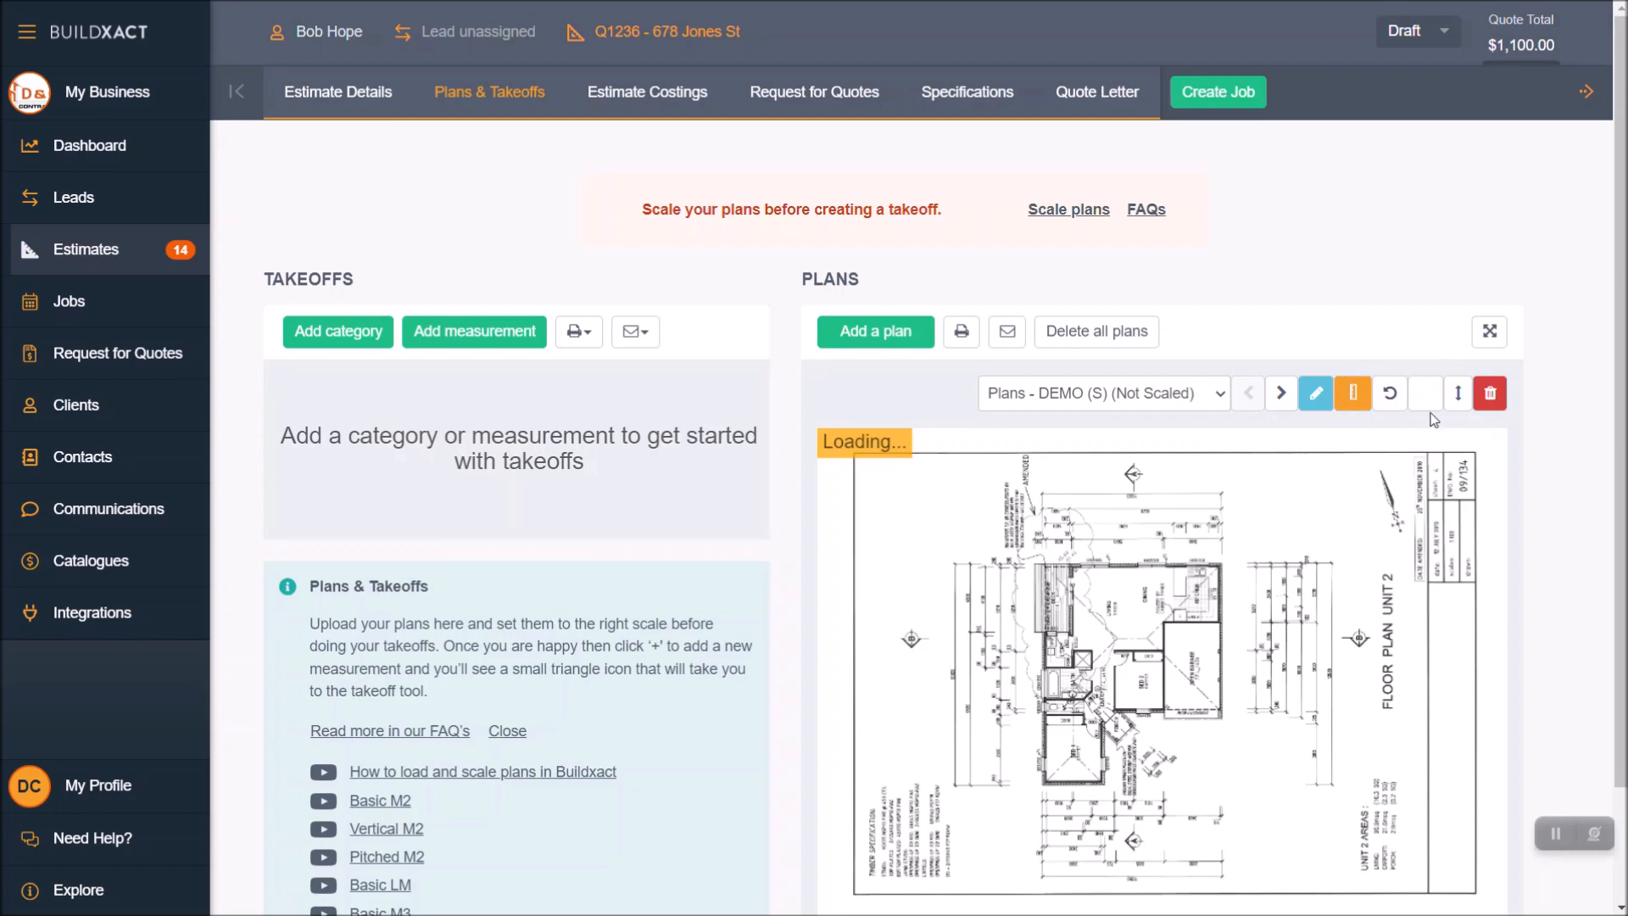
mouse_move(1489, 395)
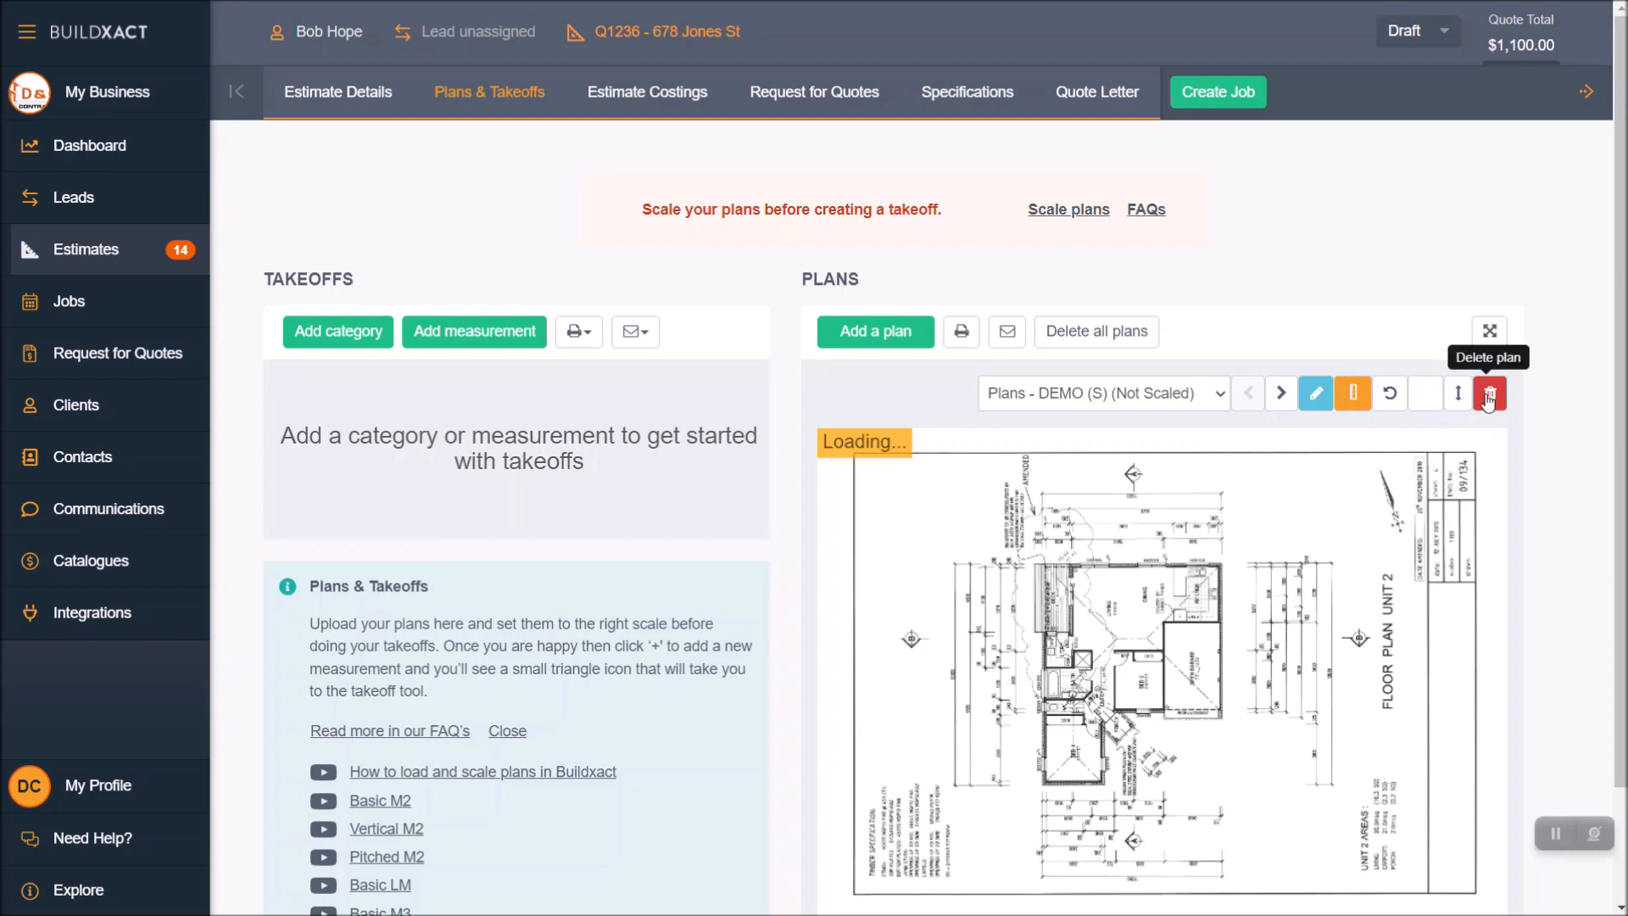
mouse_move(1314, 404)
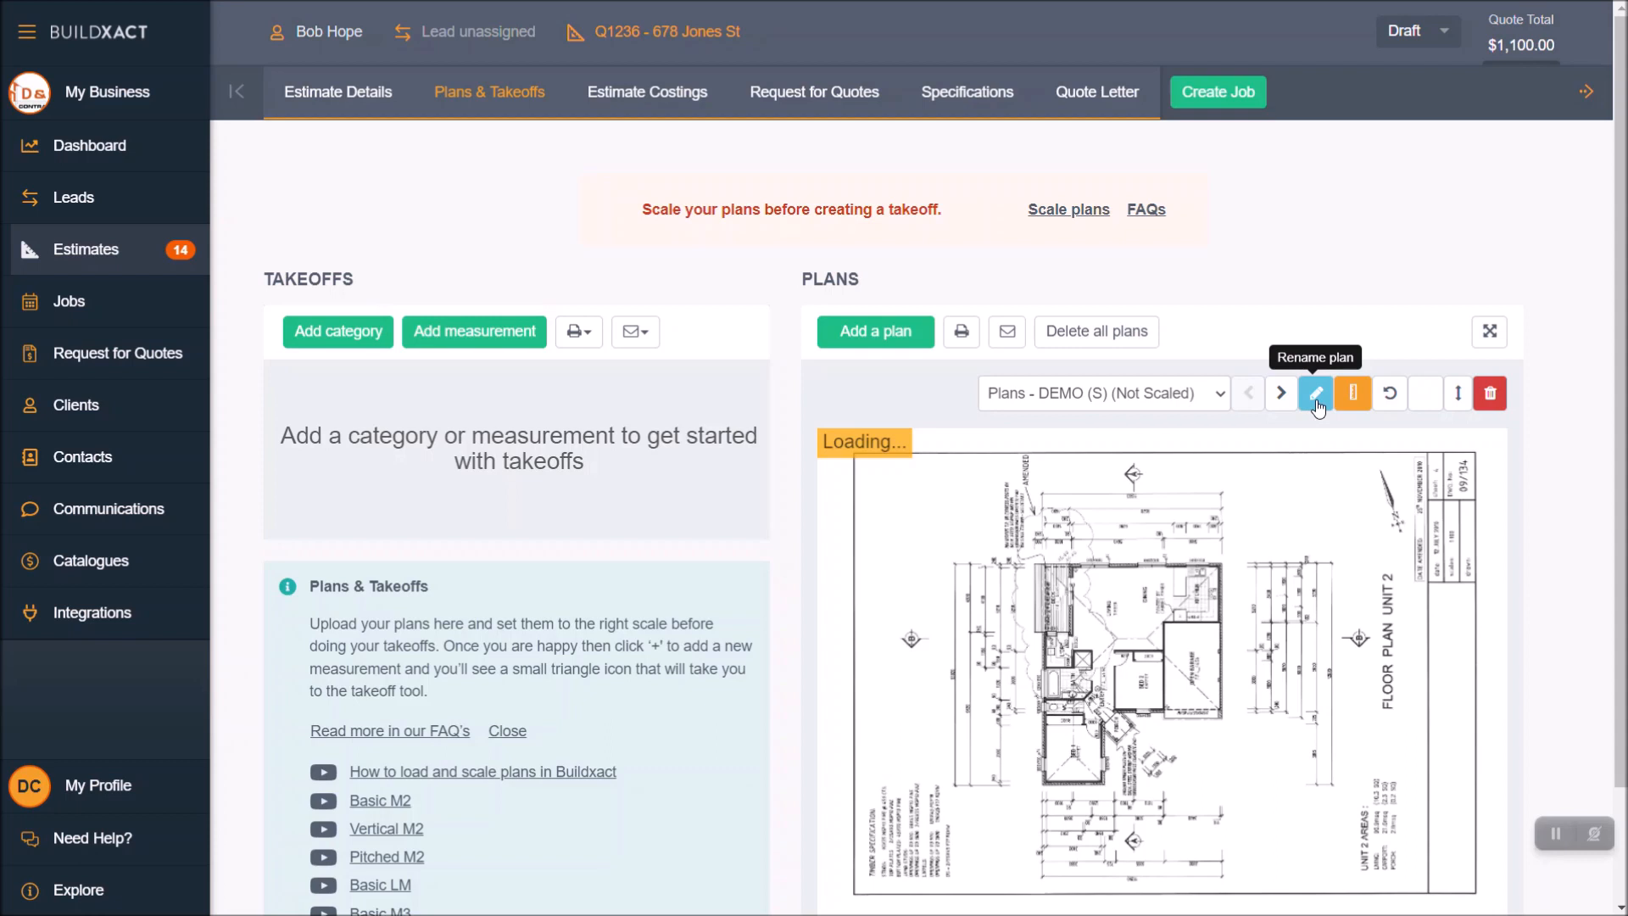
- Rename the first plan page to 'Floor plan' and save the name
left_click(1314, 392)
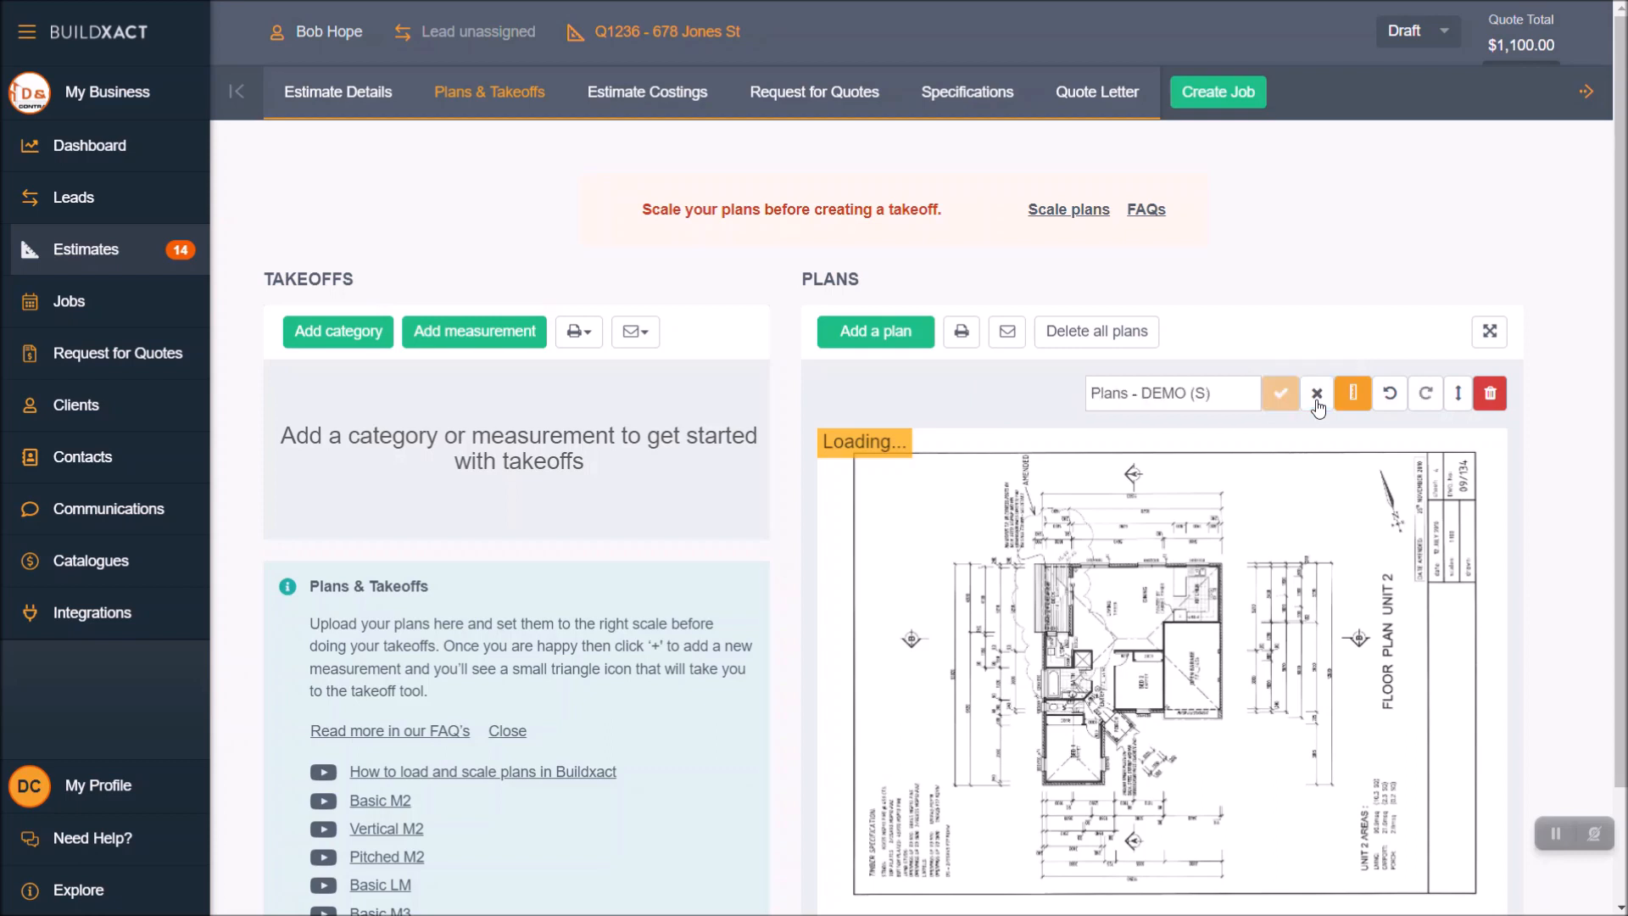
left_click(1172, 394)
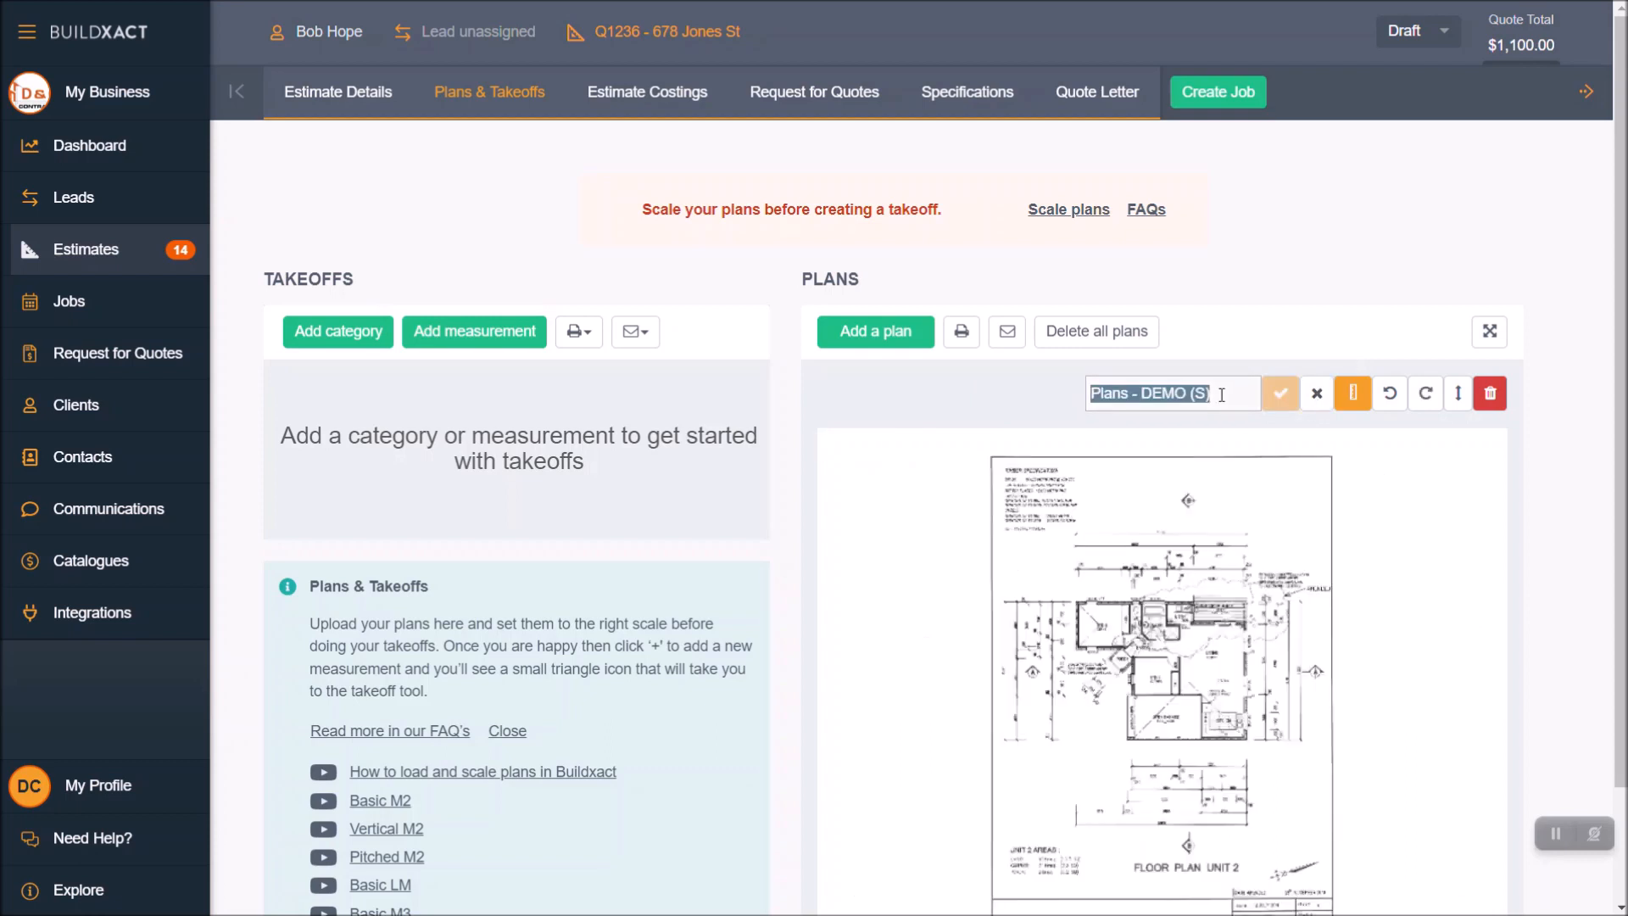
type("Floor plan")
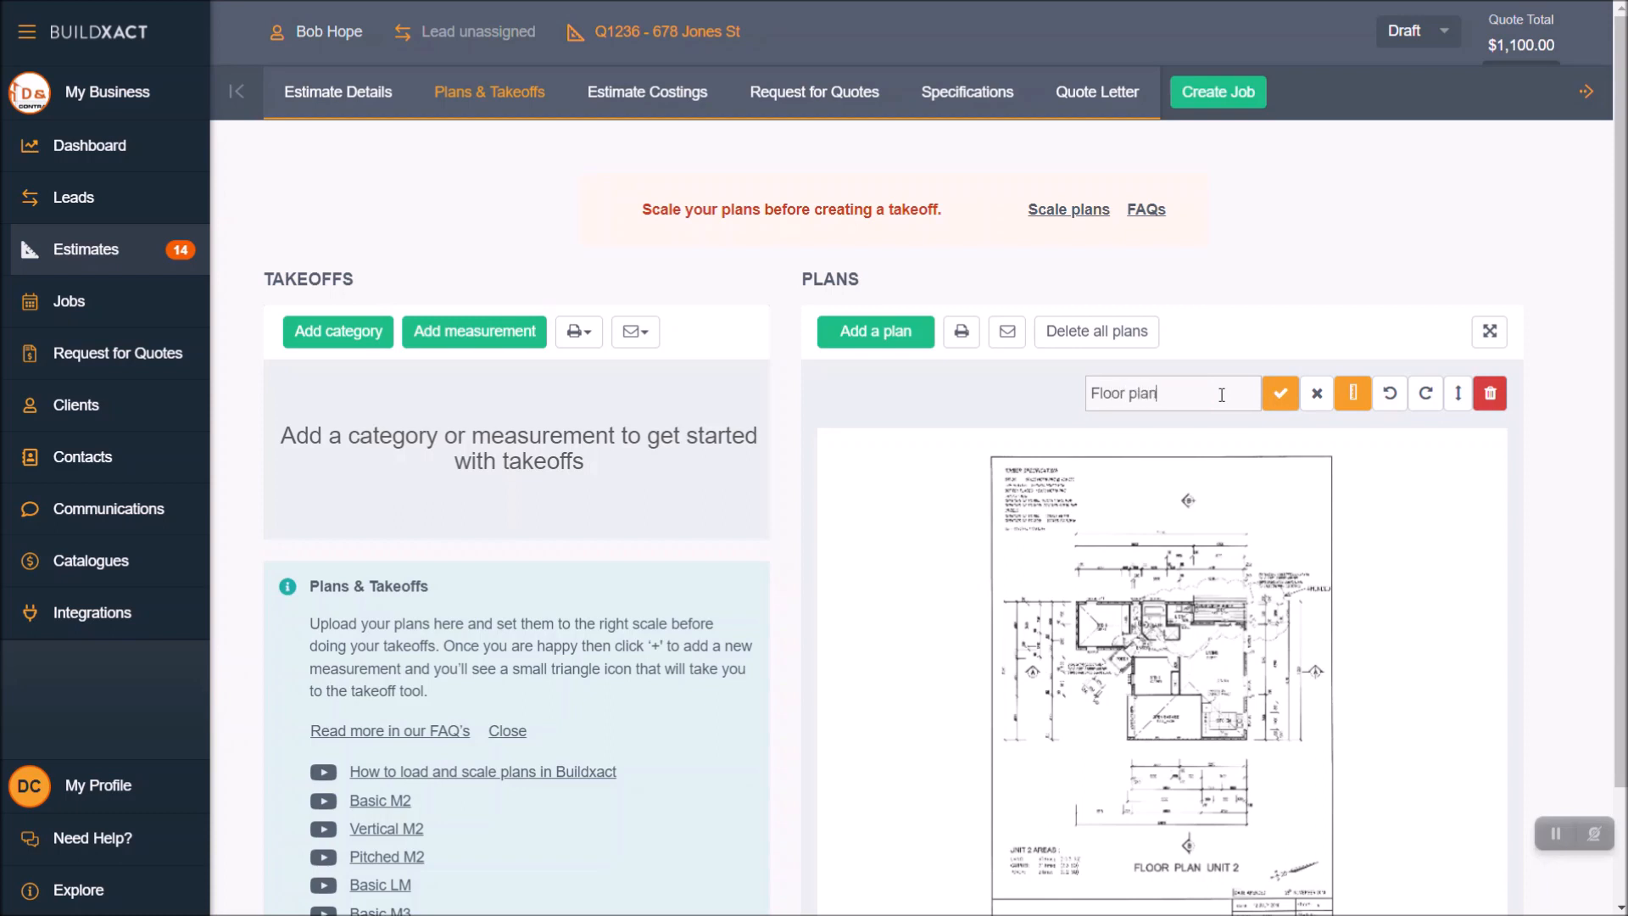
left_click(1279, 392)
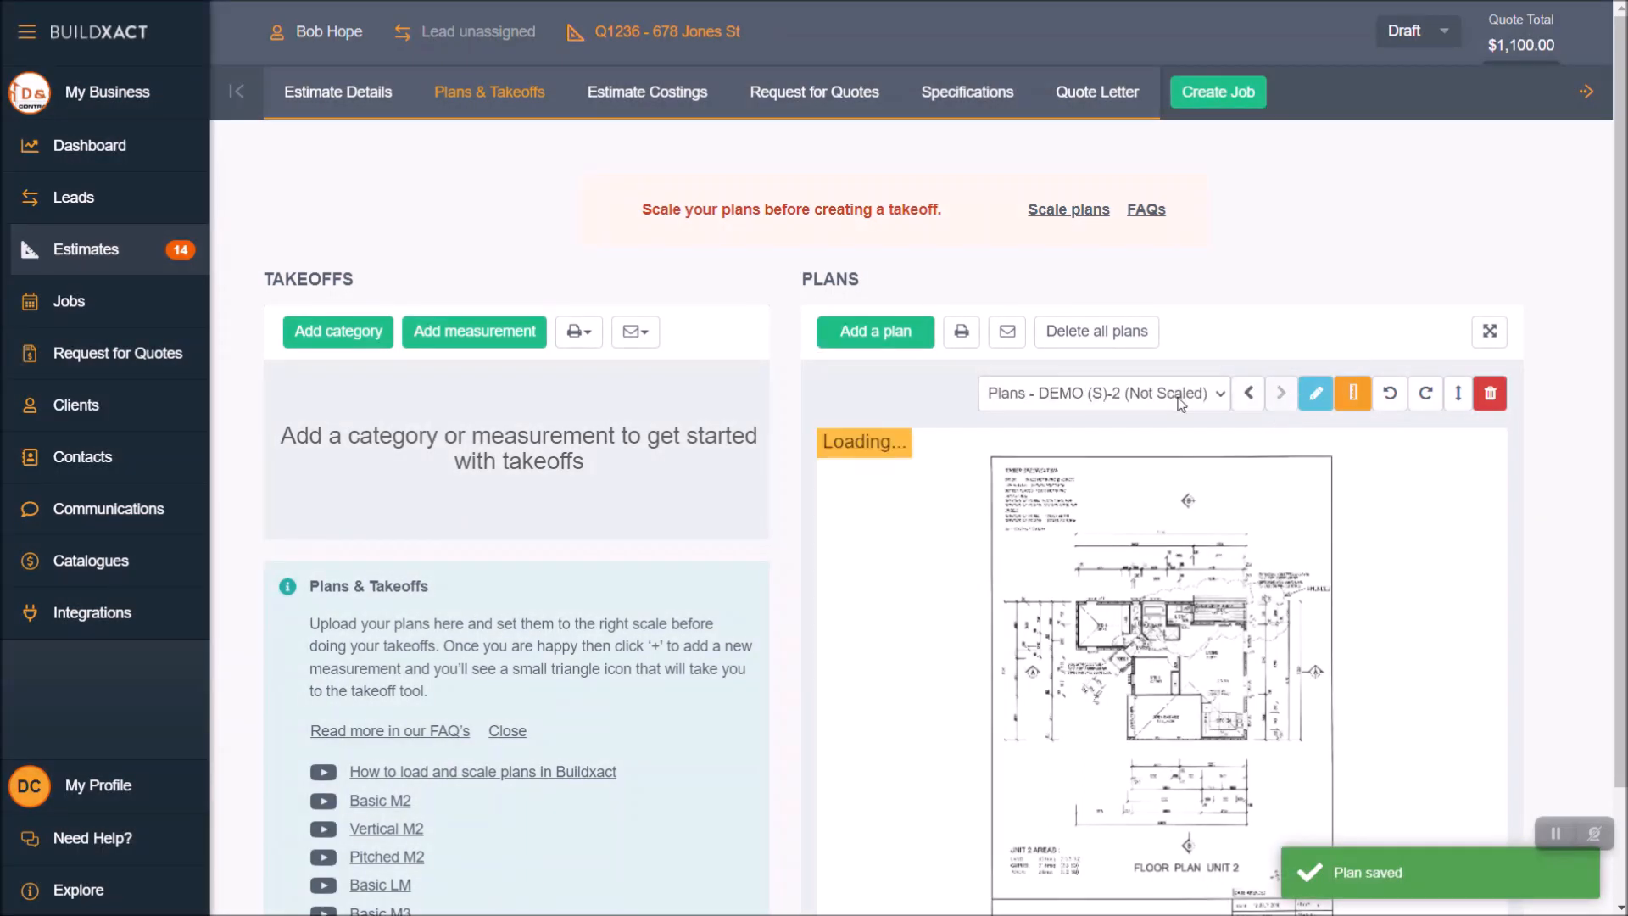
mouse_move(1316, 392)
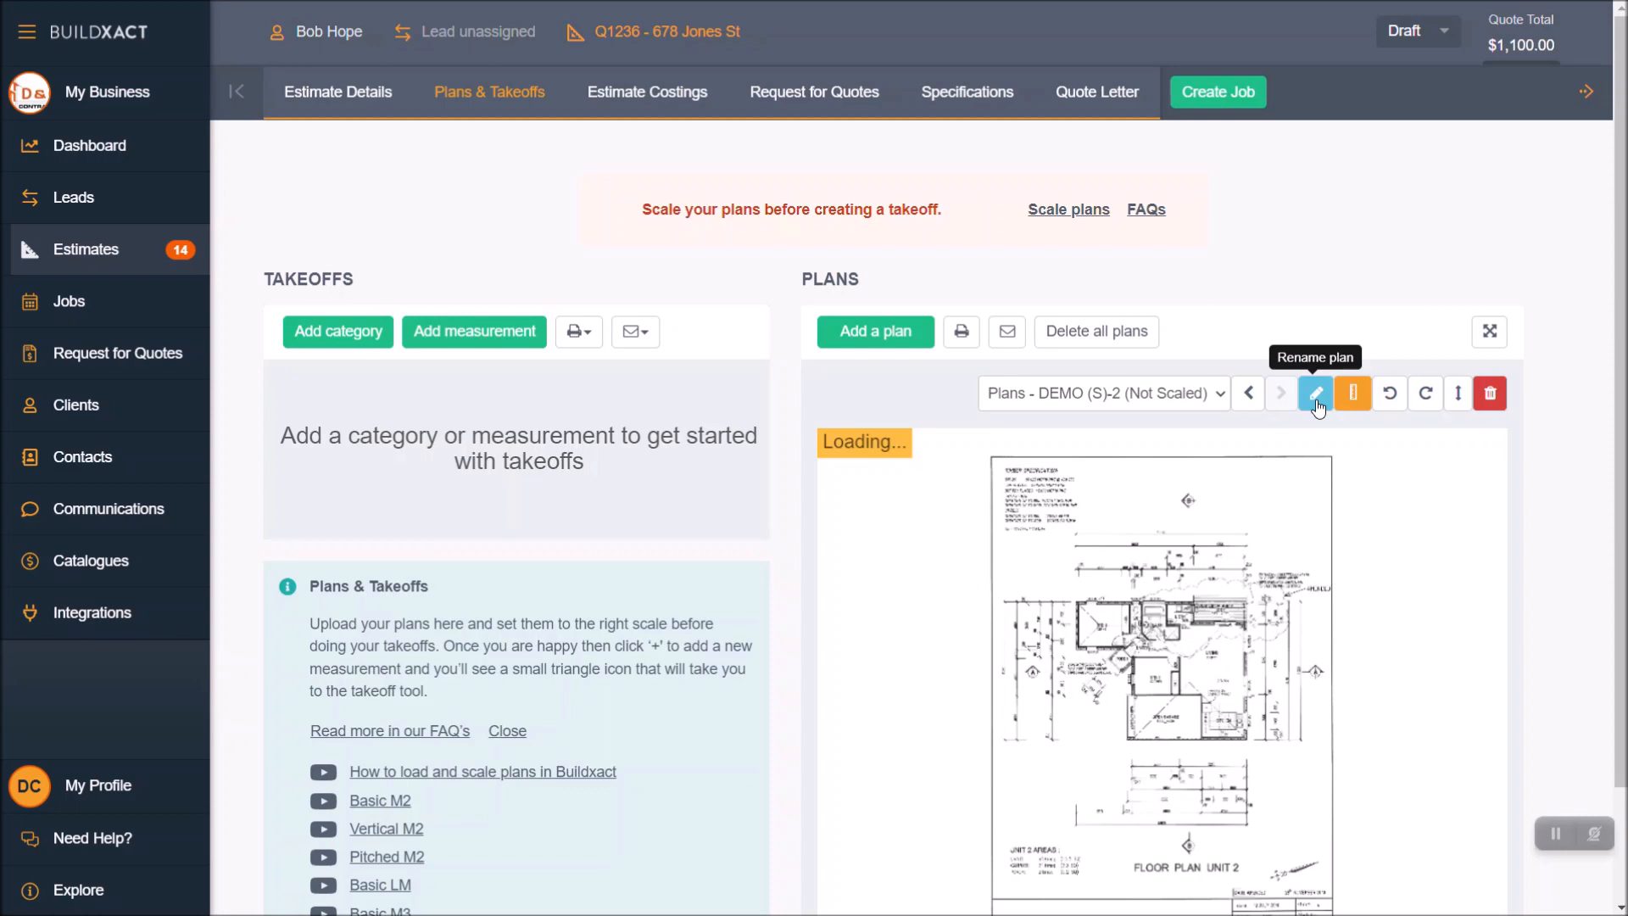
- Rename the second plan page to 'Elevations' and save the name
left_click(1314, 392)
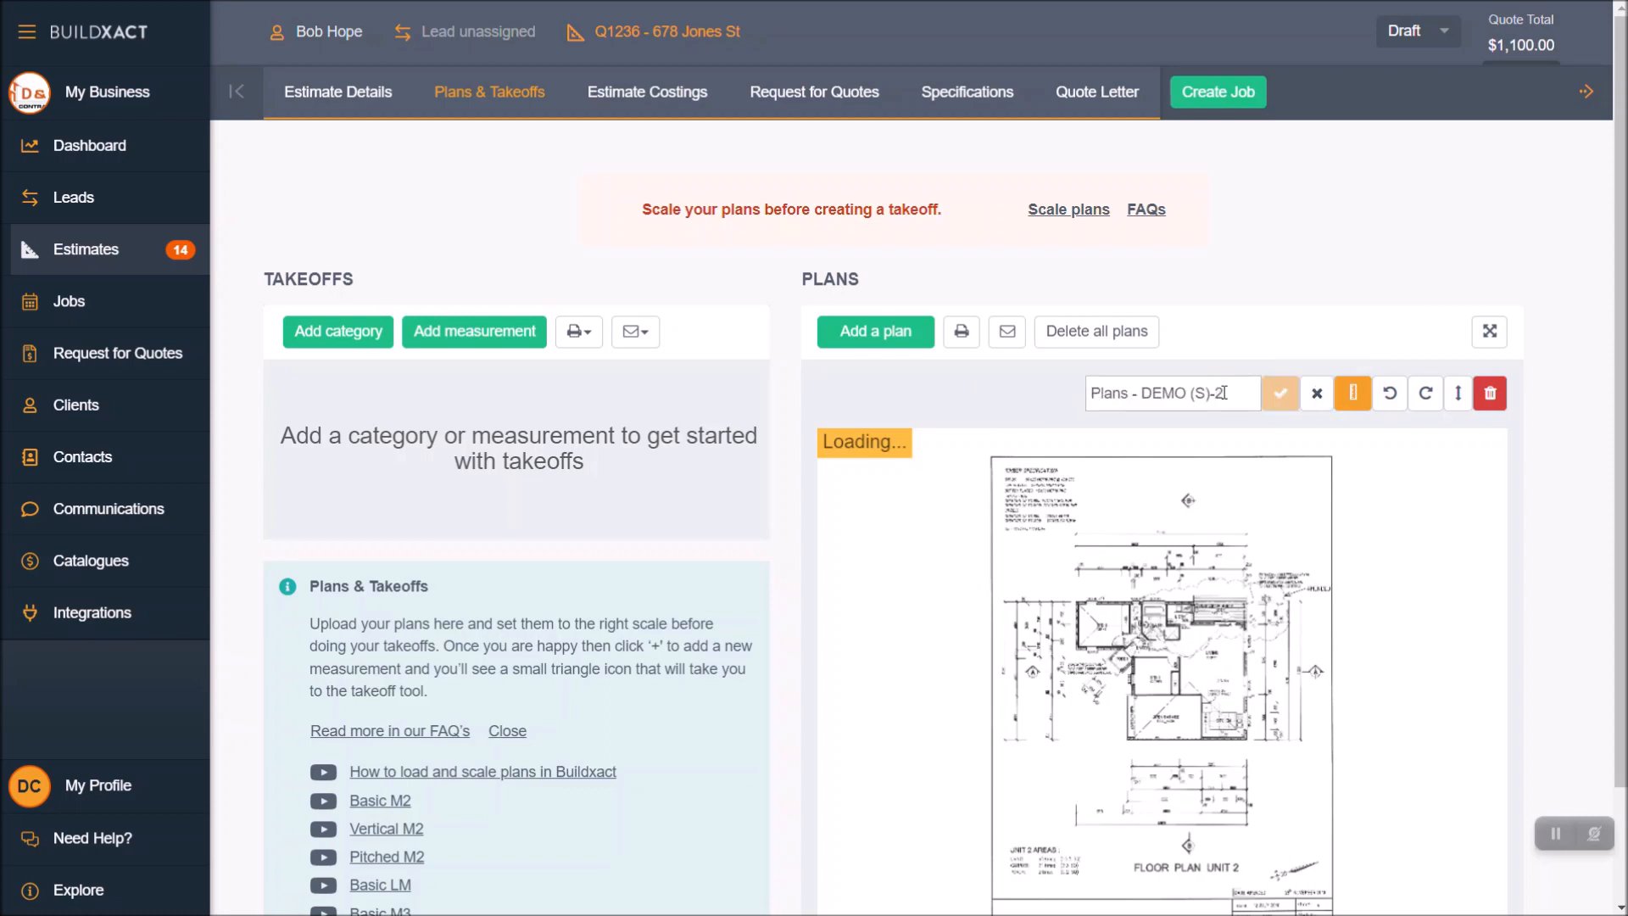
type("Eleva")
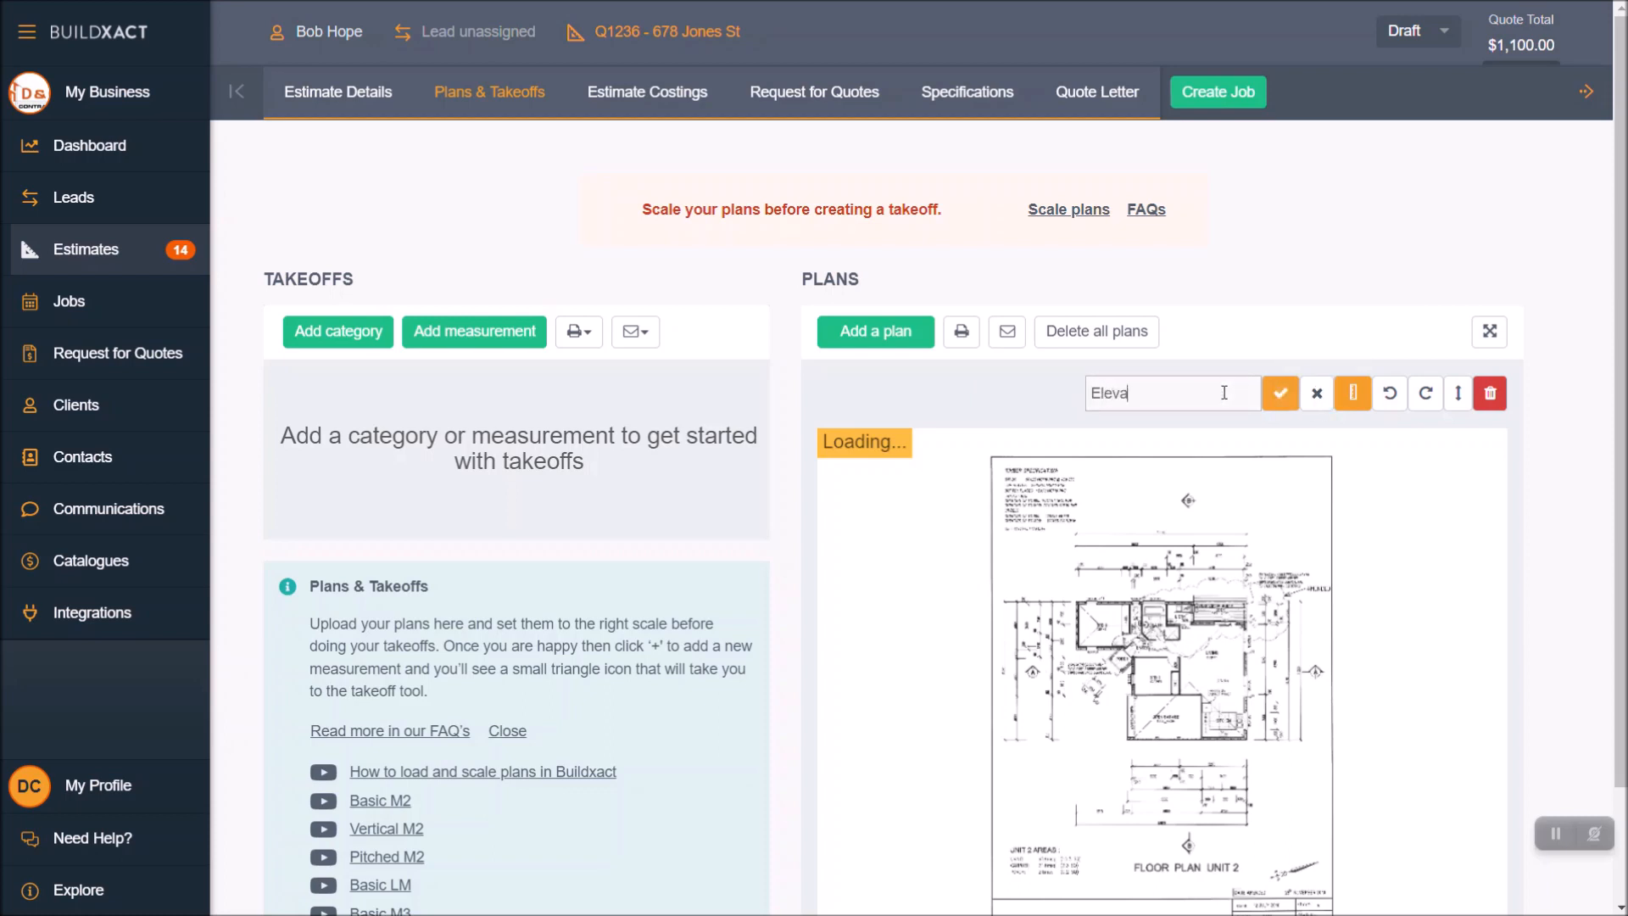
type("tions")
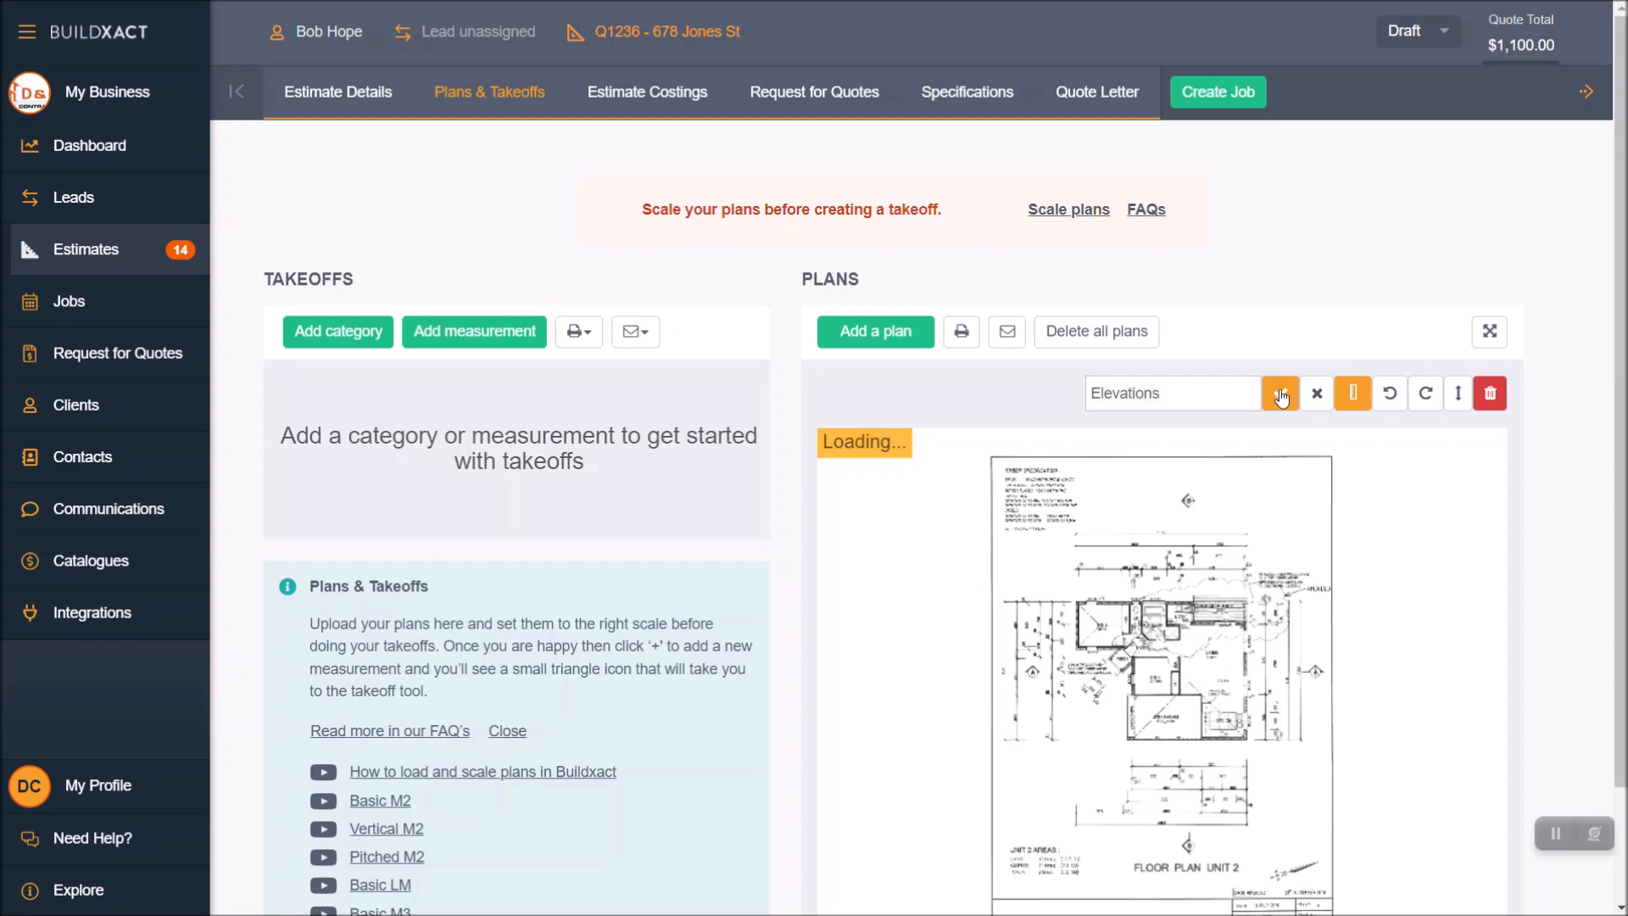
left_click(1280, 392)
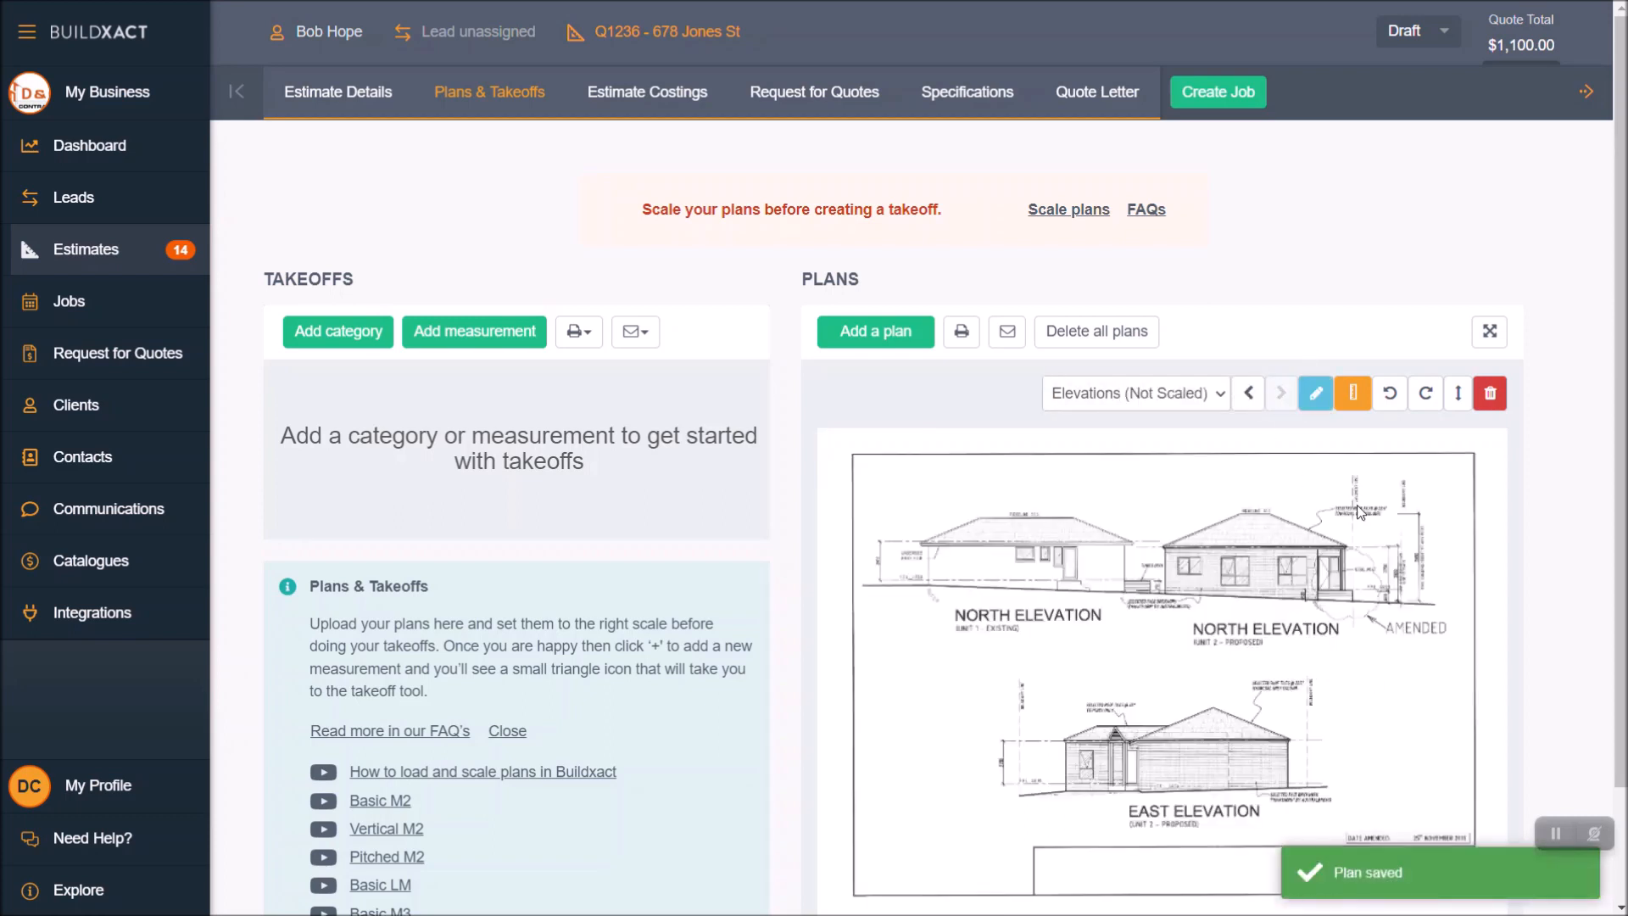
mouse_move(1354, 395)
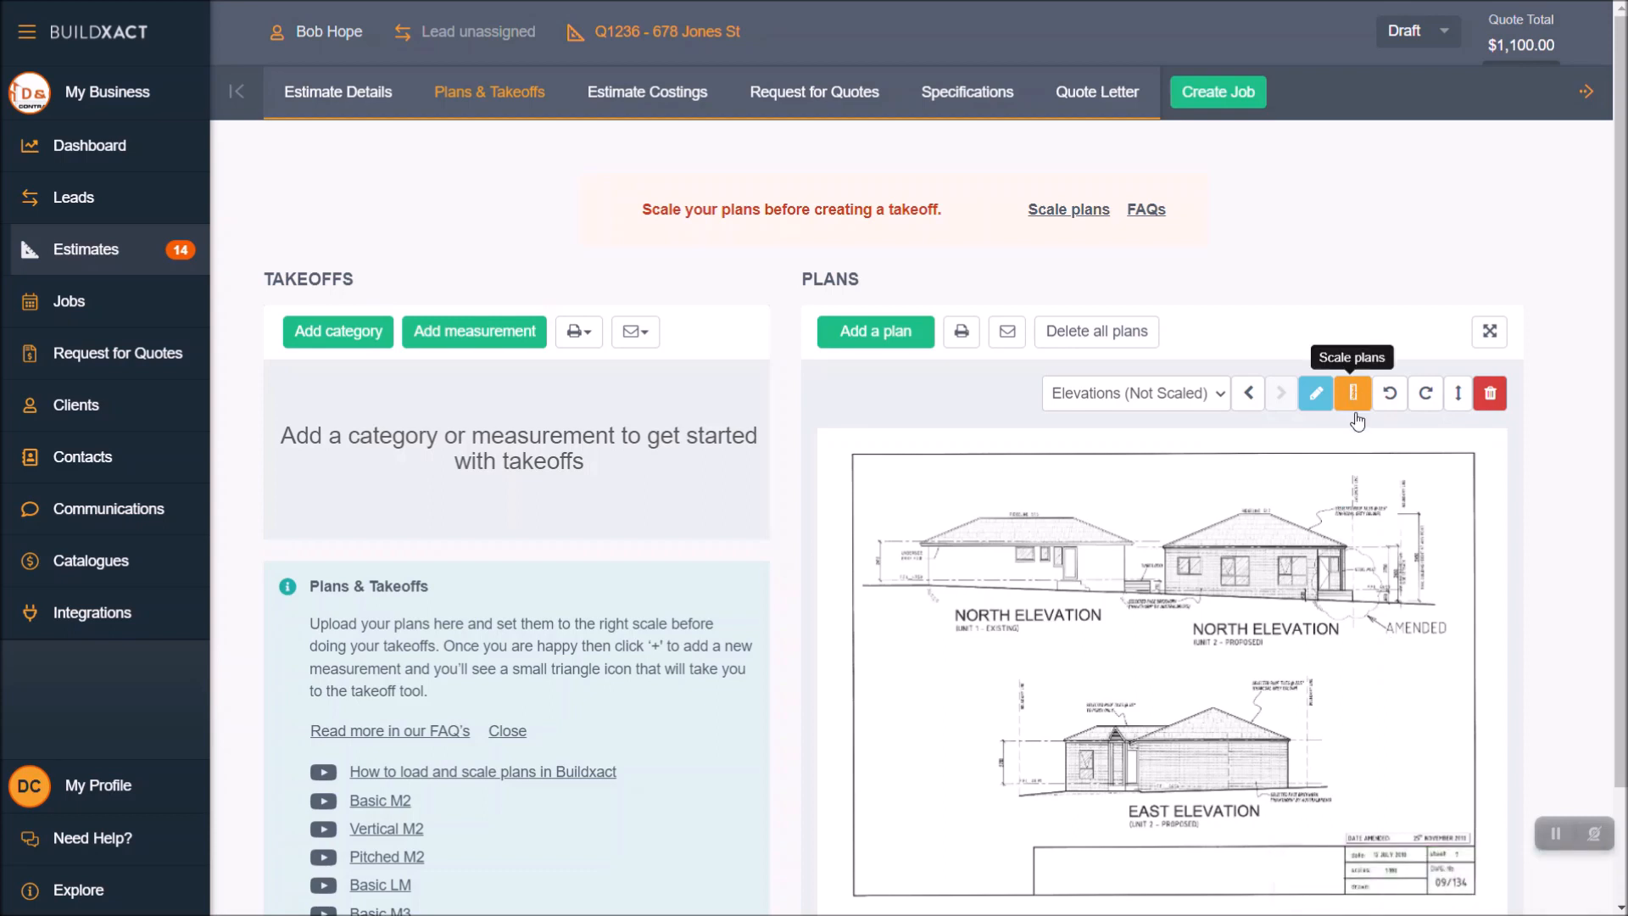
- Choose the 1:100 common scale for the Elevations plan and apply it to this plan only
left_click(1315, 392)
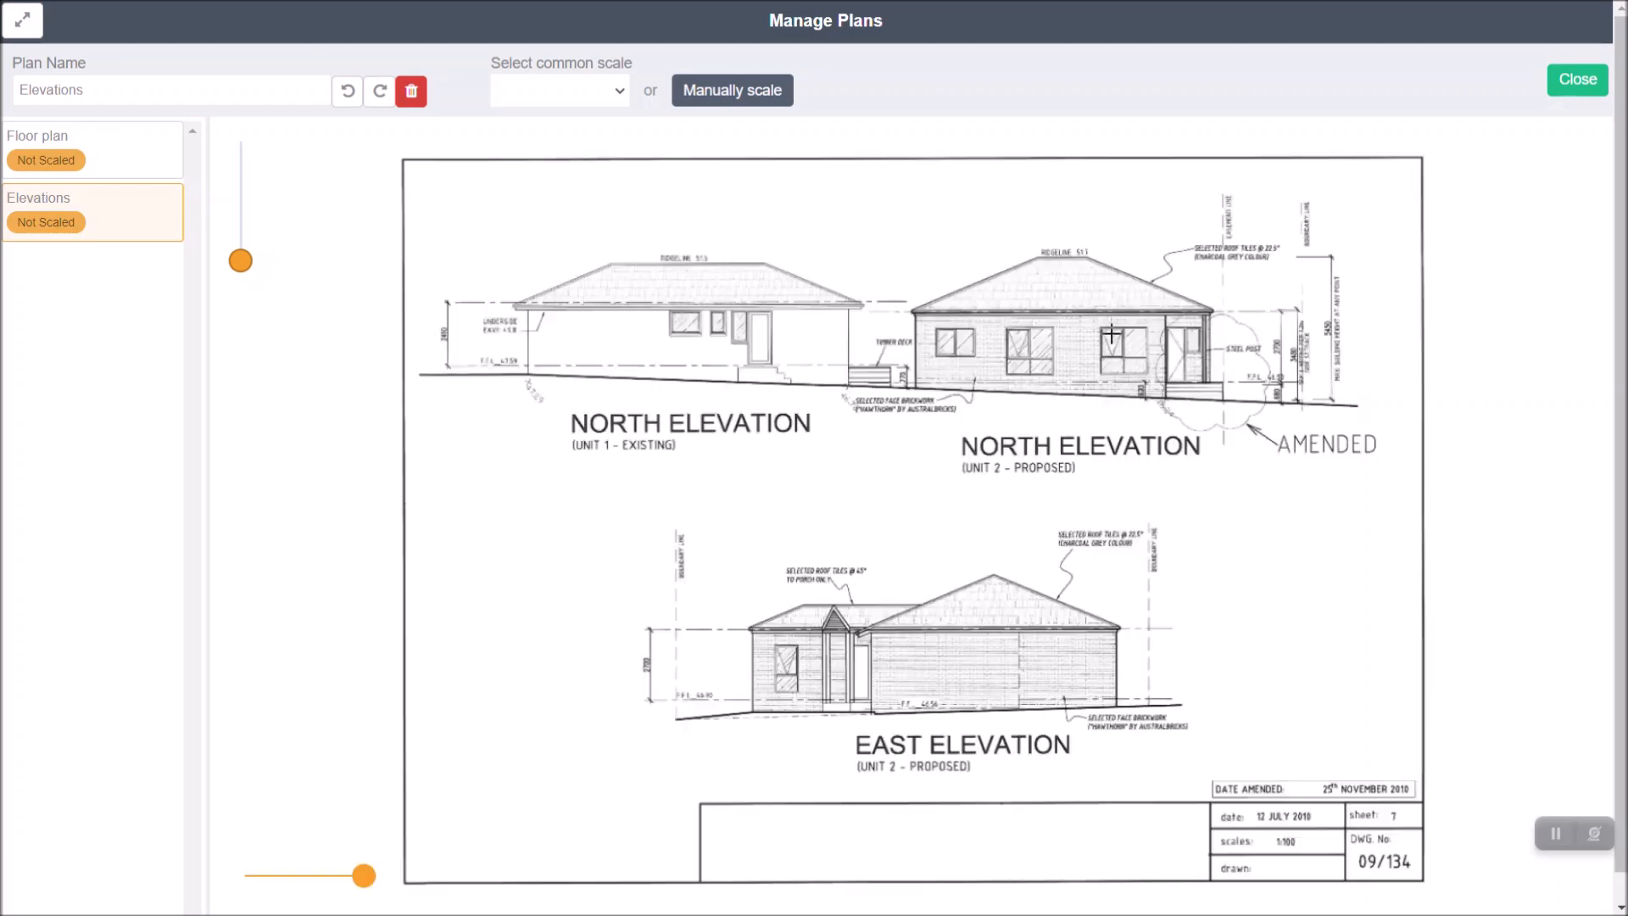
mouse_move(417, 274)
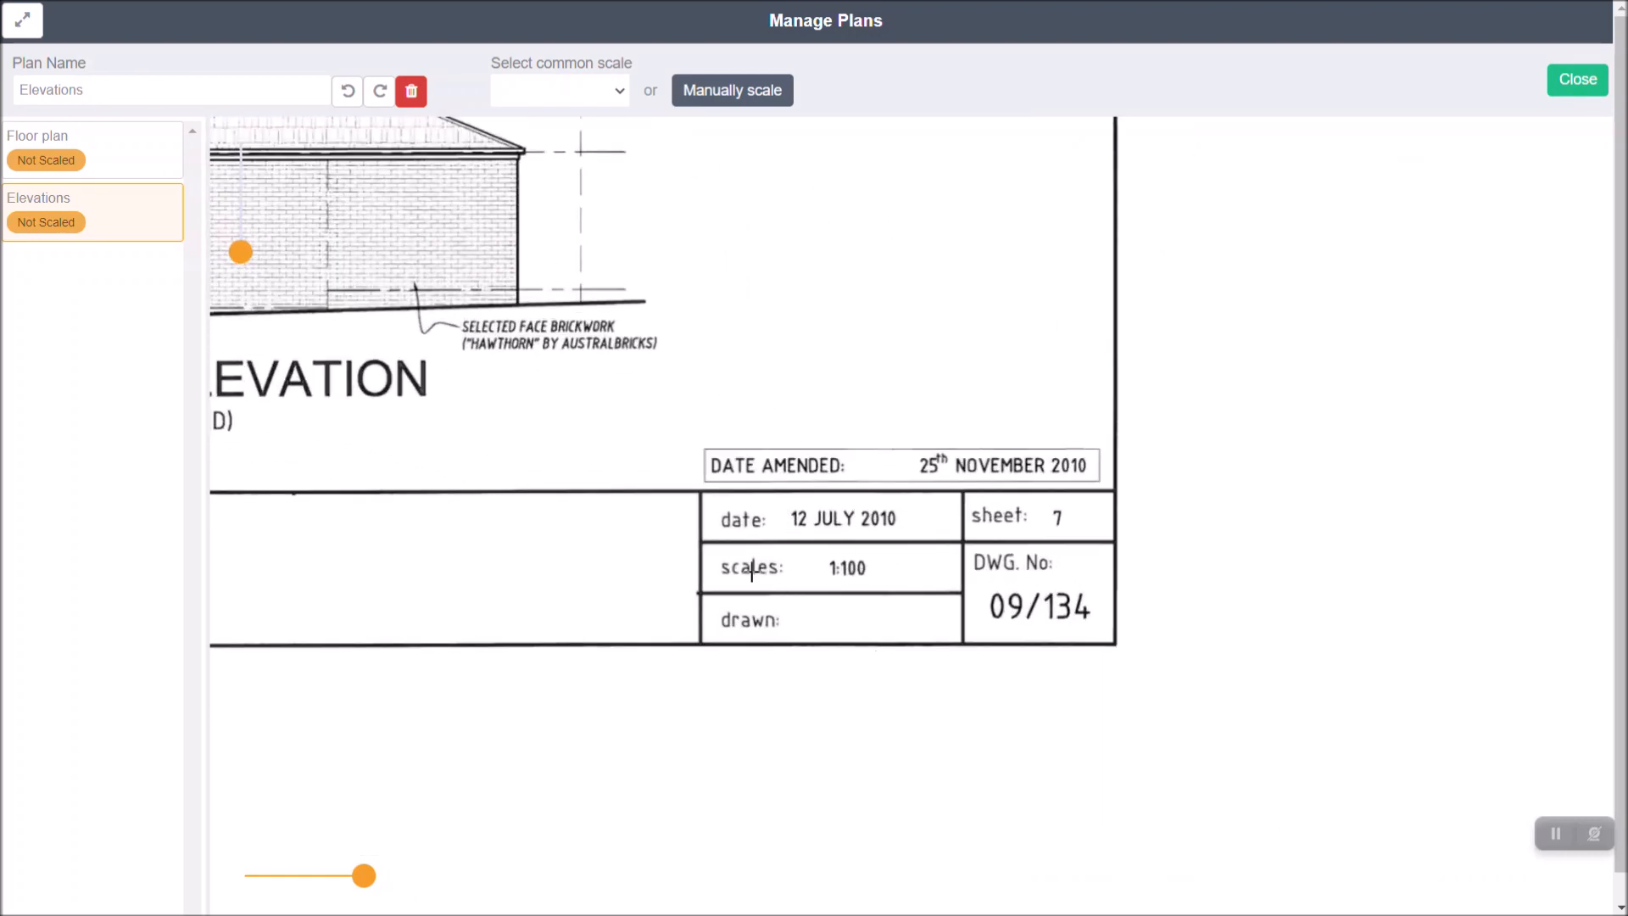
mouse_move(919, 575)
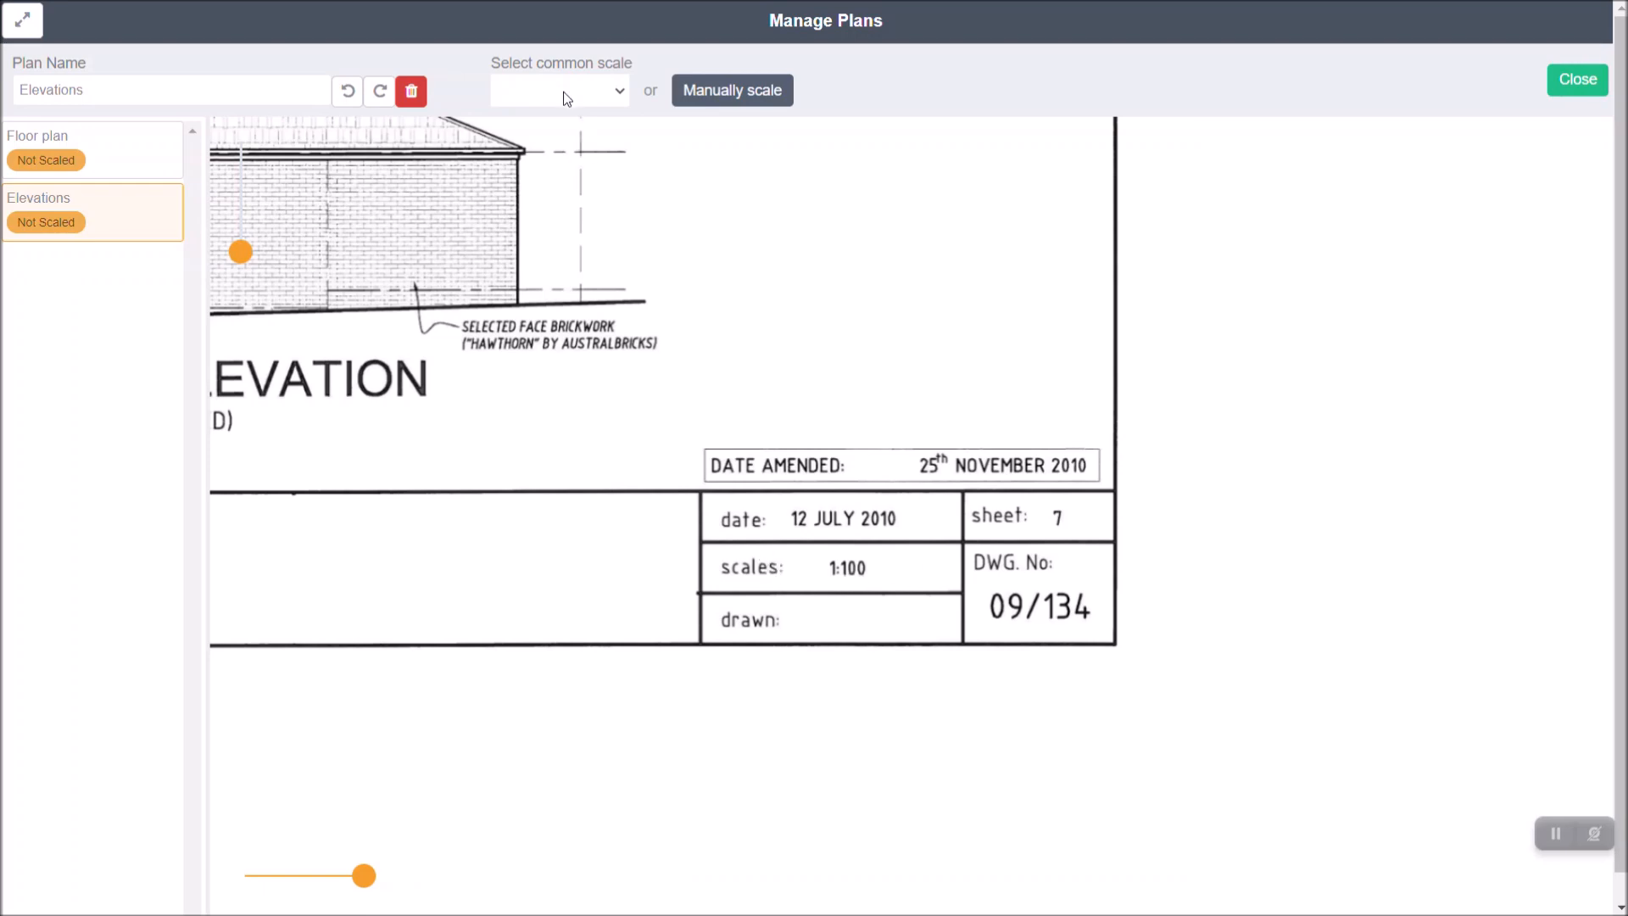
left_click(558, 90)
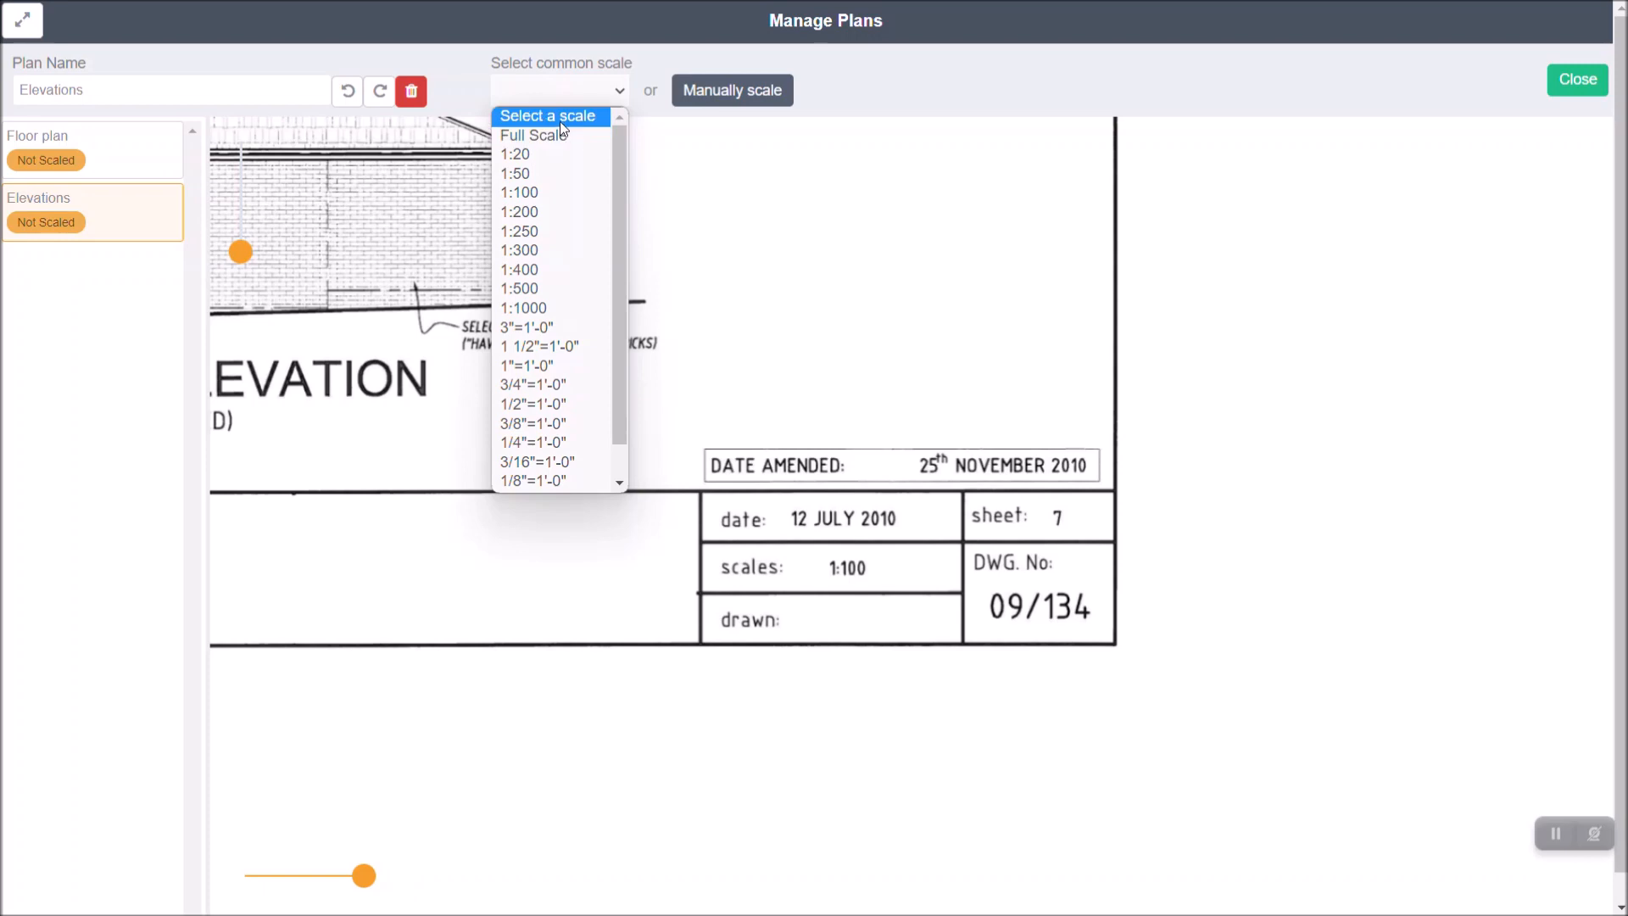
mouse_move(519, 288)
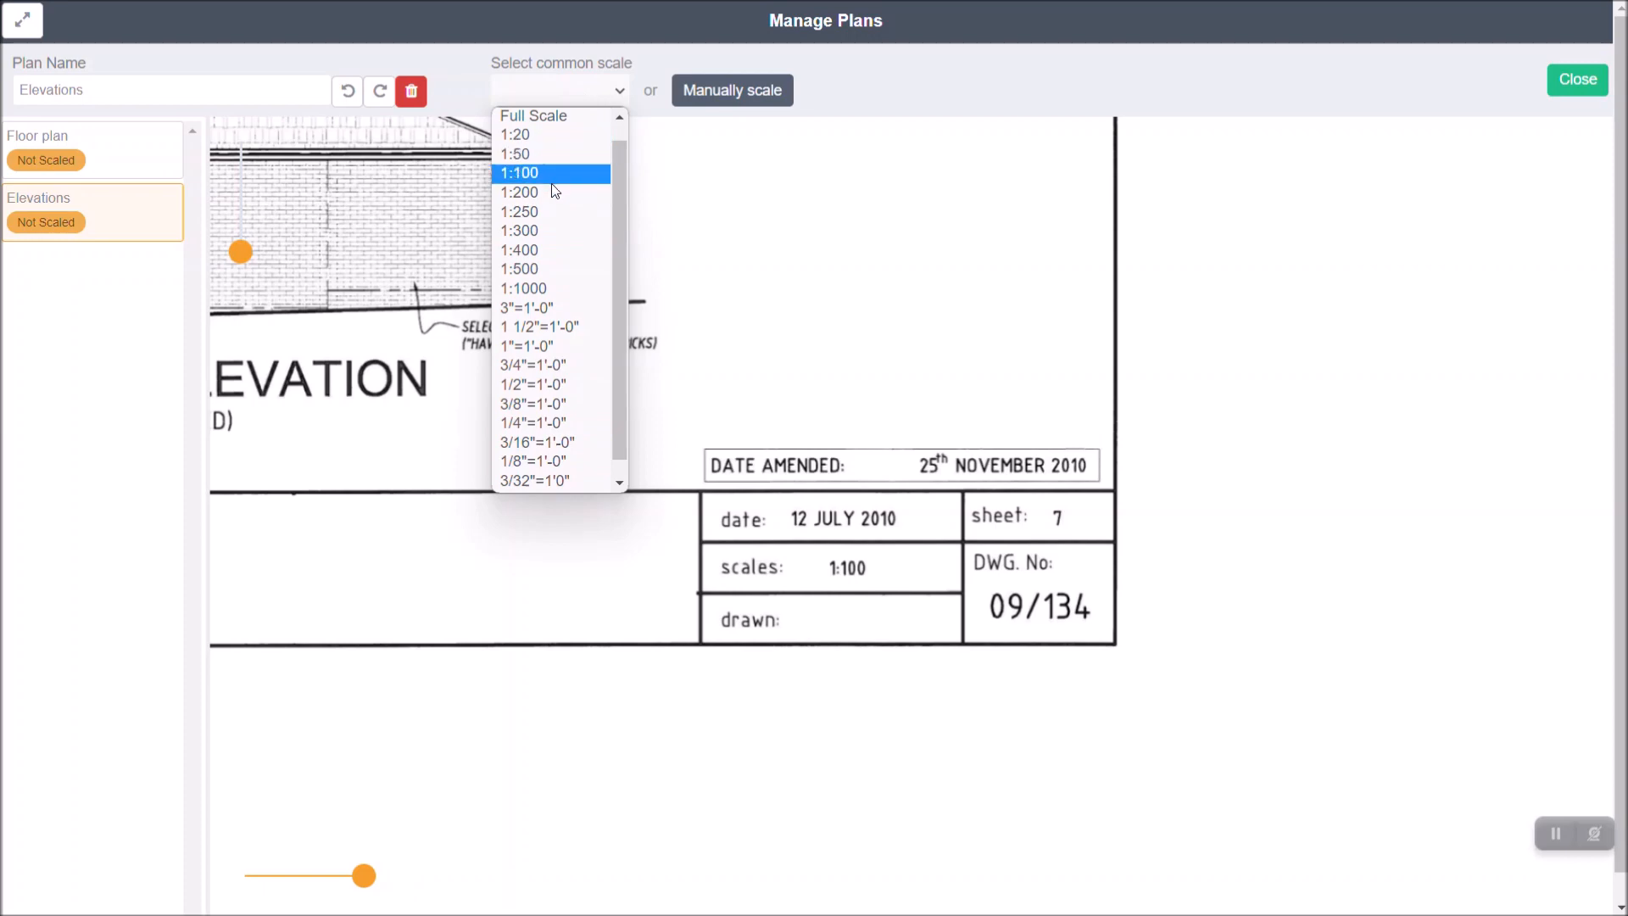
left_click(519, 173)
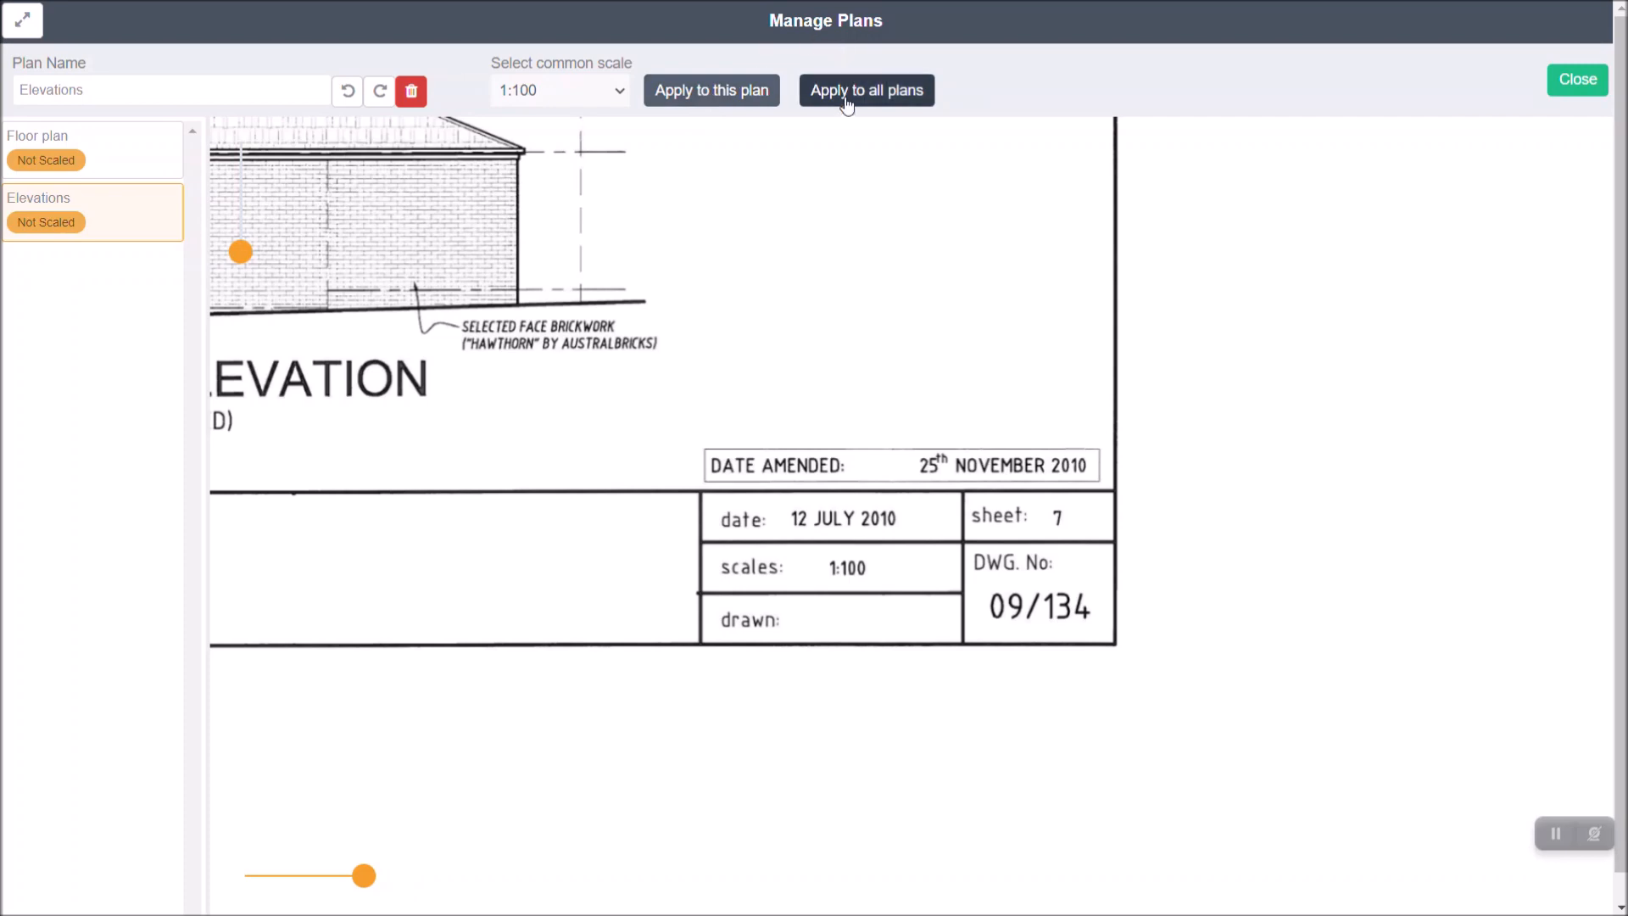
mouse_move(711, 90)
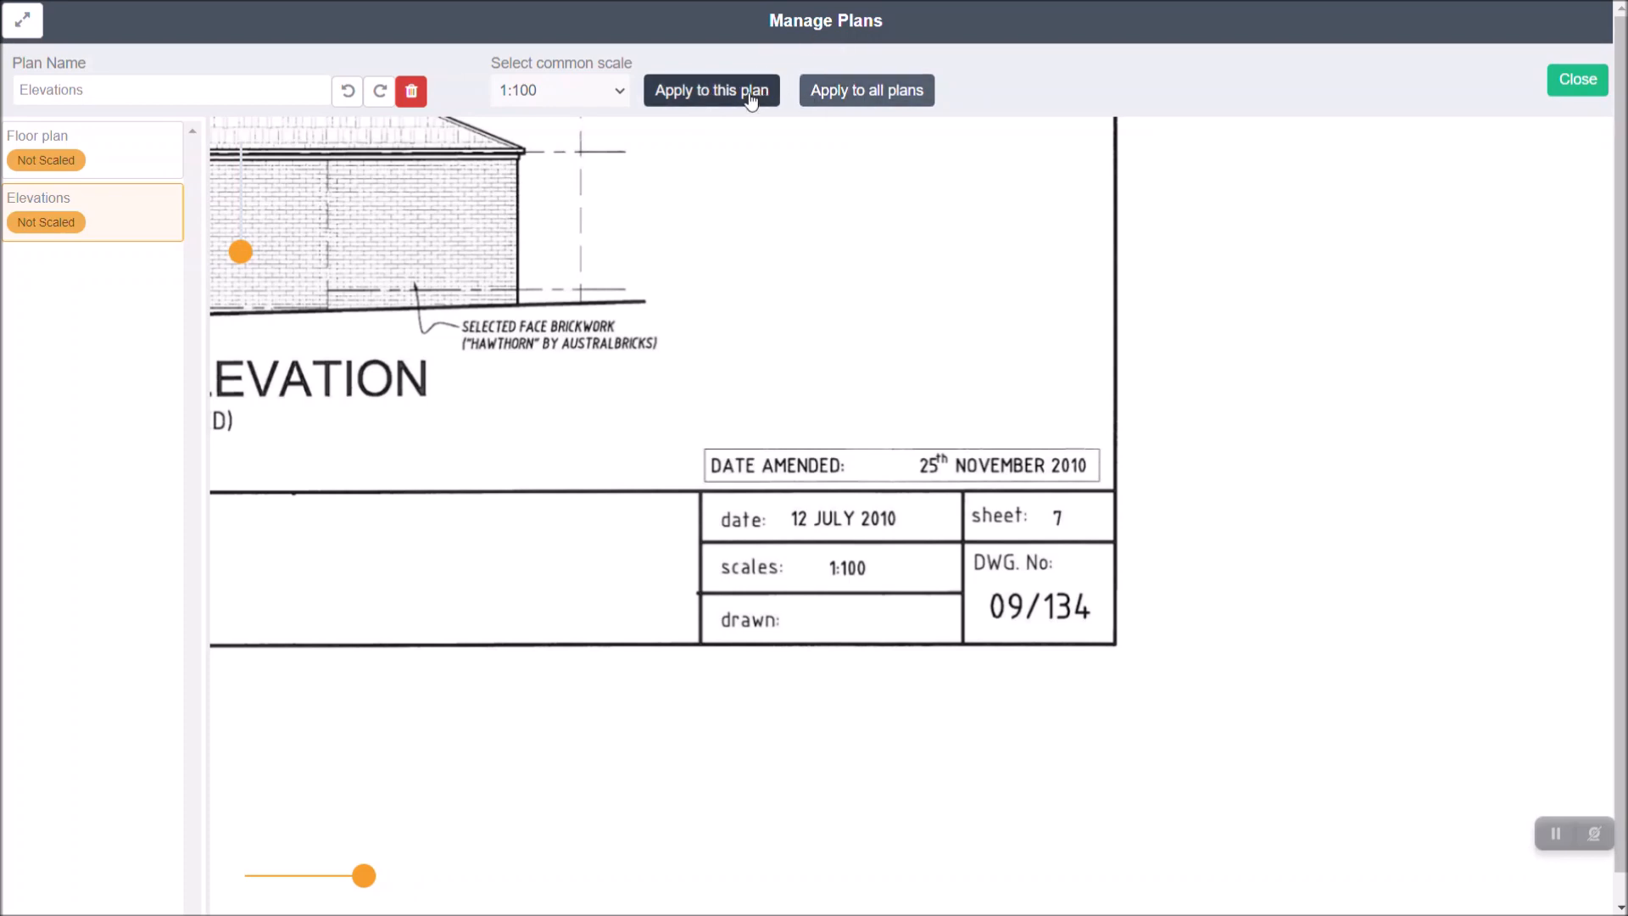
left_click(710, 90)
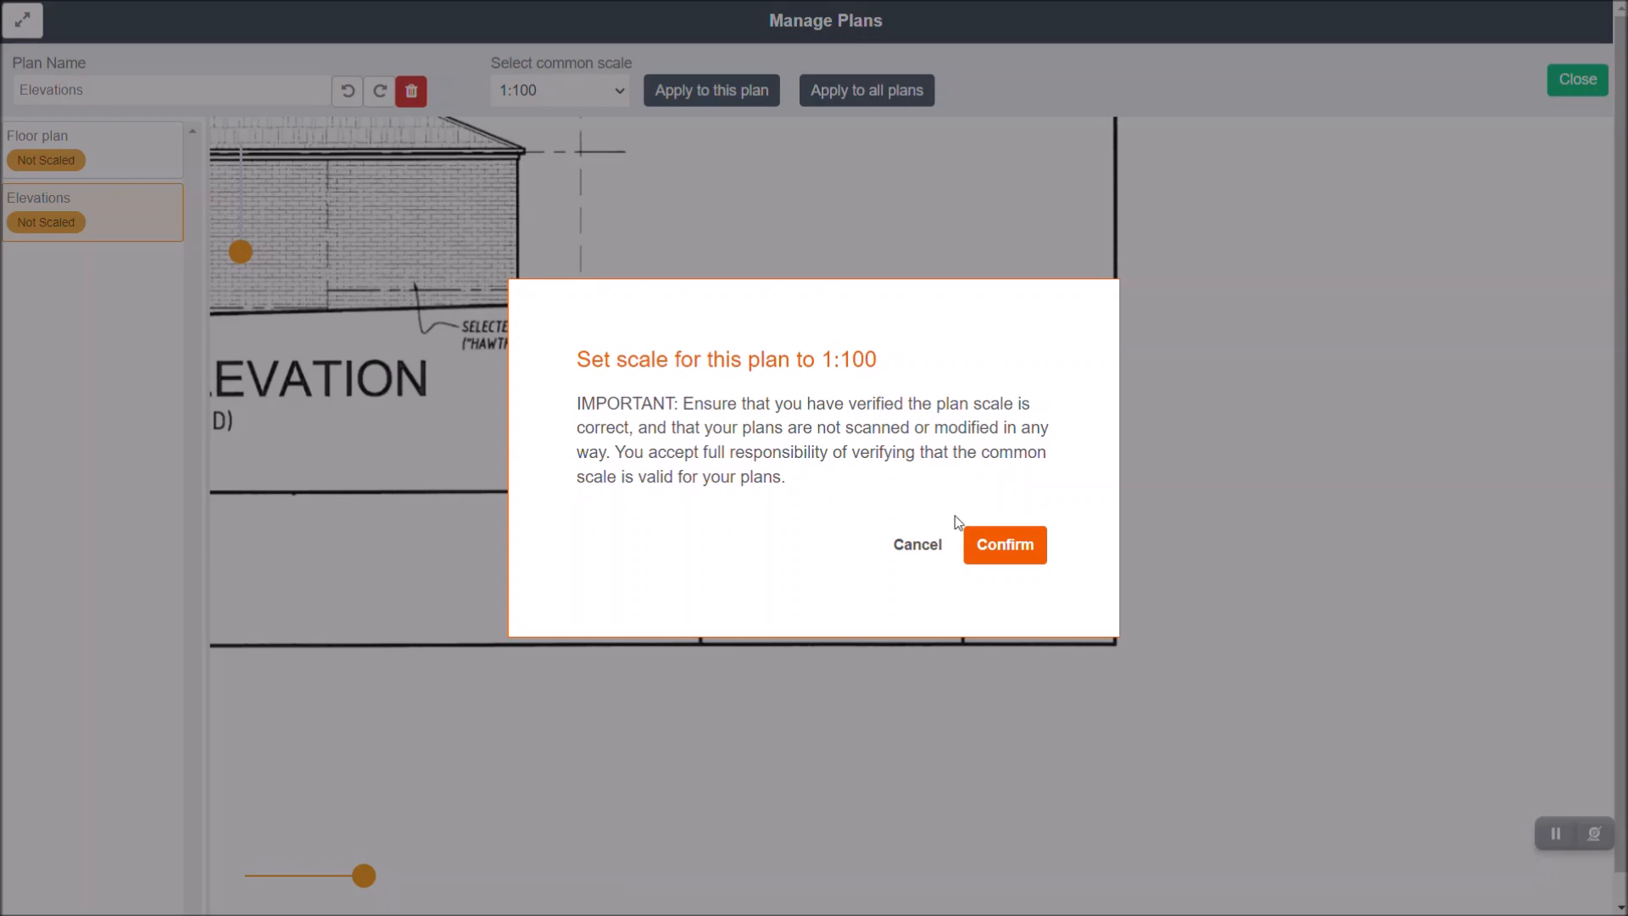
mouse_move(769, 400)
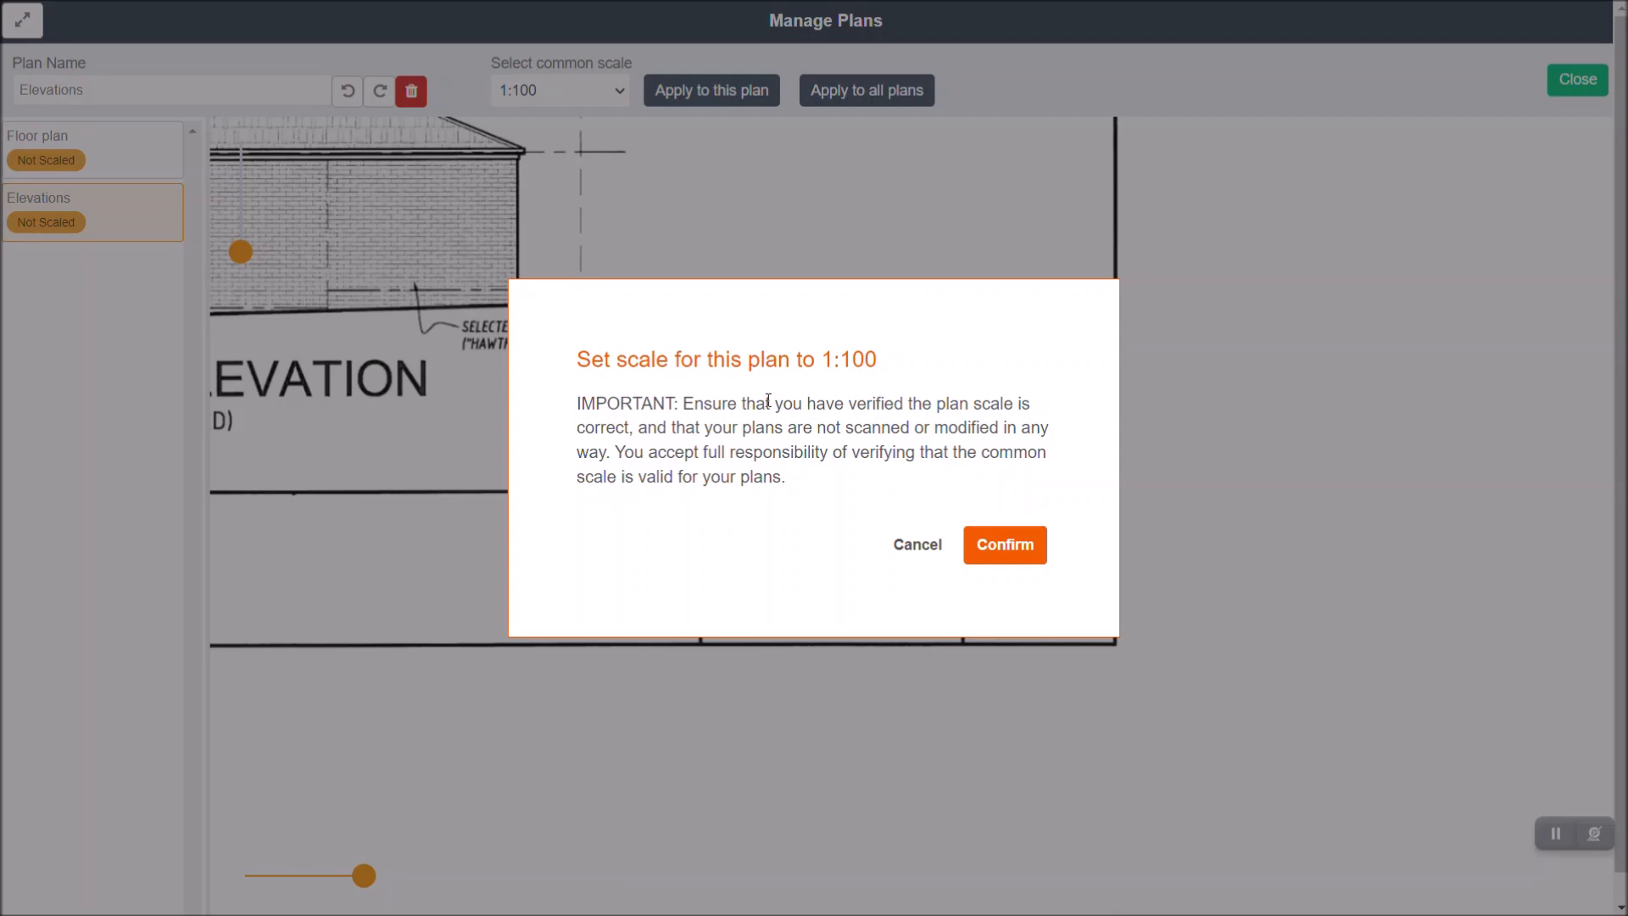
mouse_move(526, 323)
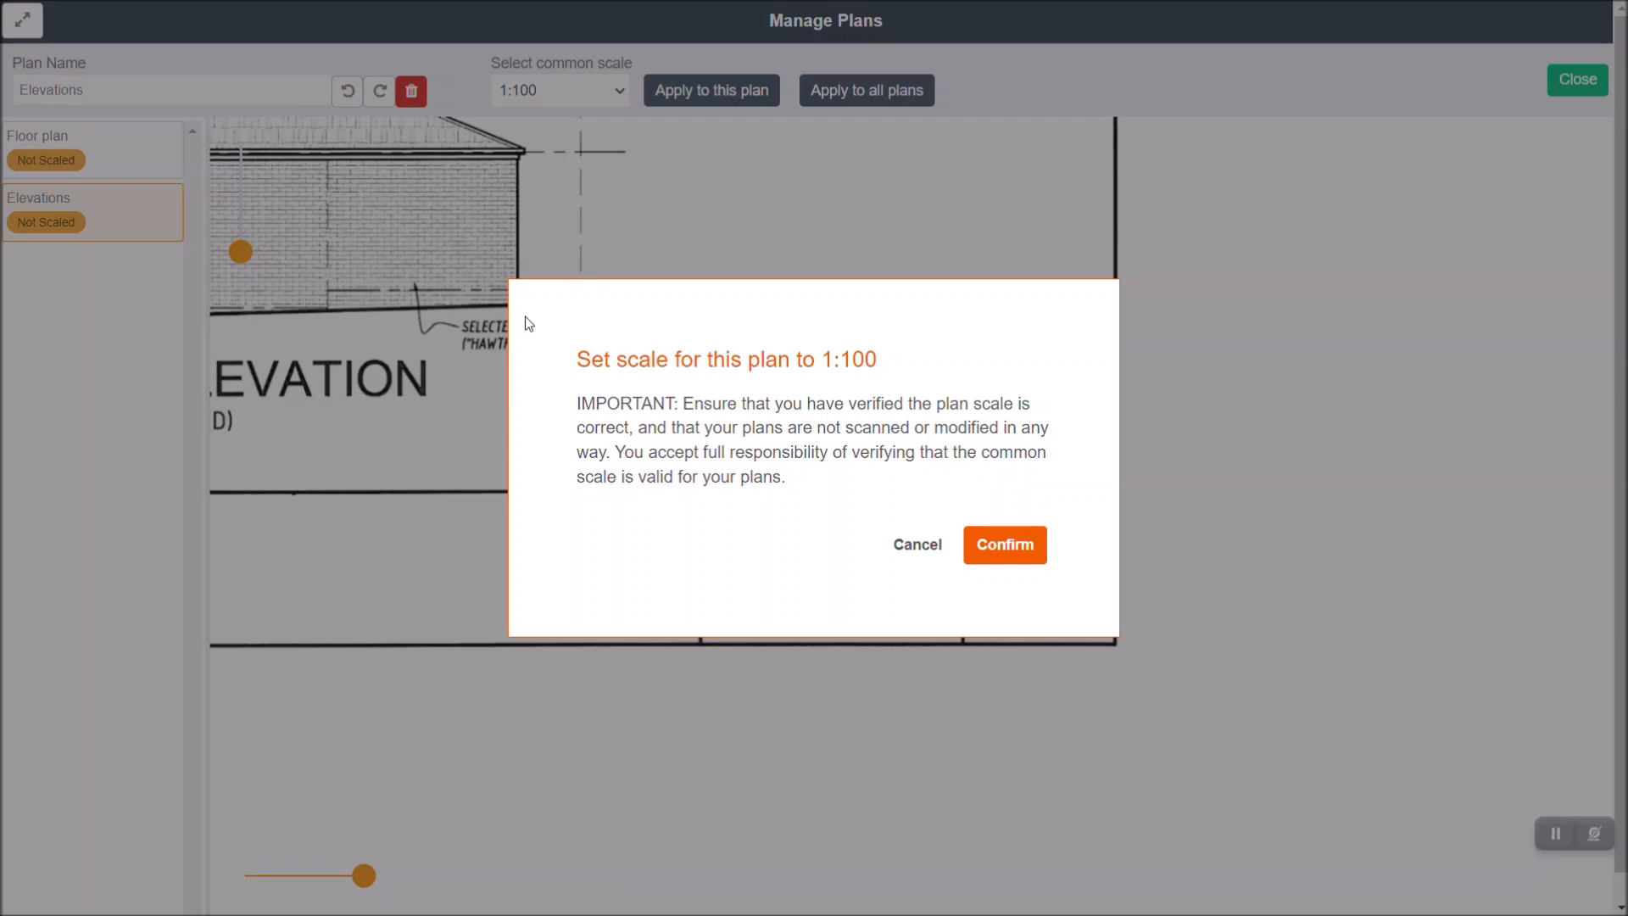
mouse_move(678, 350)
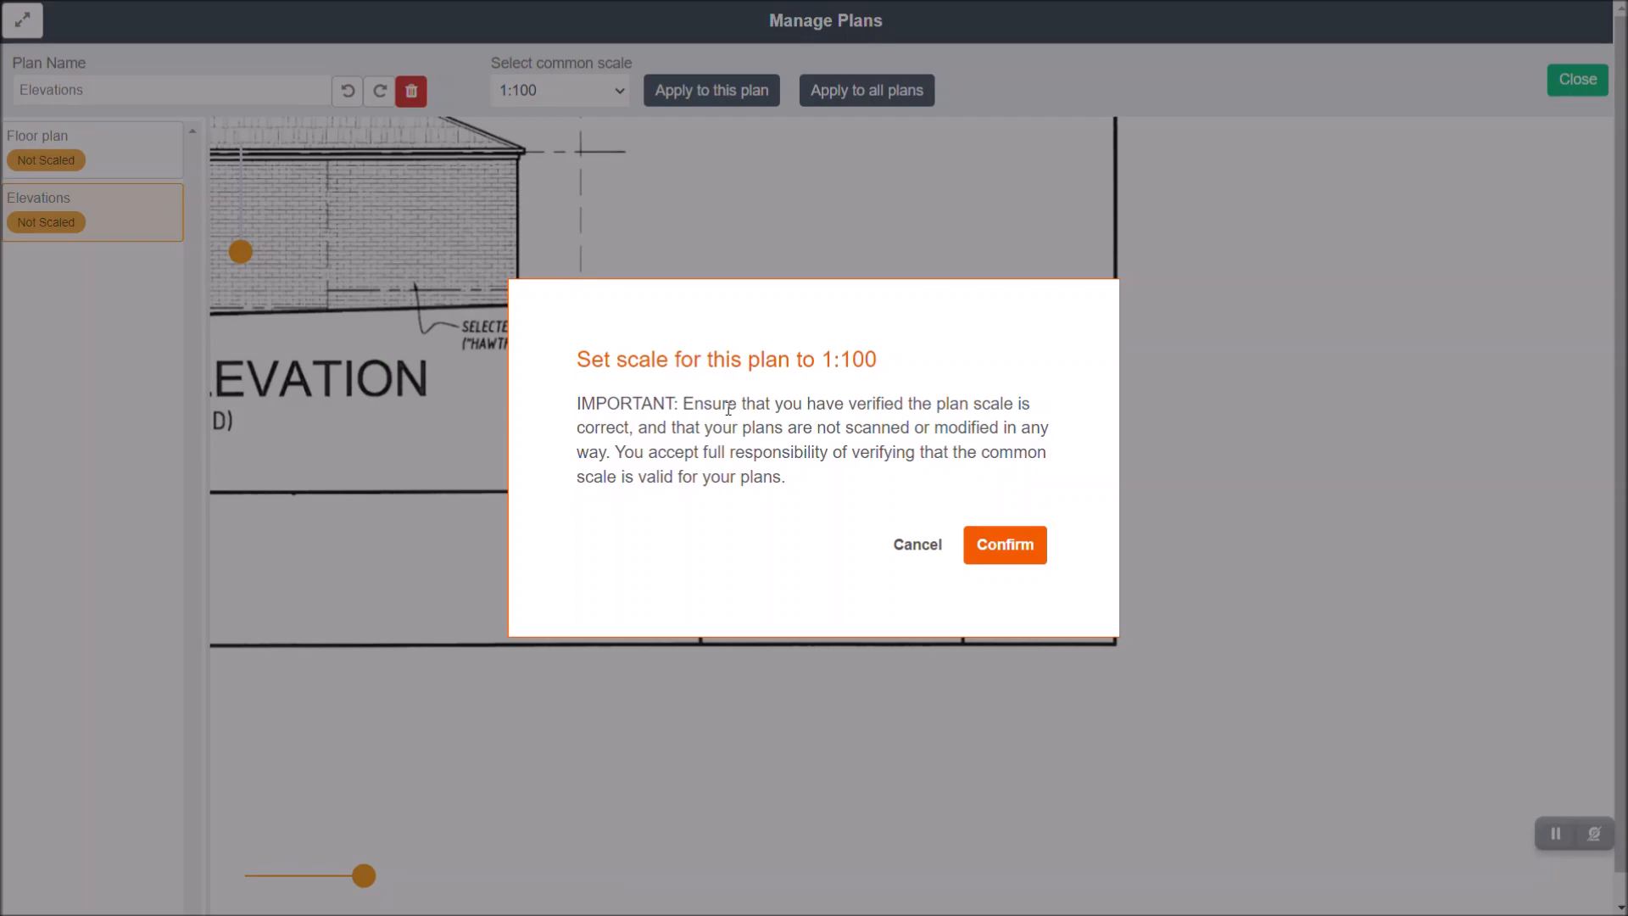
mouse_move(875, 517)
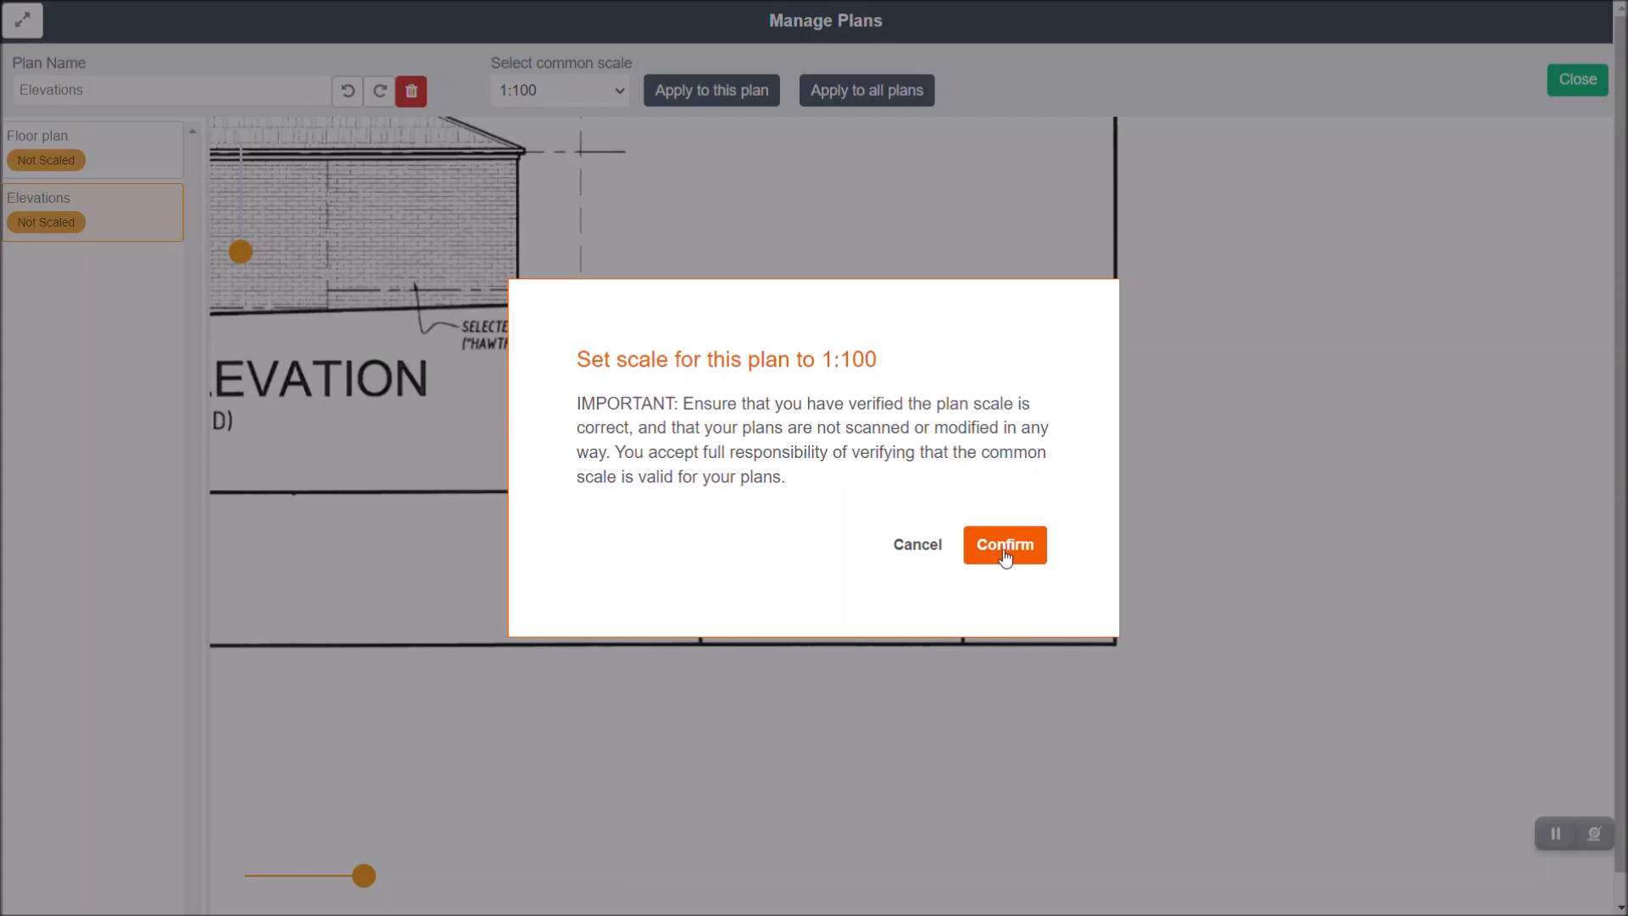
- Confirm setting the Elevations plan to 1:100 scale
left_click(1002, 544)
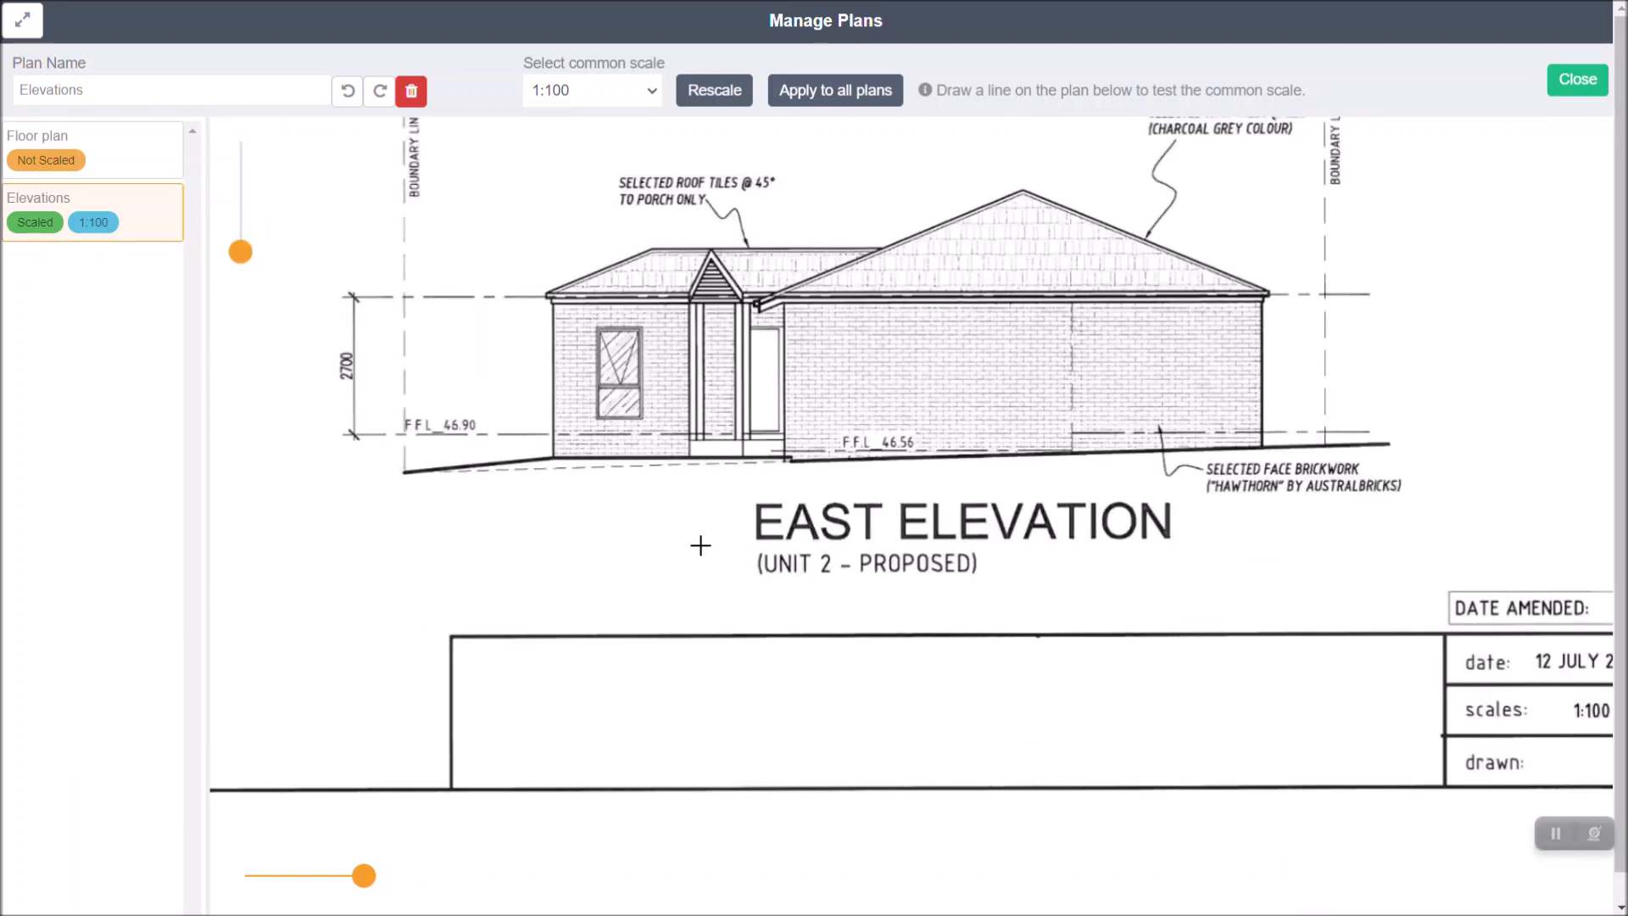
mouse_move(957, 594)
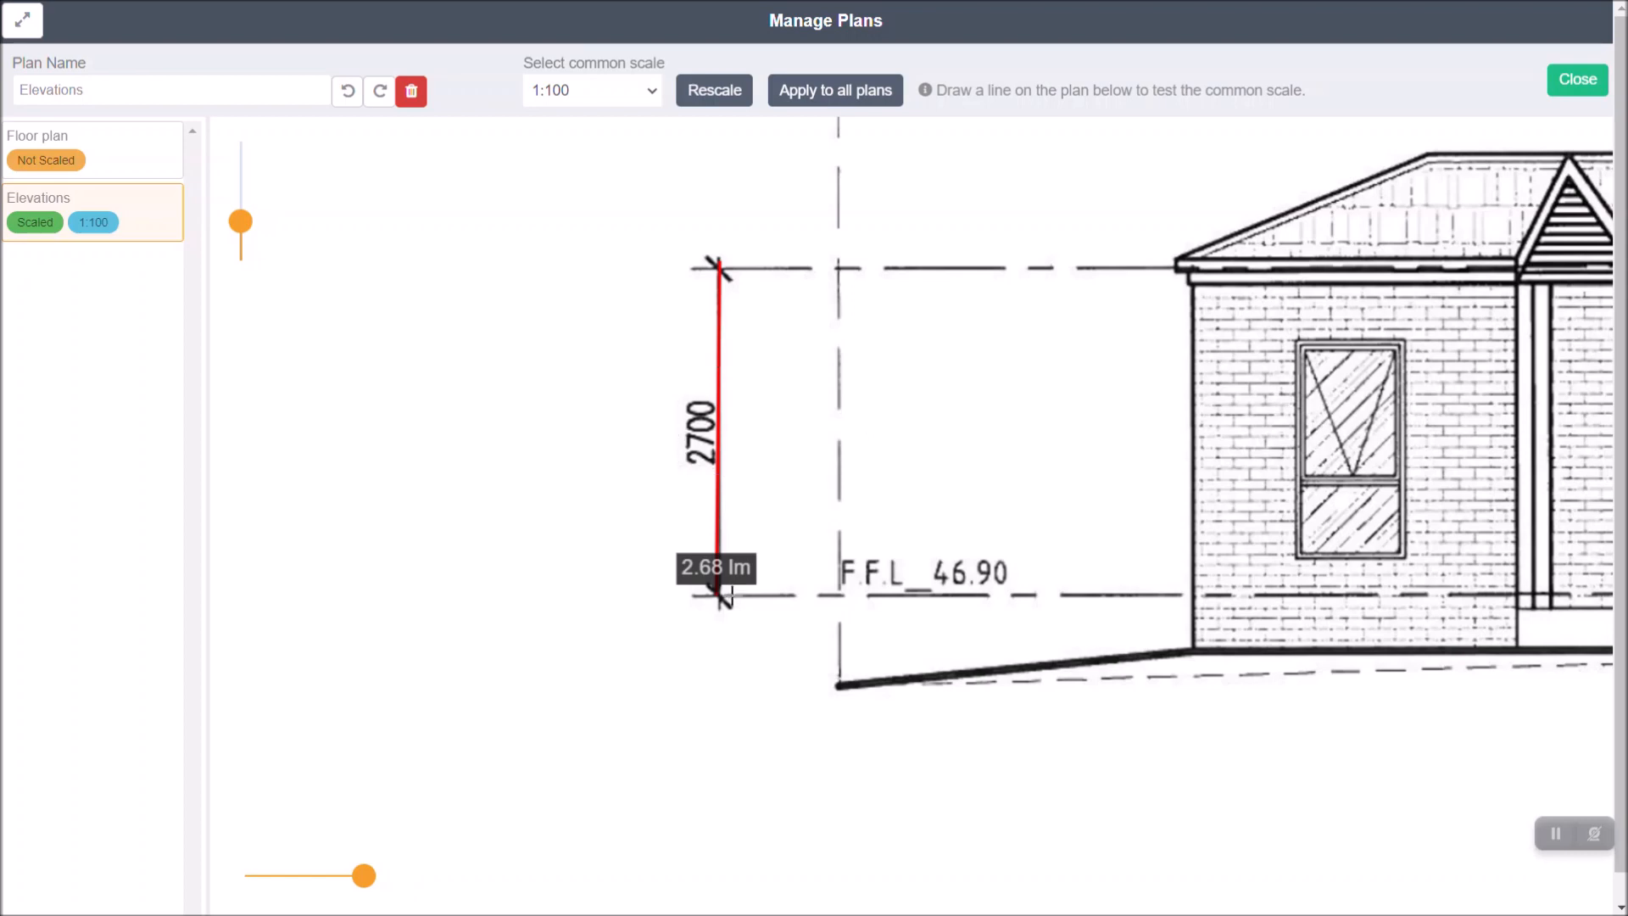
mouse_move(798, 377)
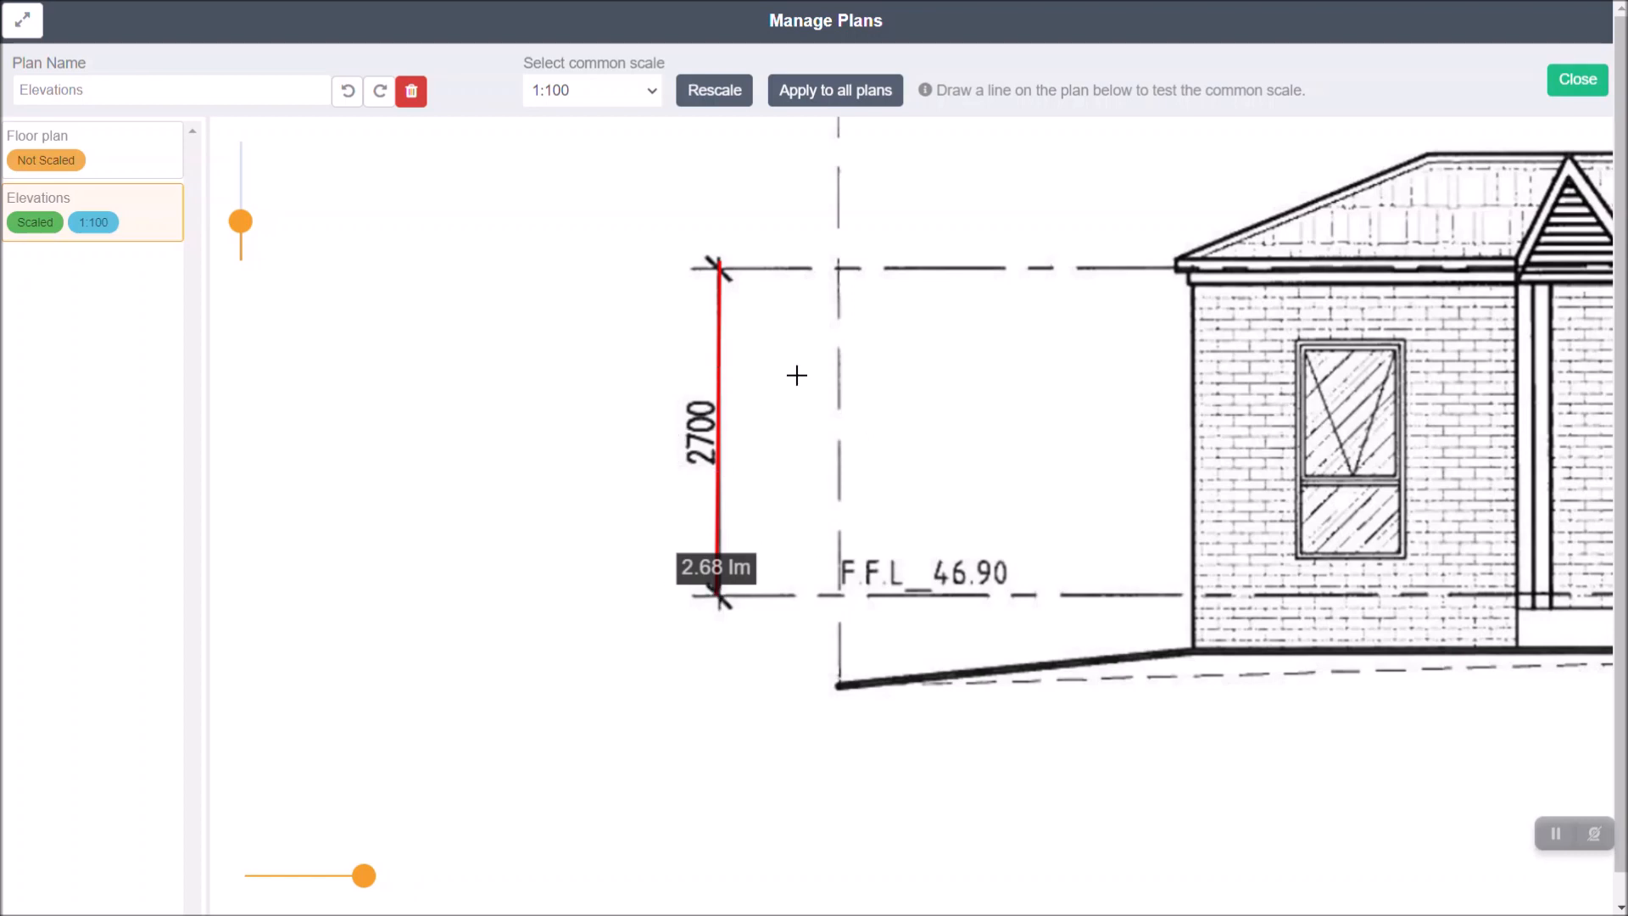
mouse_move(722, 409)
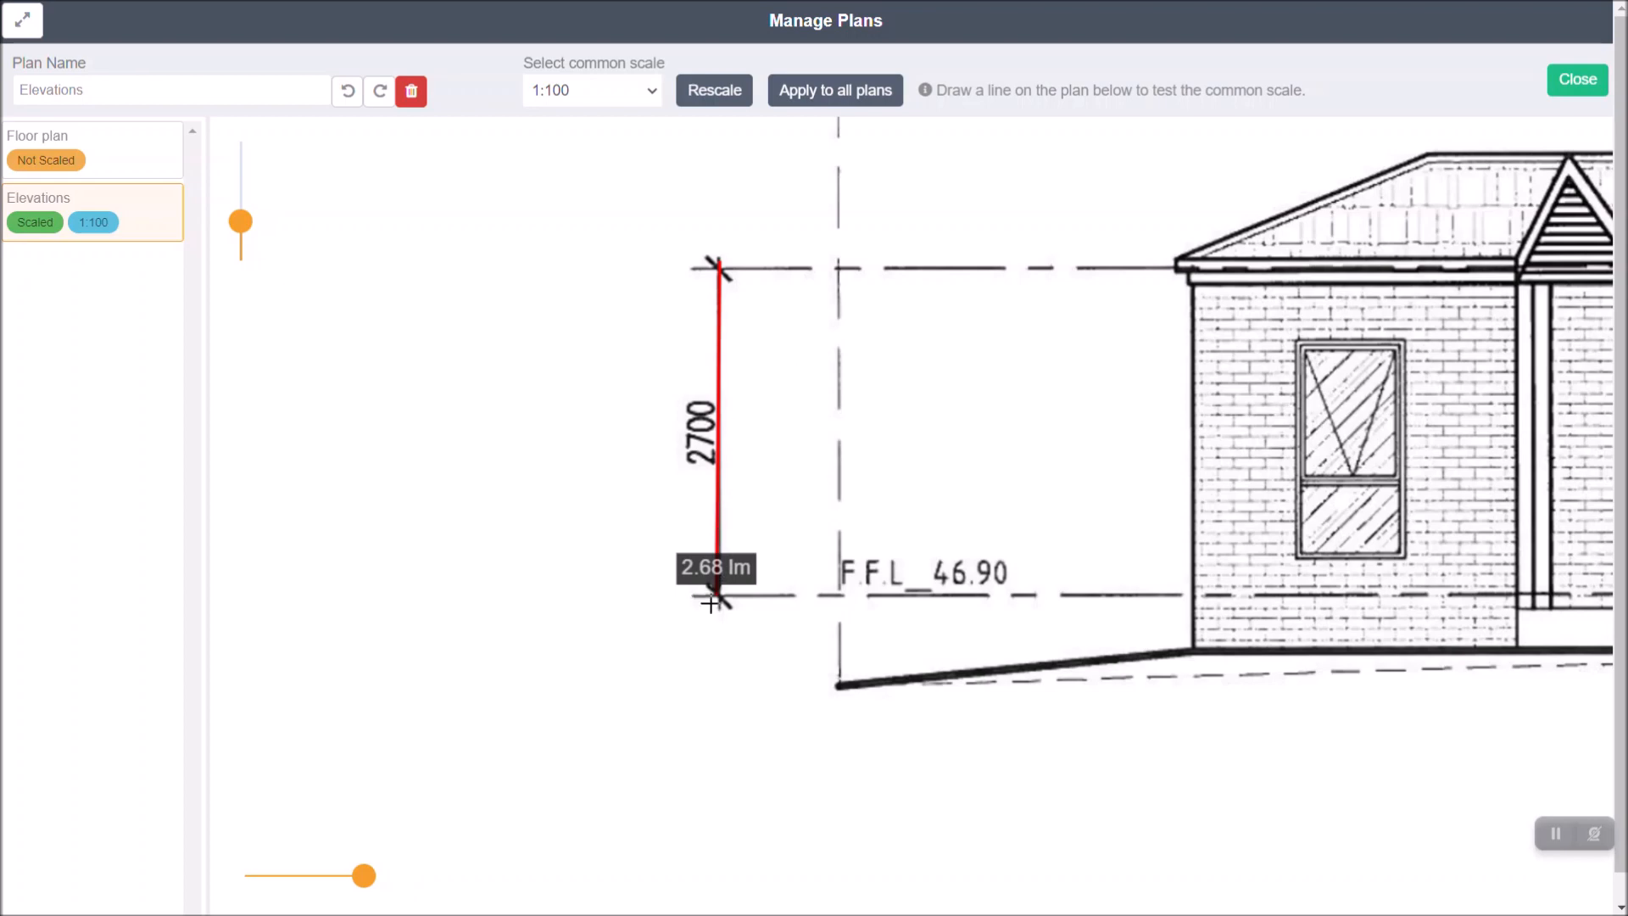
mouse_move(486, 280)
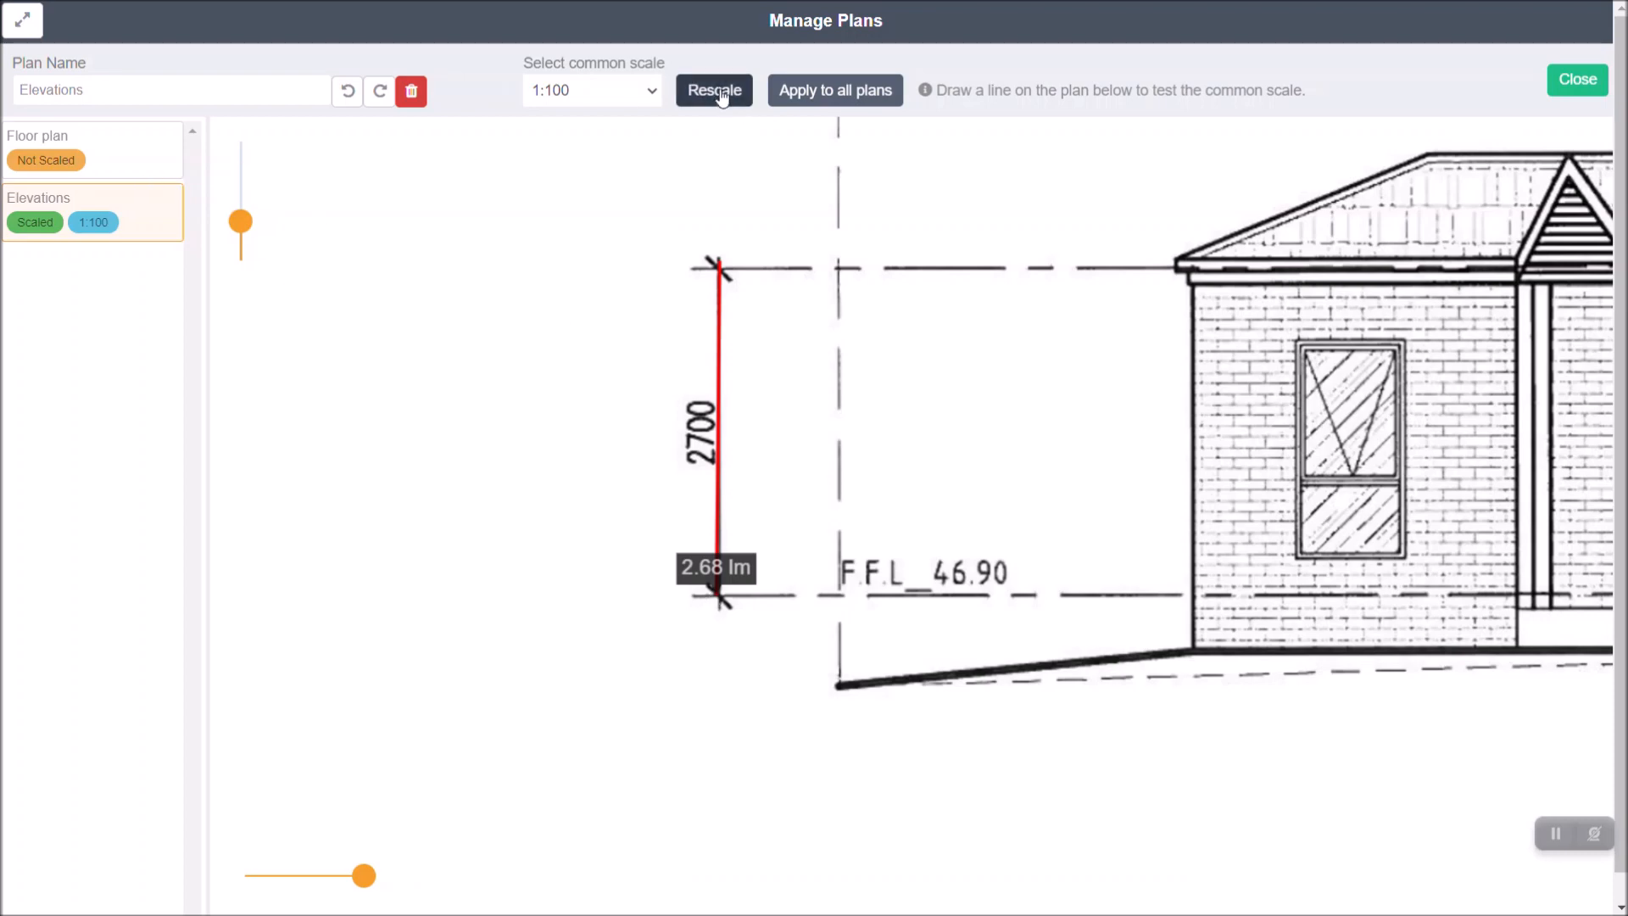
mouse_move(215, 160)
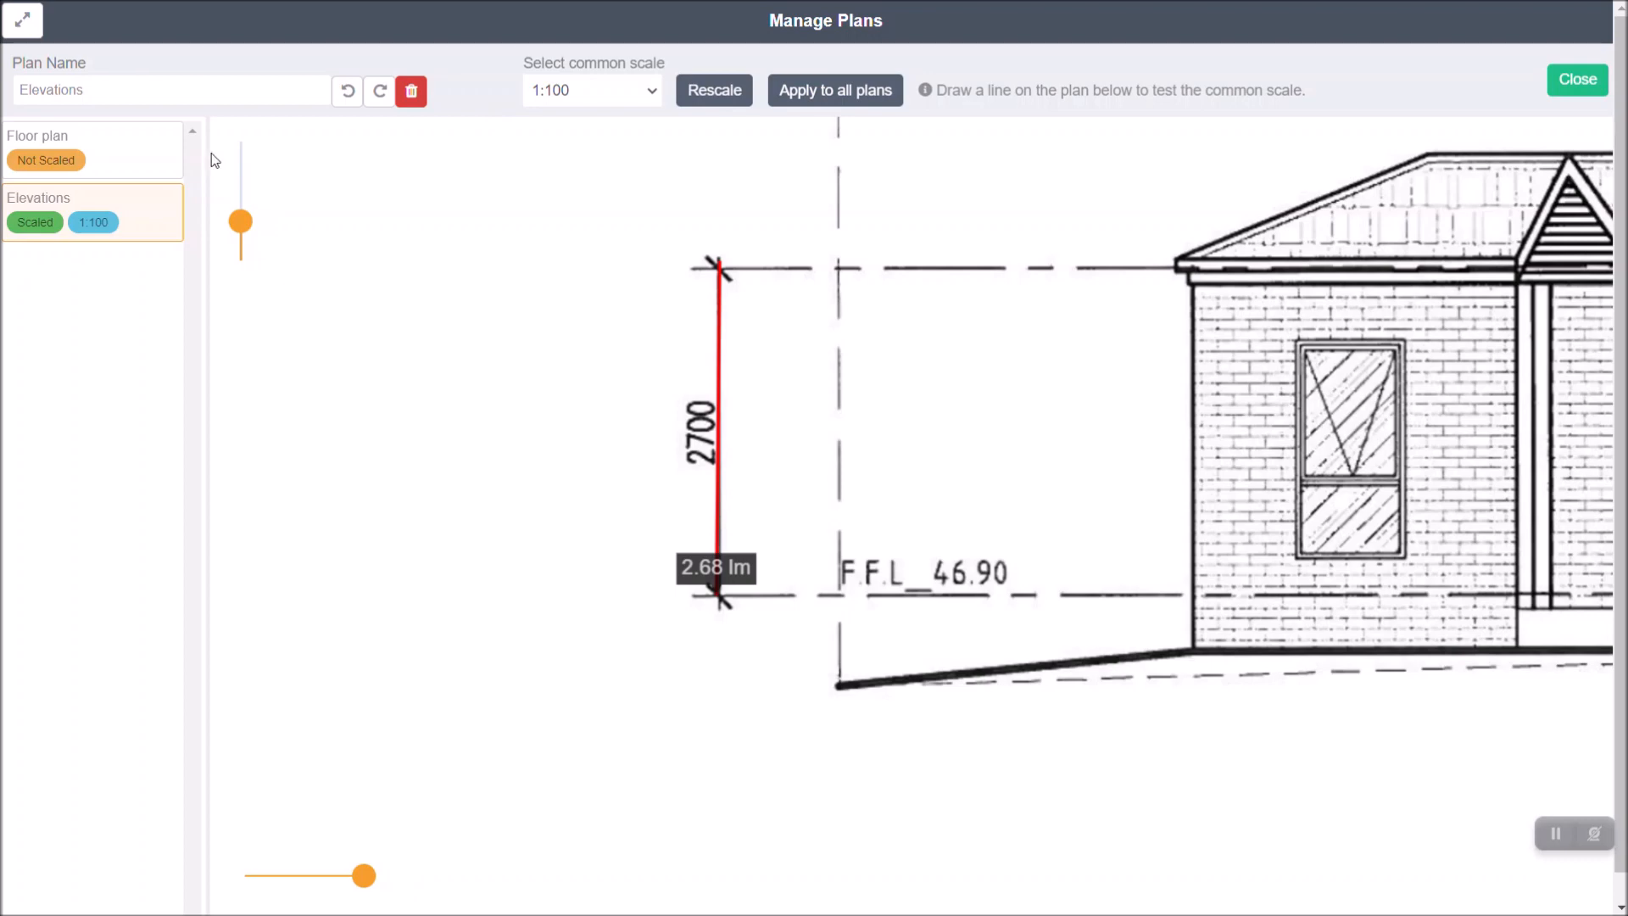
- Start manually scaling the Floor plan and calibrate the horizontal line as 13920 mm
left_click(92, 148)
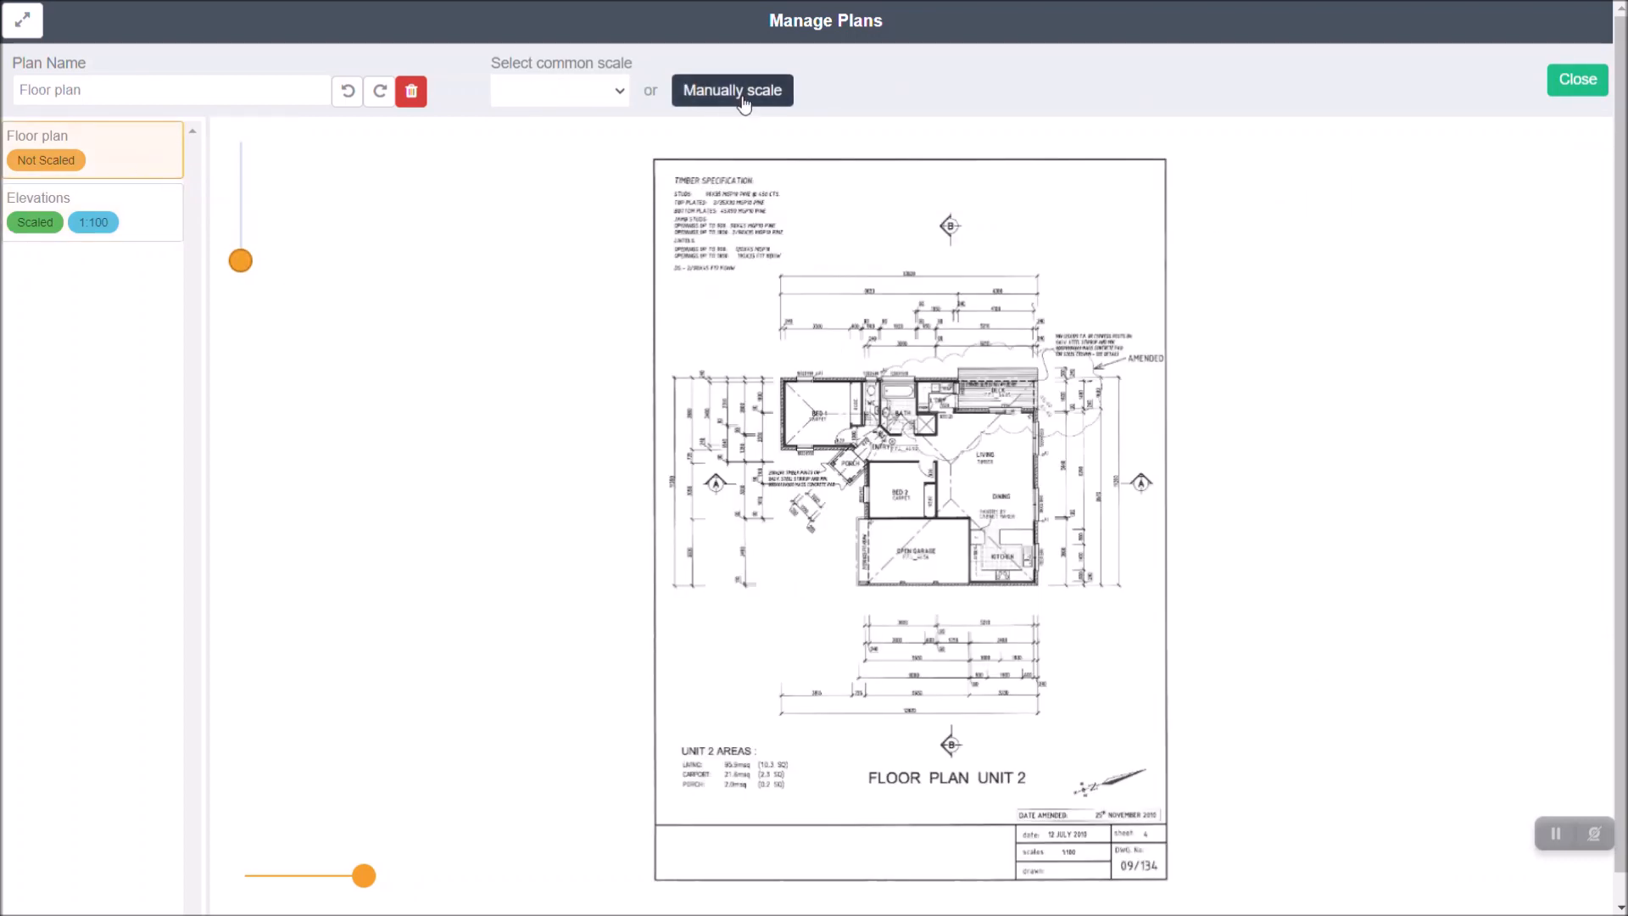
left_click(558, 90)
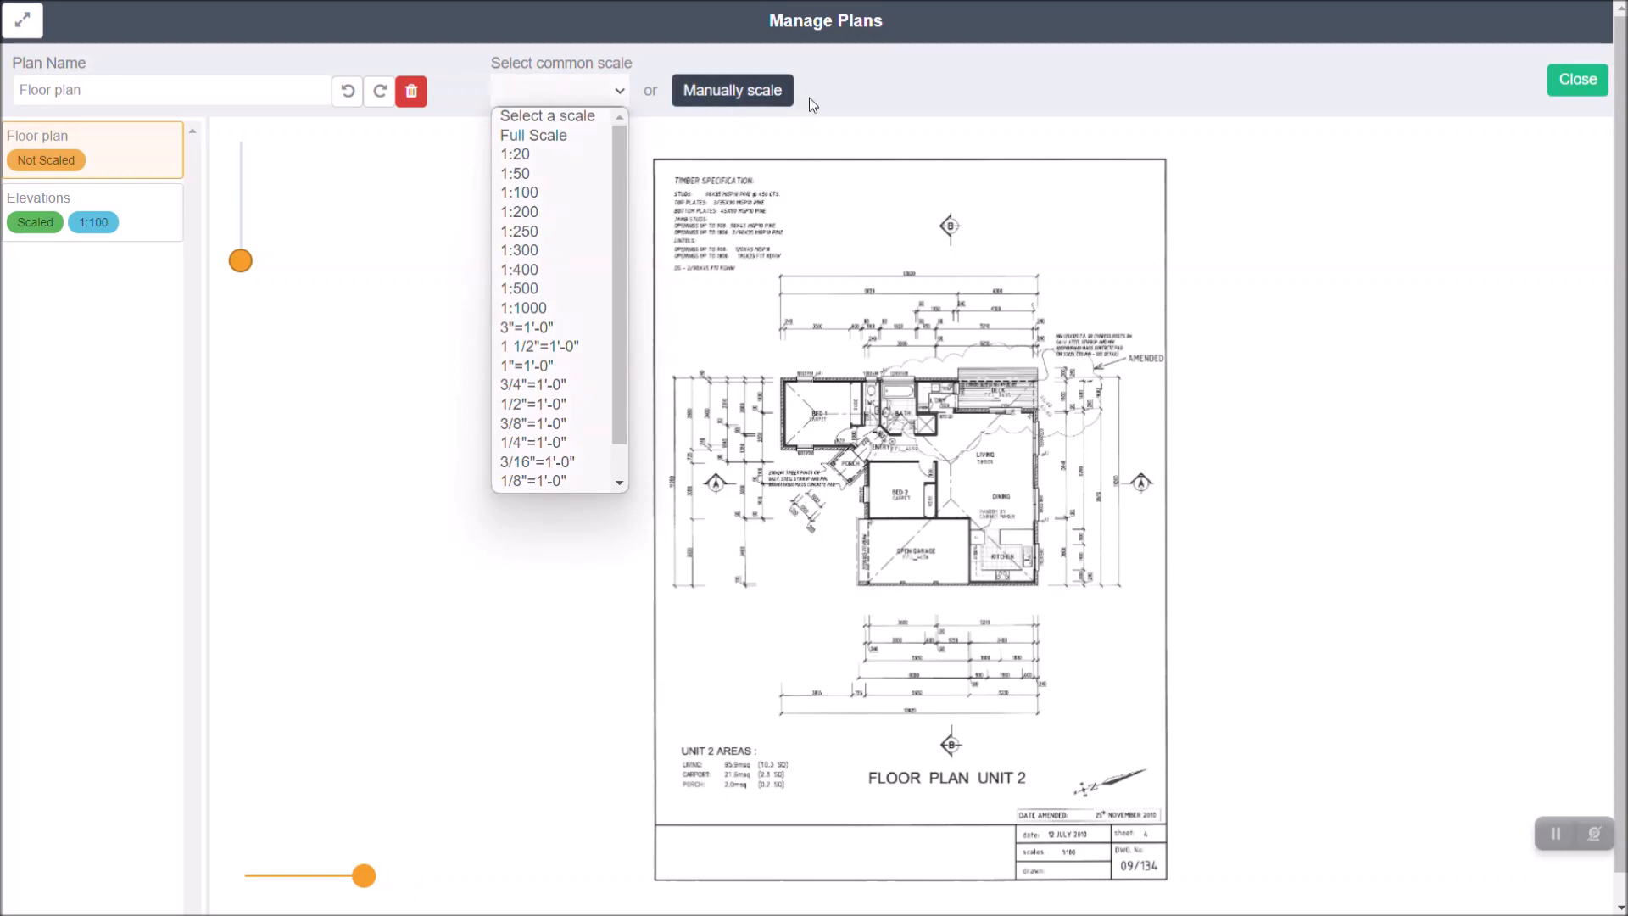
left_click(731, 90)
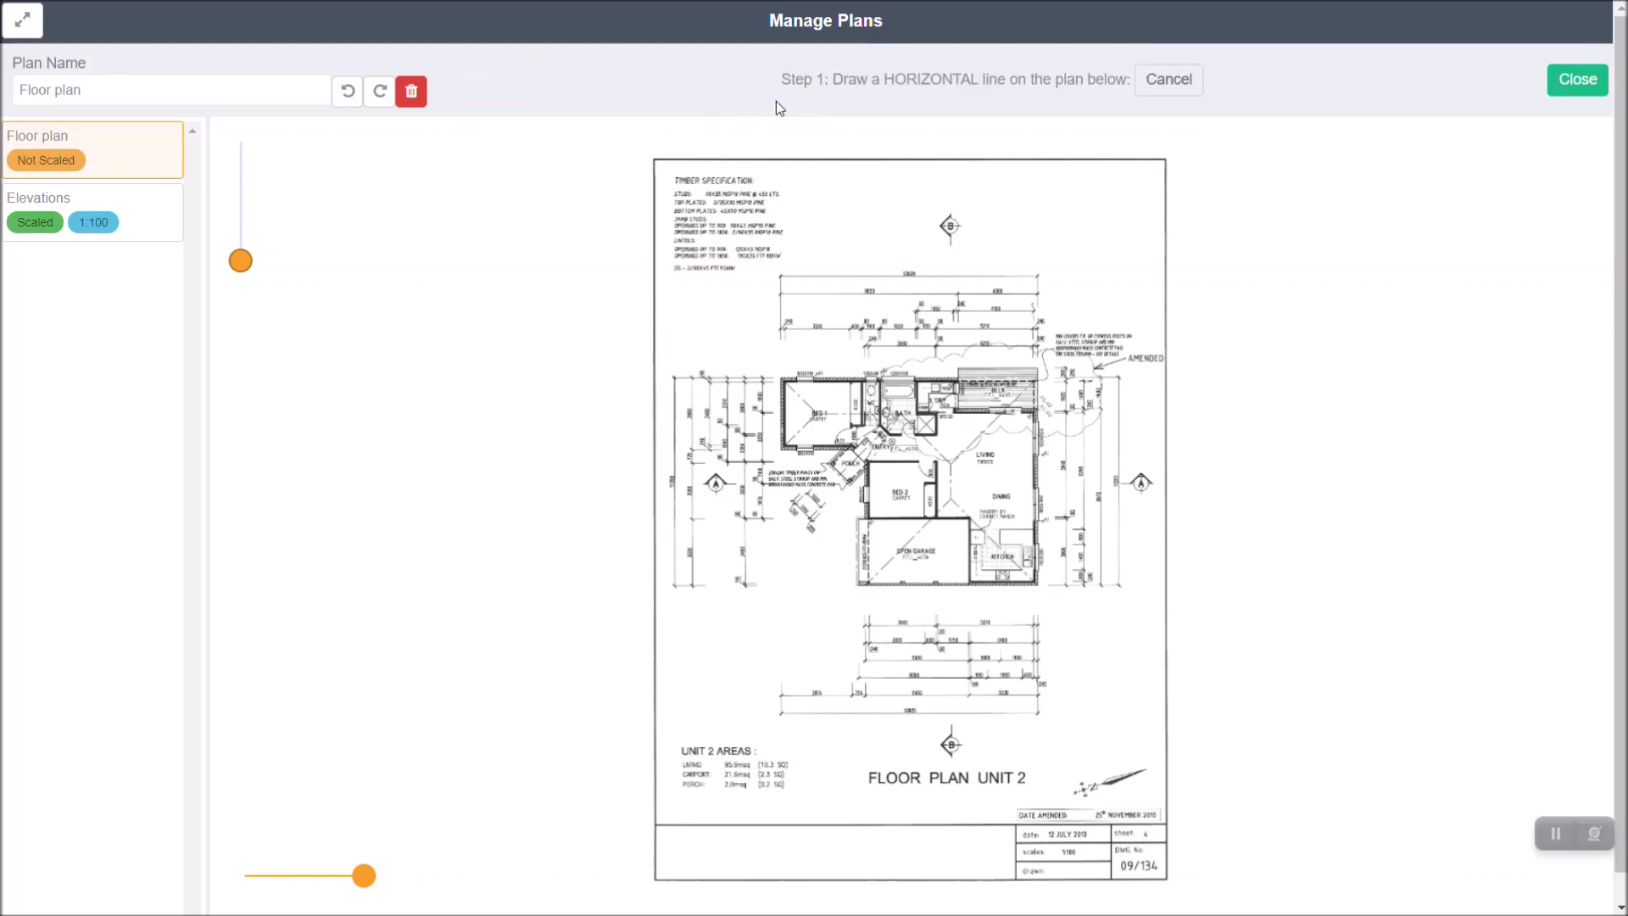
mouse_move(811, 71)
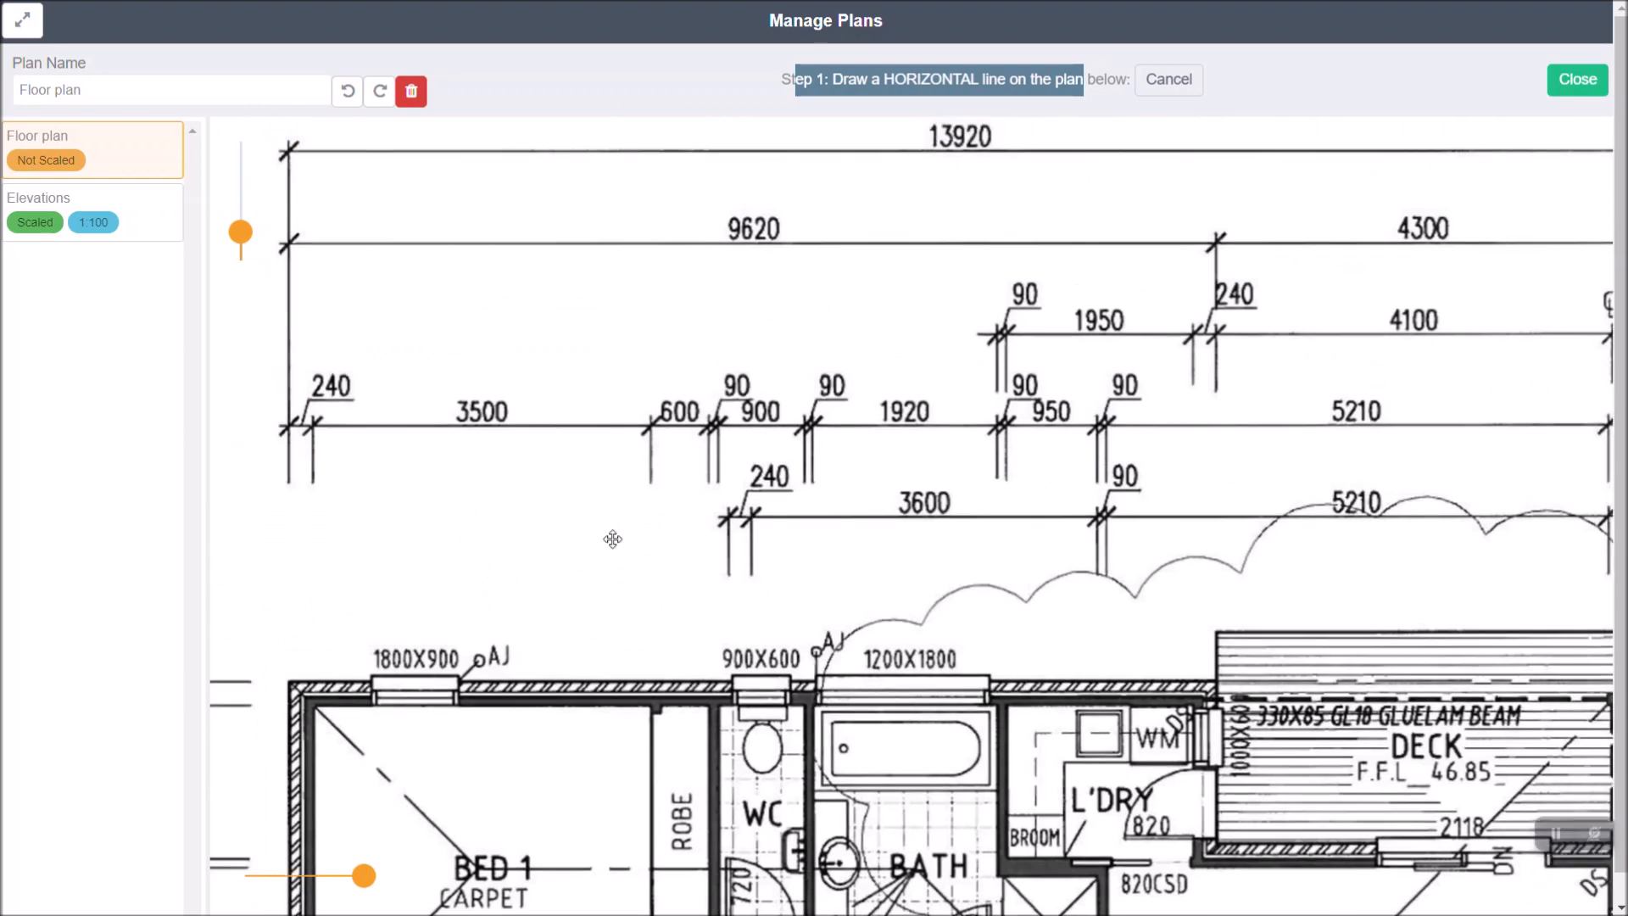
scroll("down", 3)
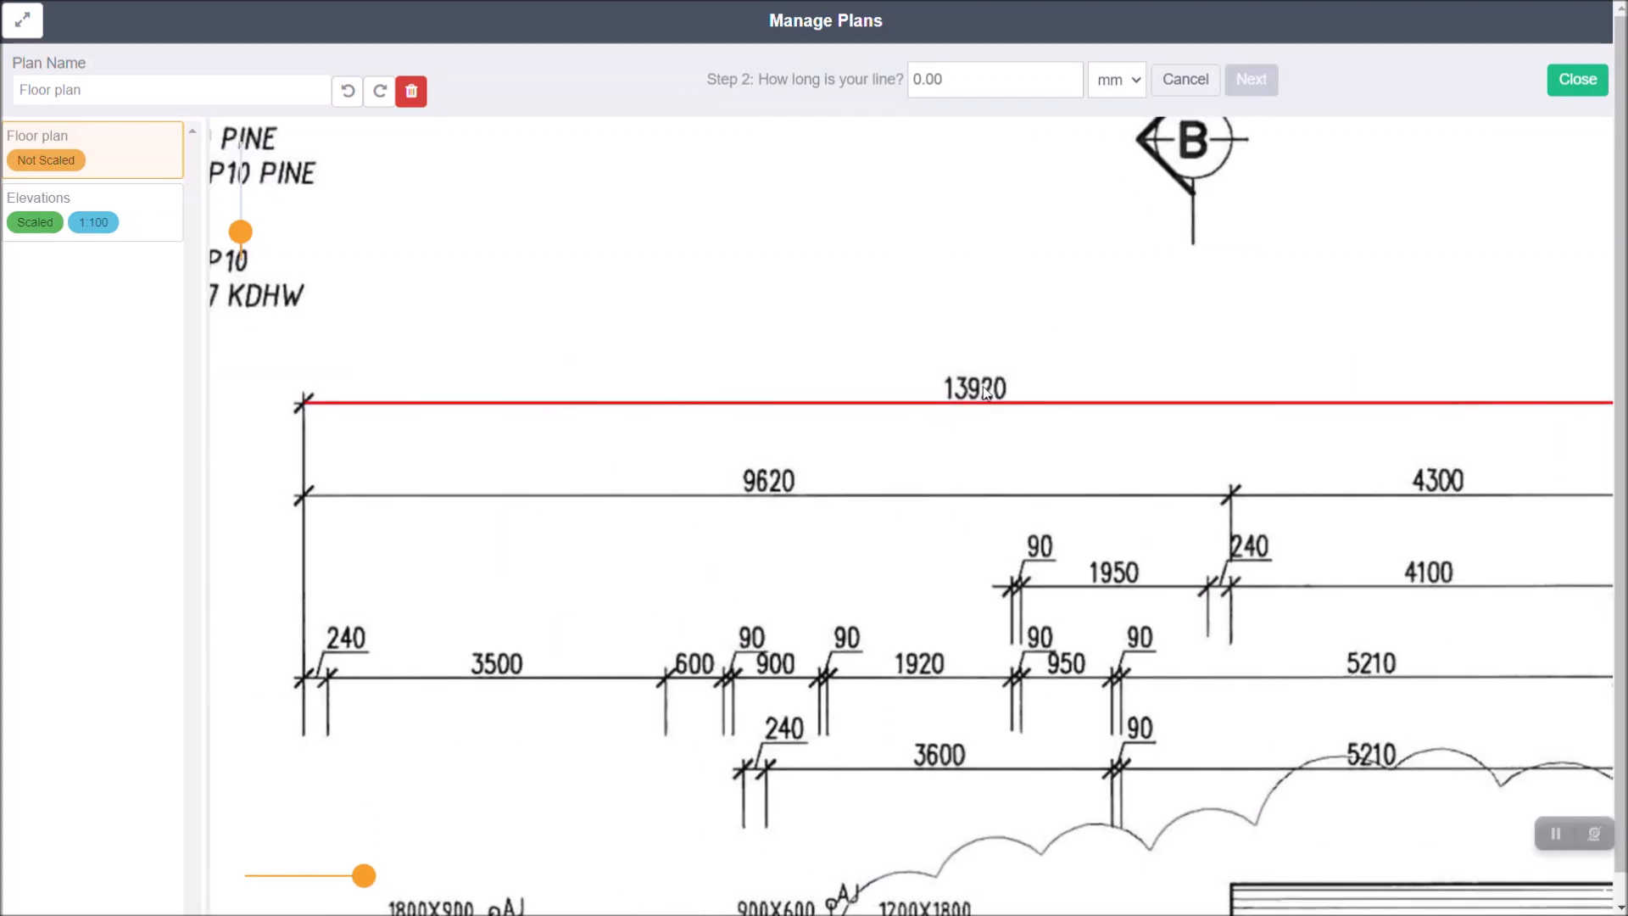
type("13")
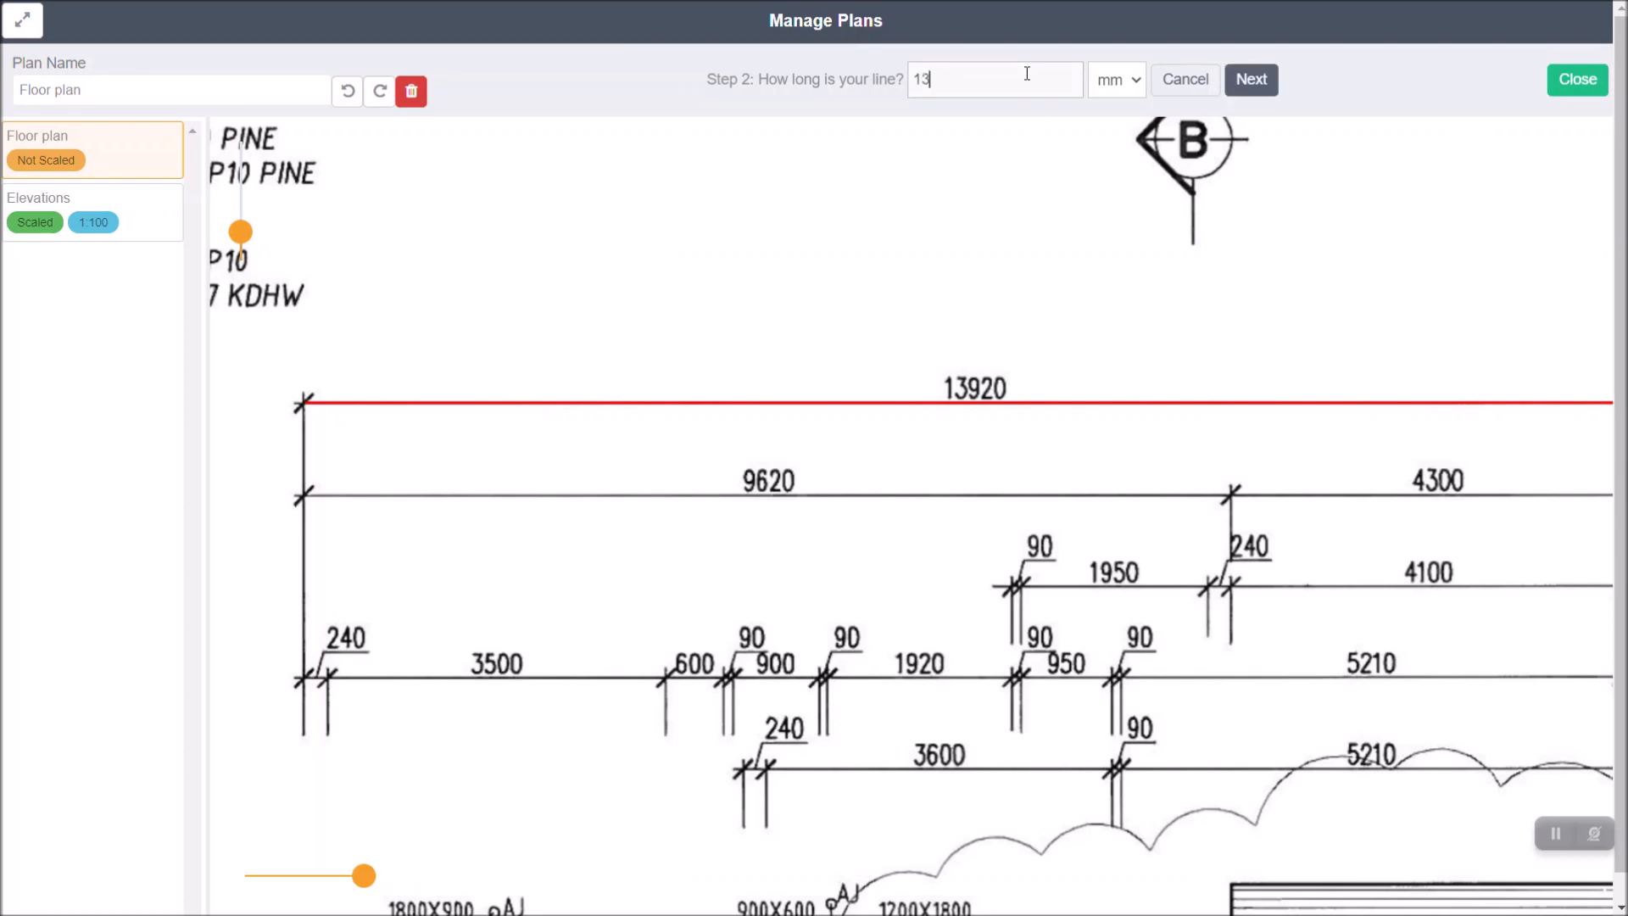
type("920")
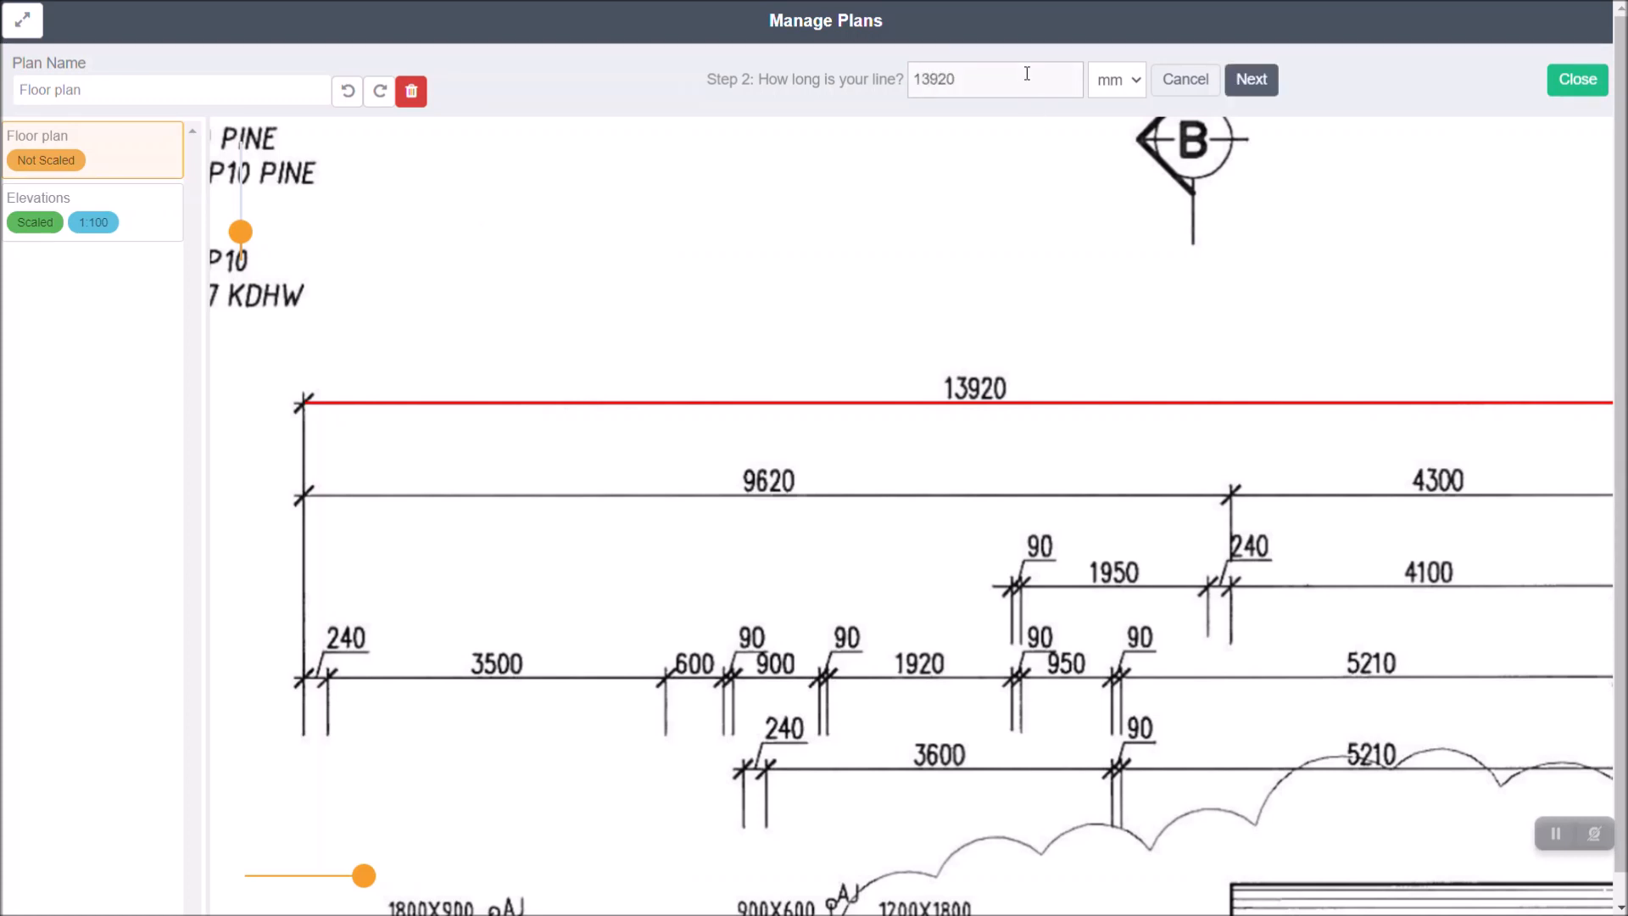
left_click(1250, 80)
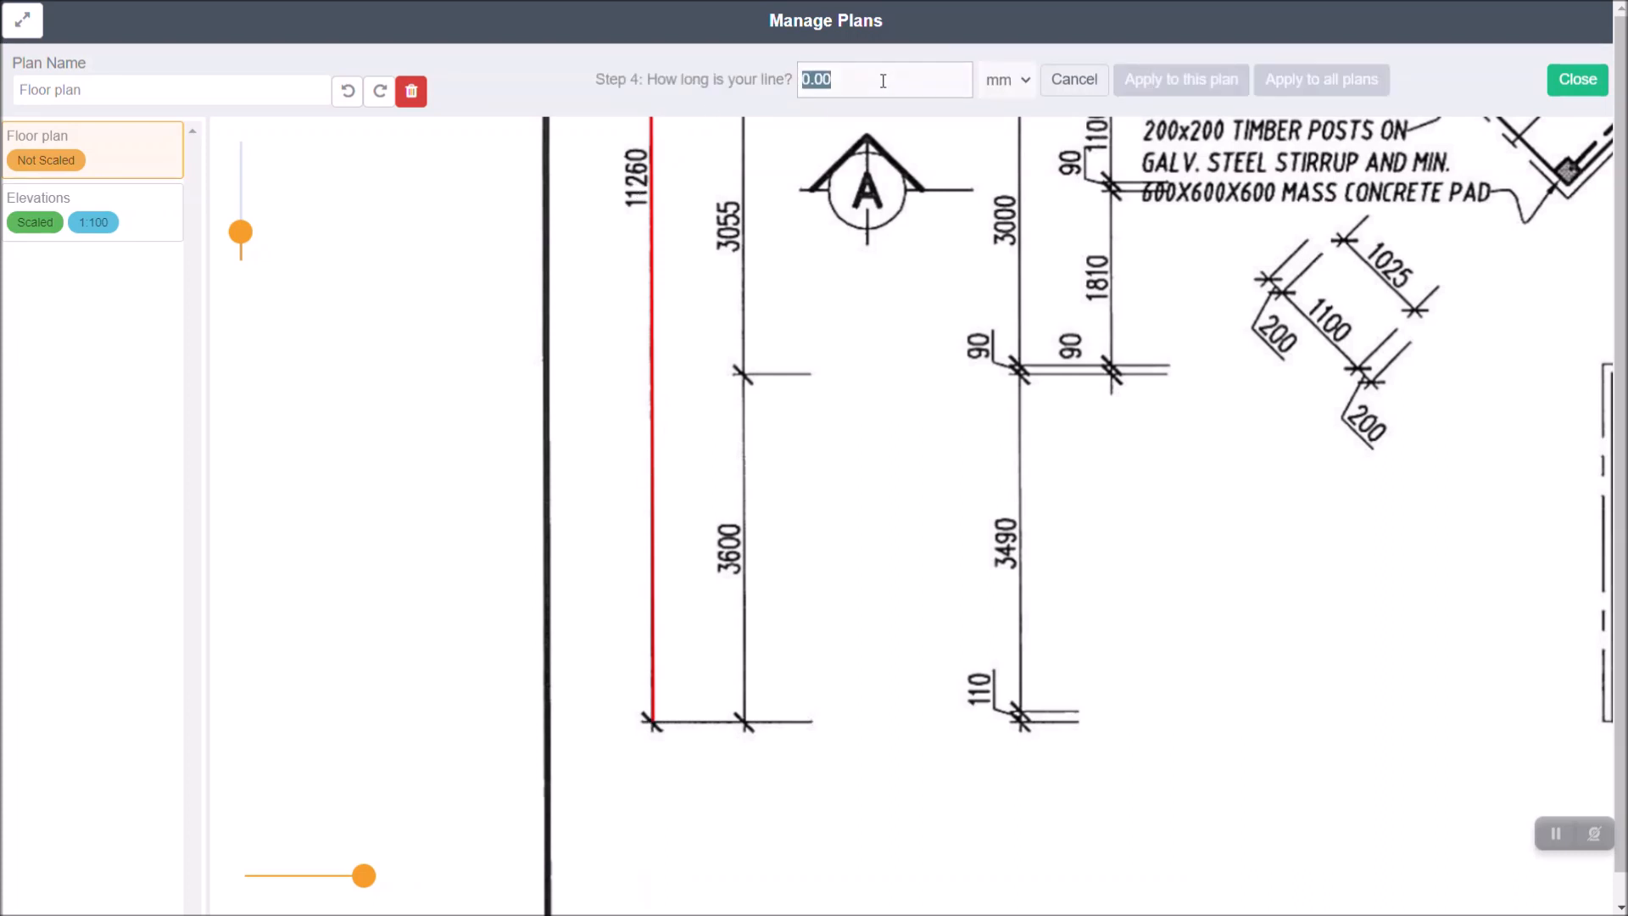
- Calibrate the vertical line as 11260 mm and apply the manual scale to the Floor plan only
type("11260")
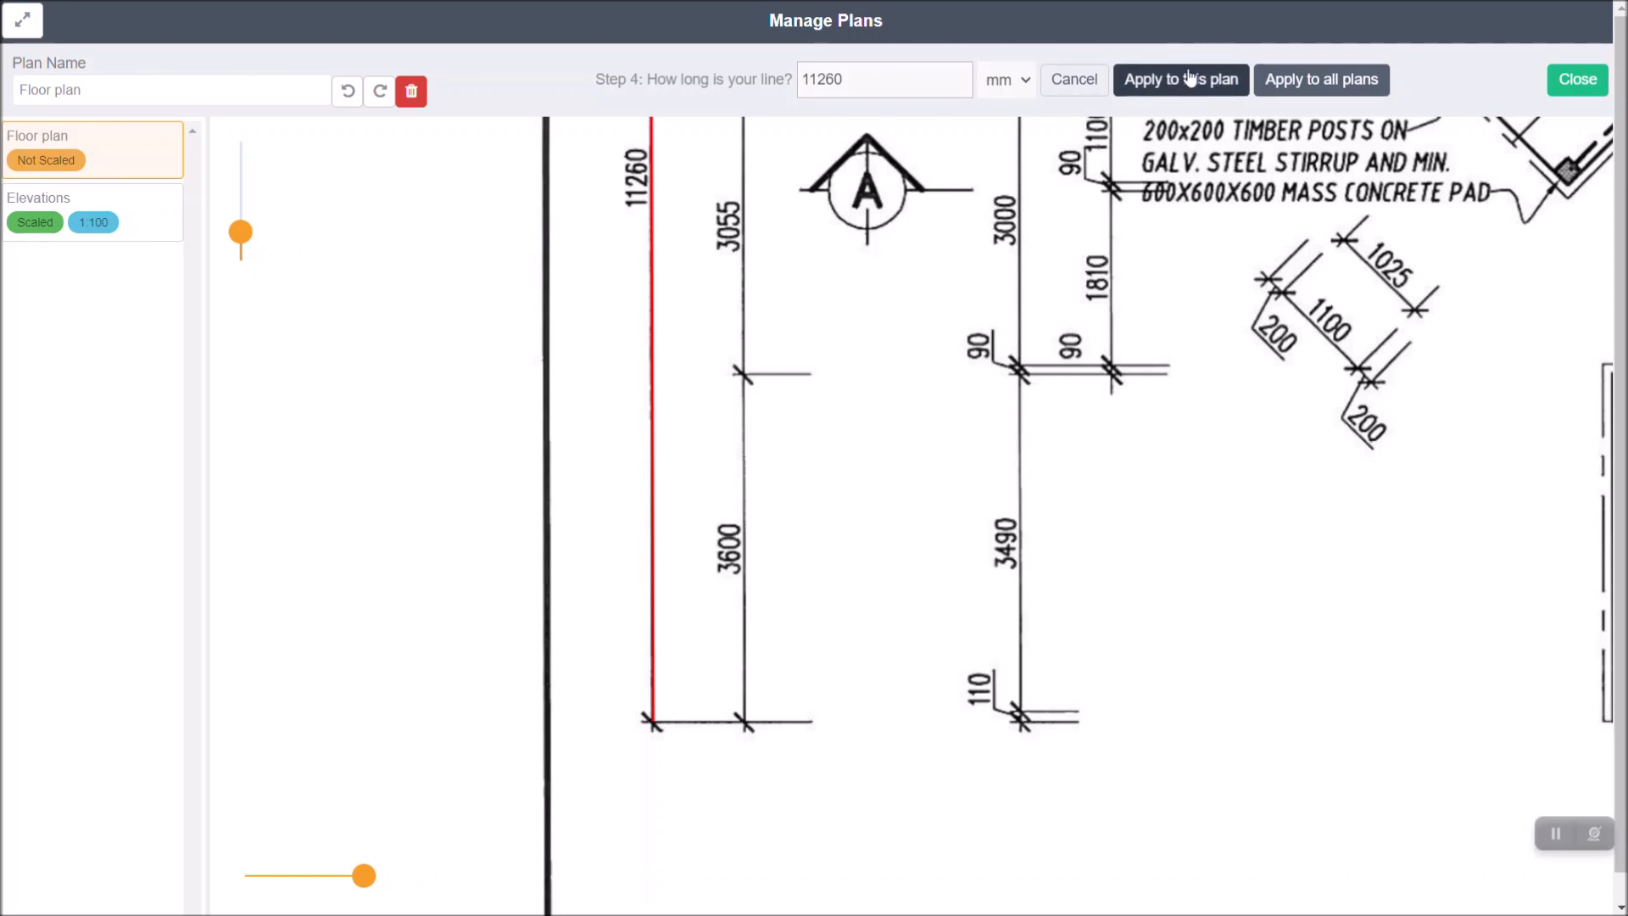
mouse_move(1373, 123)
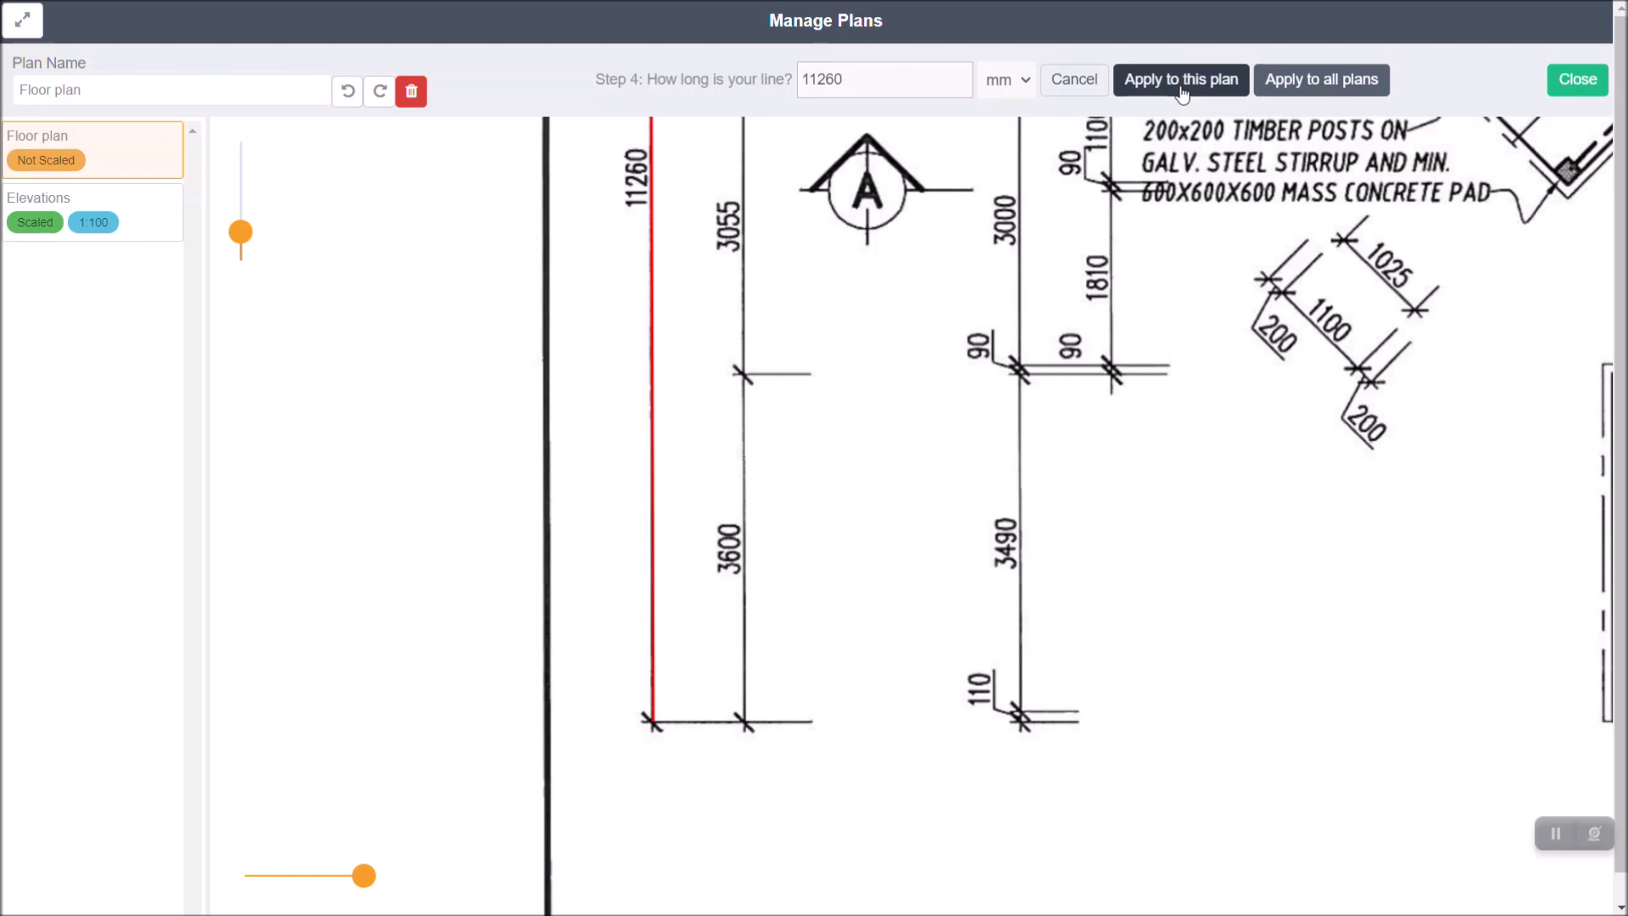
left_click(1181, 80)
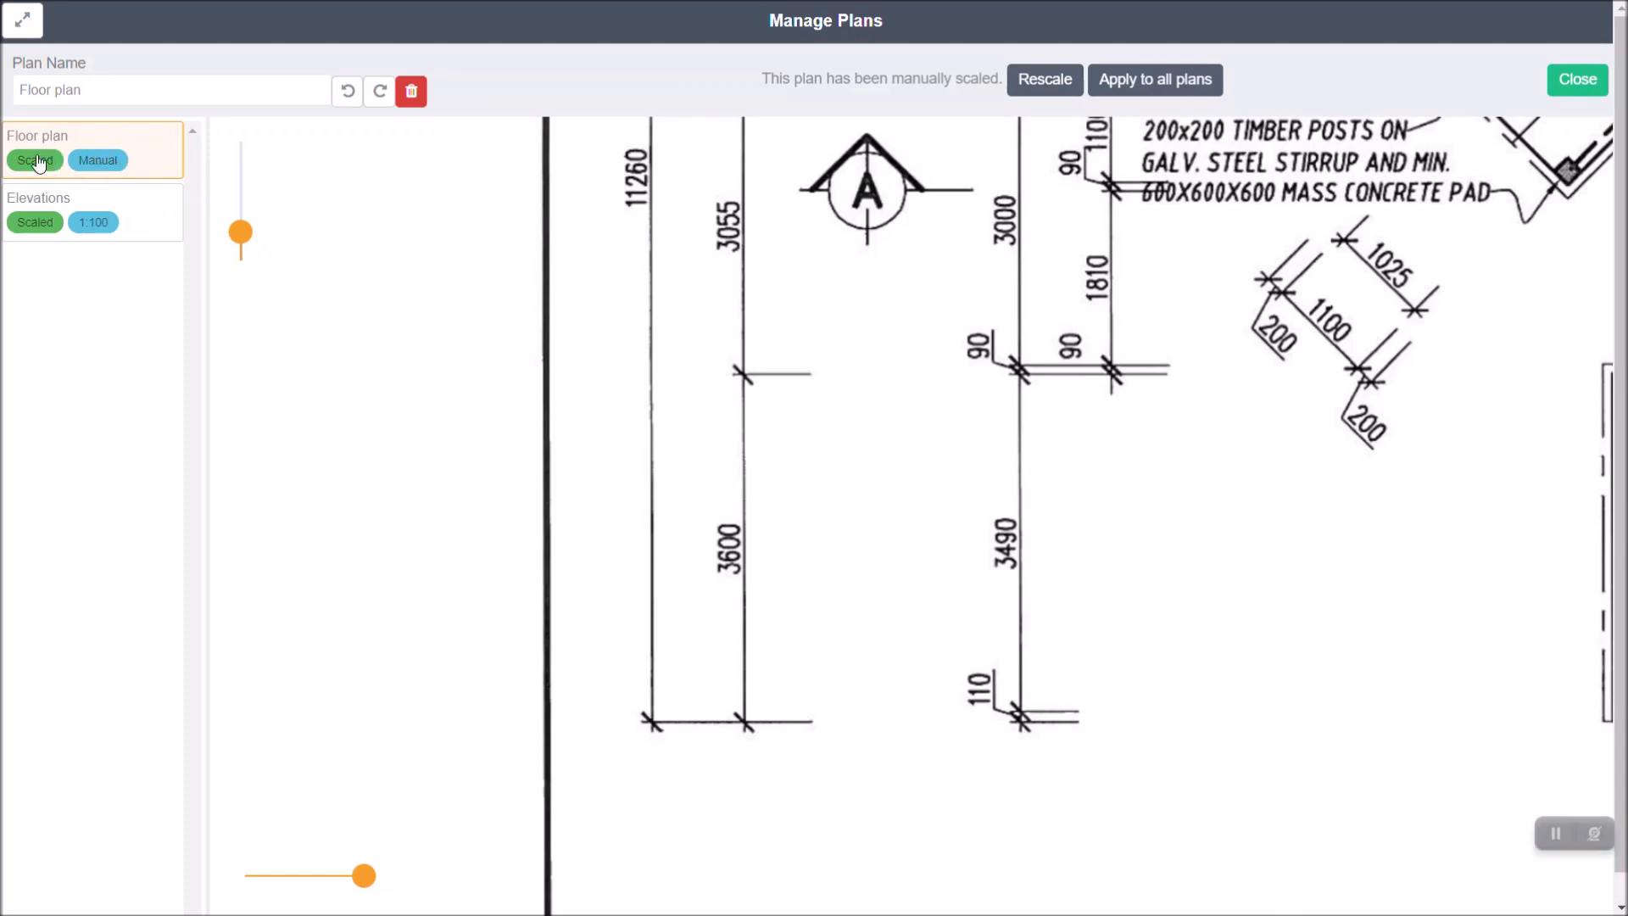
mouse_move(98, 160)
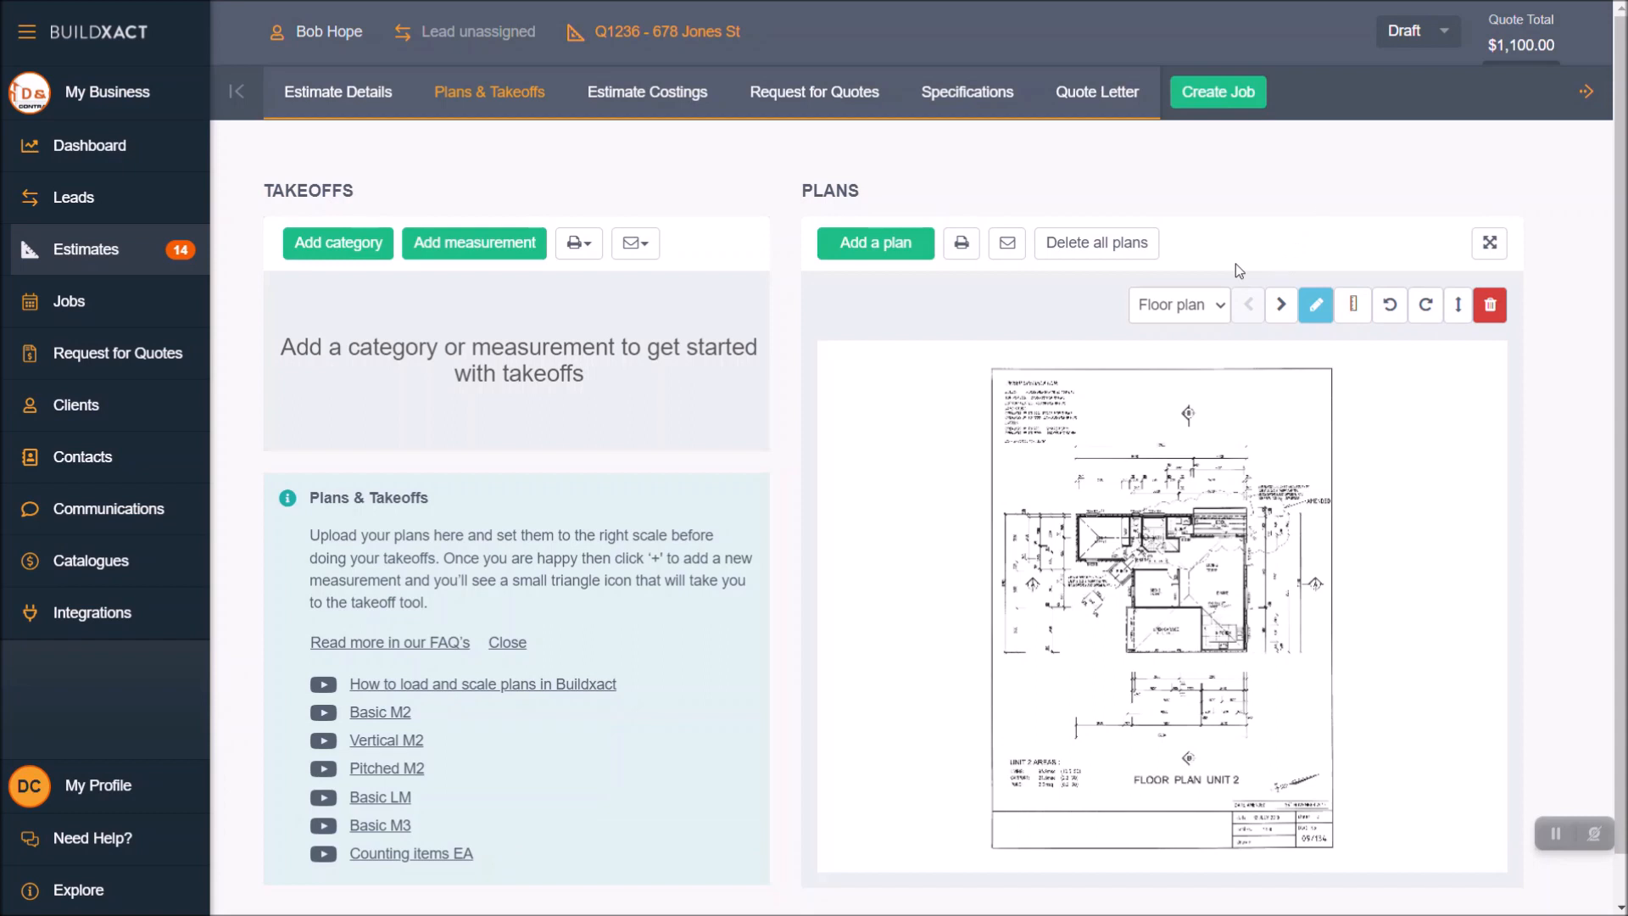
mouse_move(1372, 289)
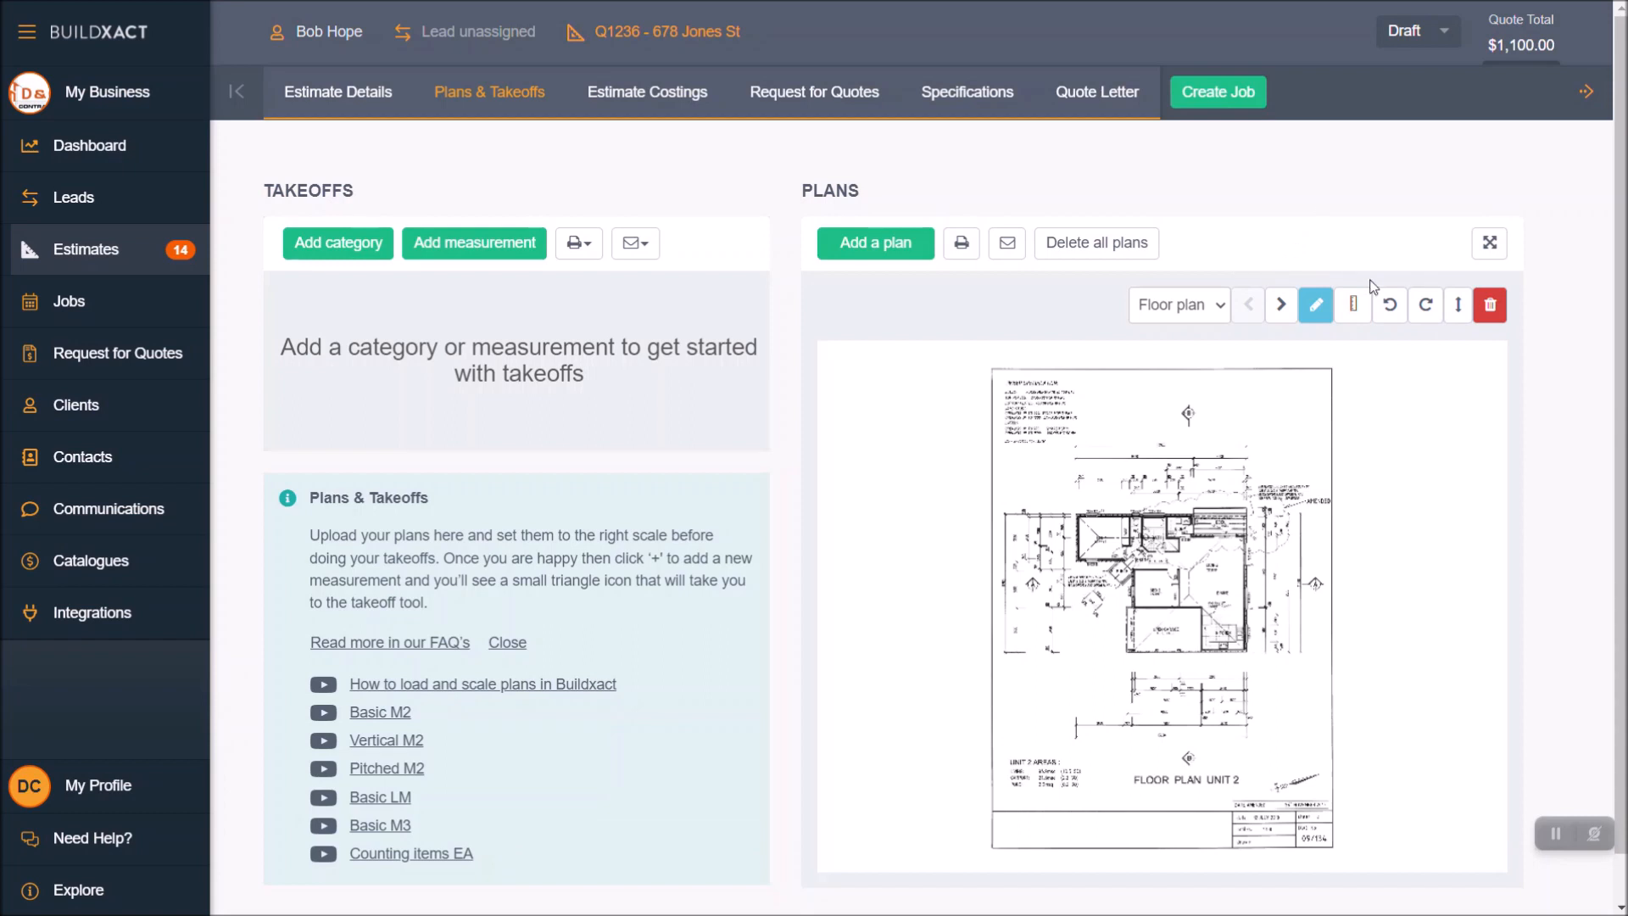
mouse_move(1333, 678)
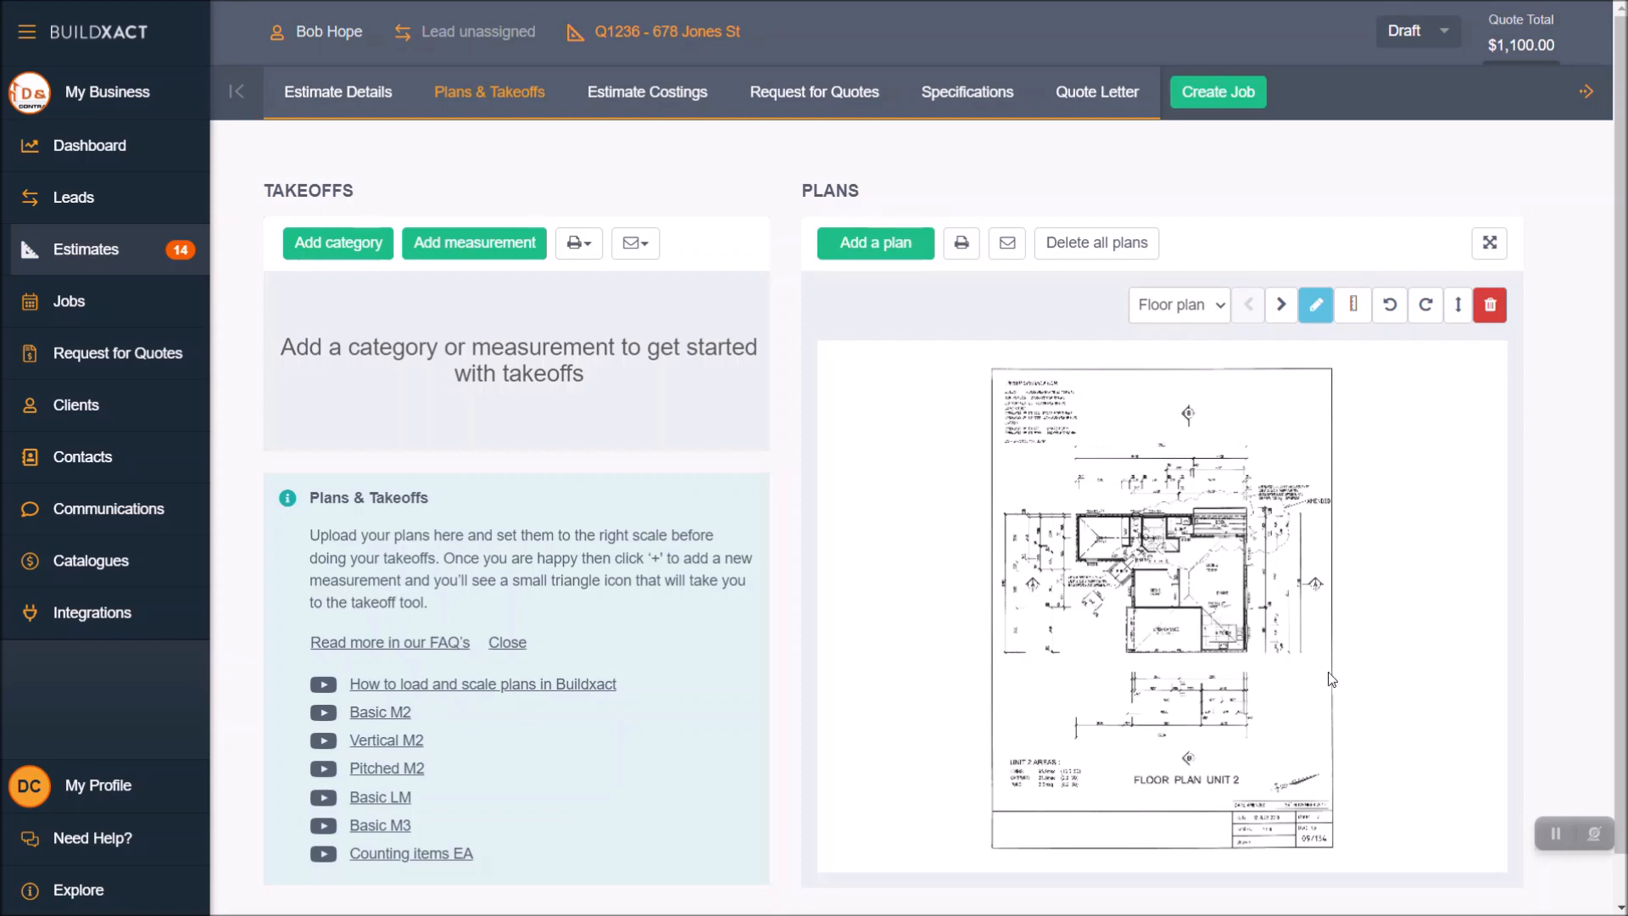